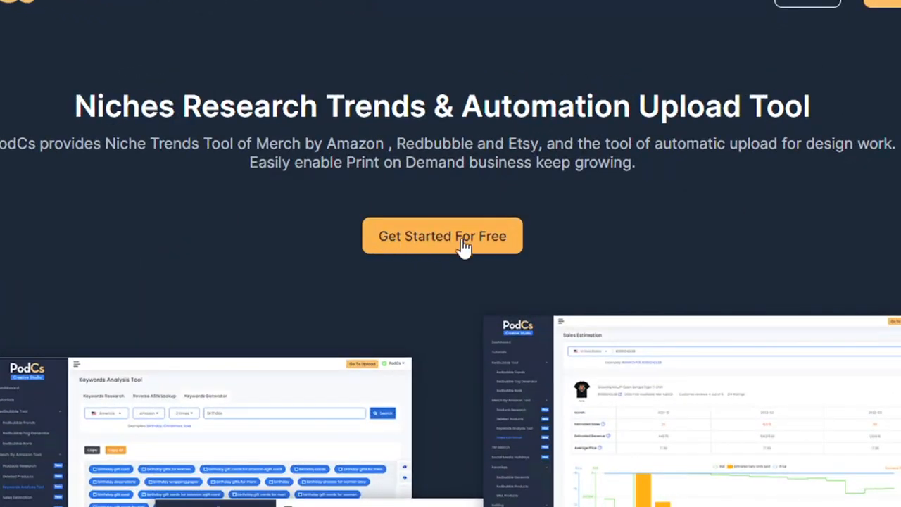
Start the free sign-up from the landing page, reaching the Create Account form
left_click(442, 237)
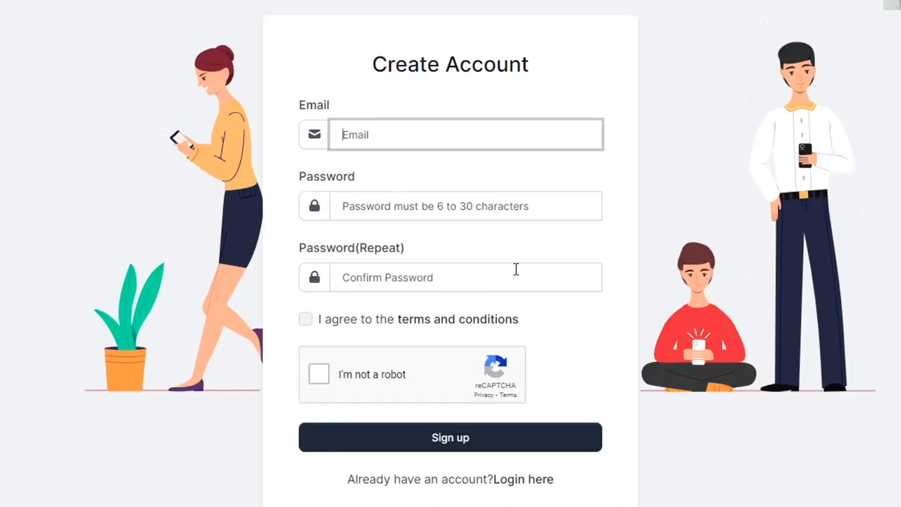
mouse_move(614, 500)
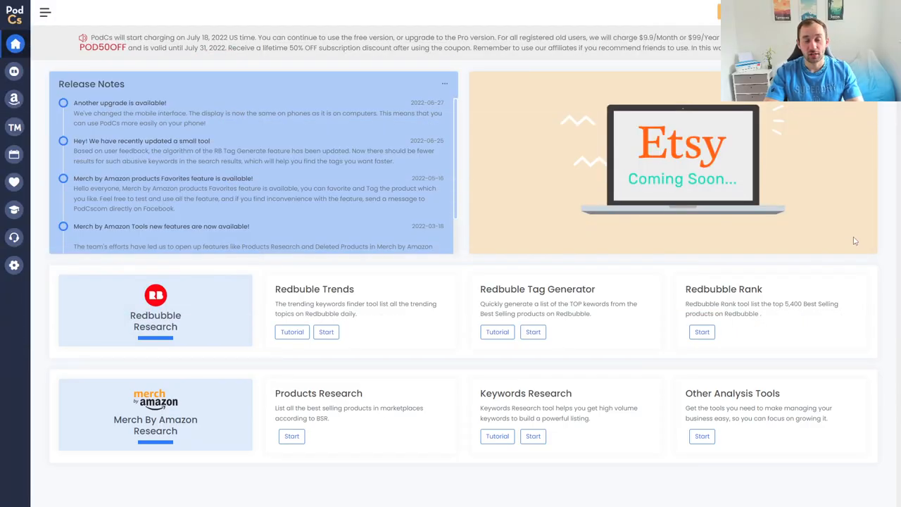
mouse_move(593, 377)
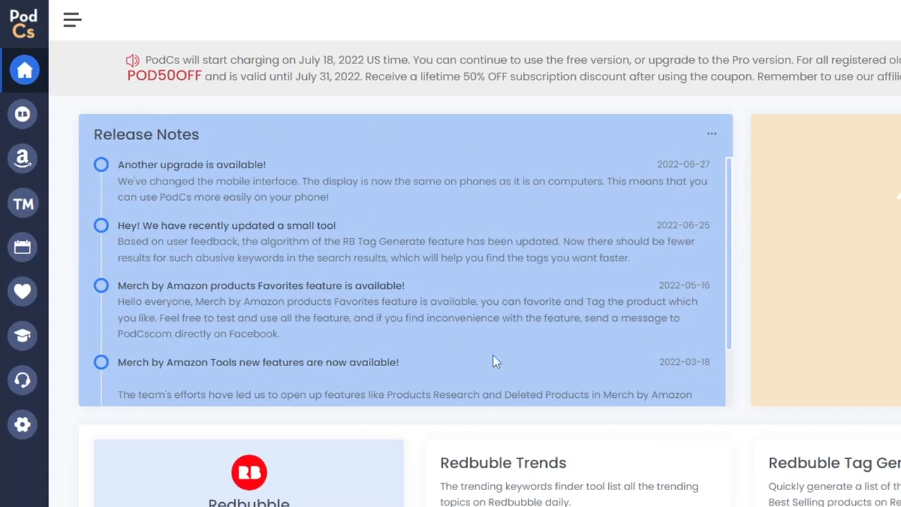
scroll("down", 3)
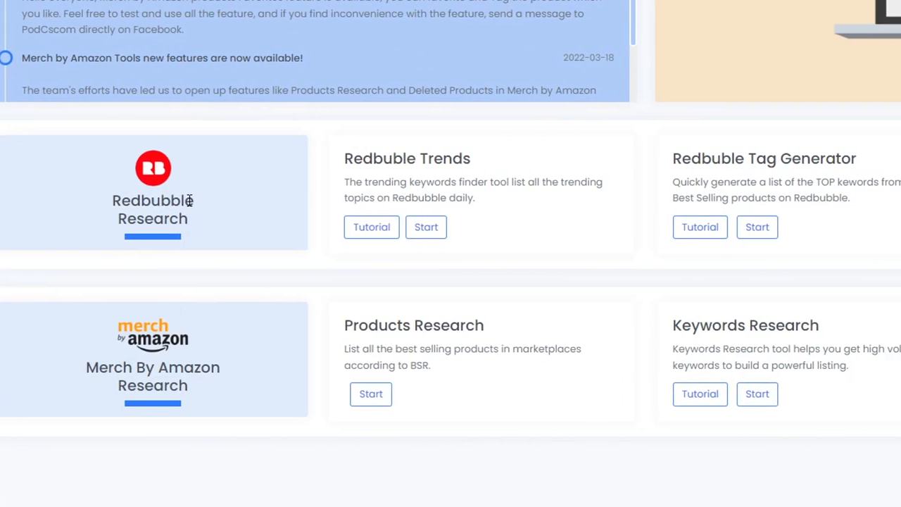
scroll("right", 3)
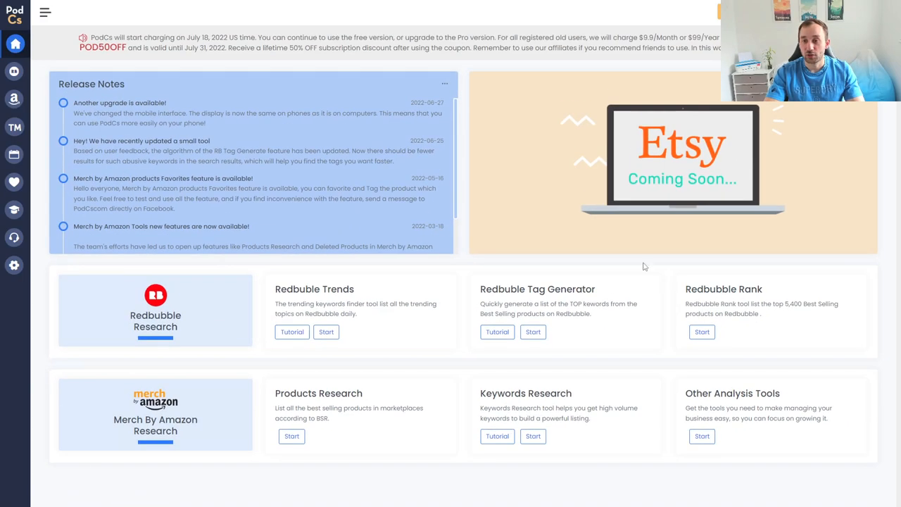
mouse_move(780, 144)
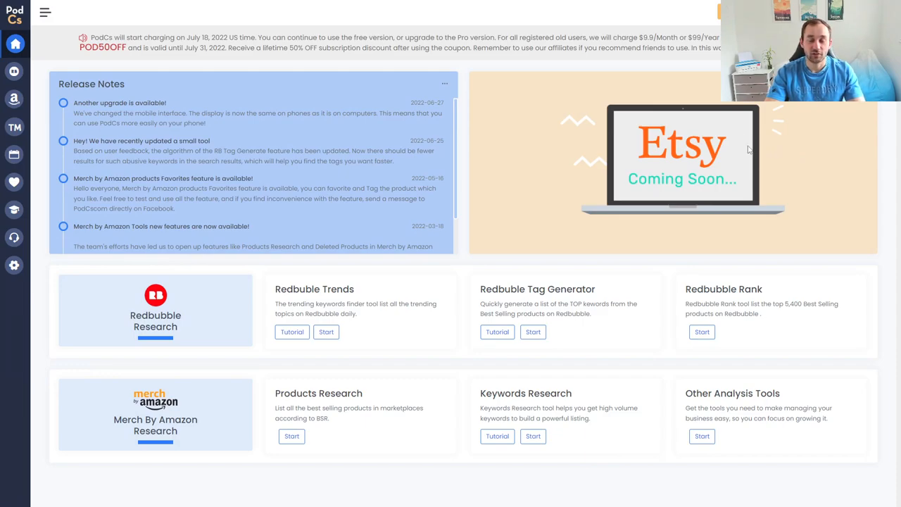
mouse_move(724, 135)
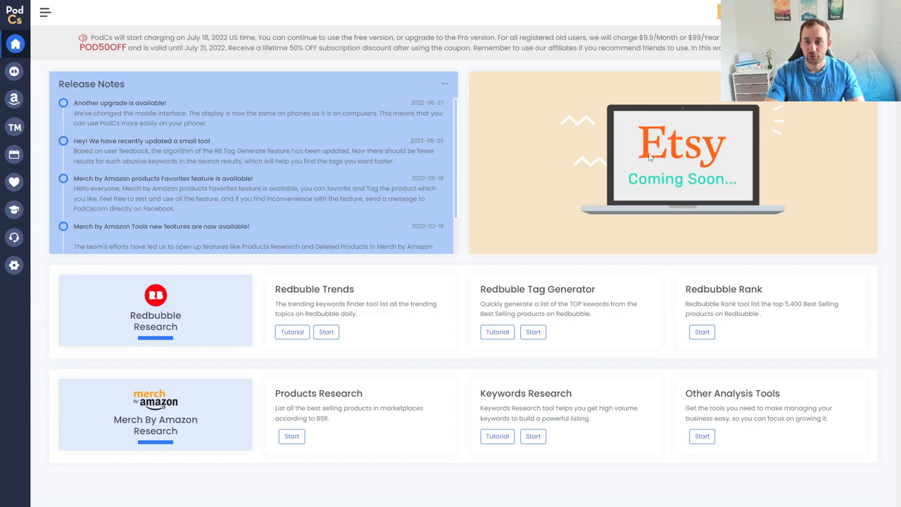
Expand the side menu and its Redbubble Tool list to reveal the research tools
left_click(45, 11)
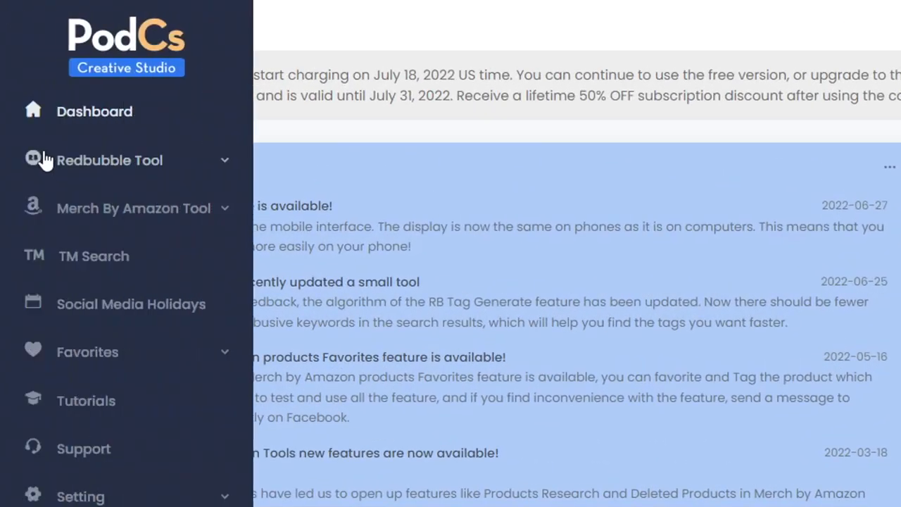
mouse_move(134, 177)
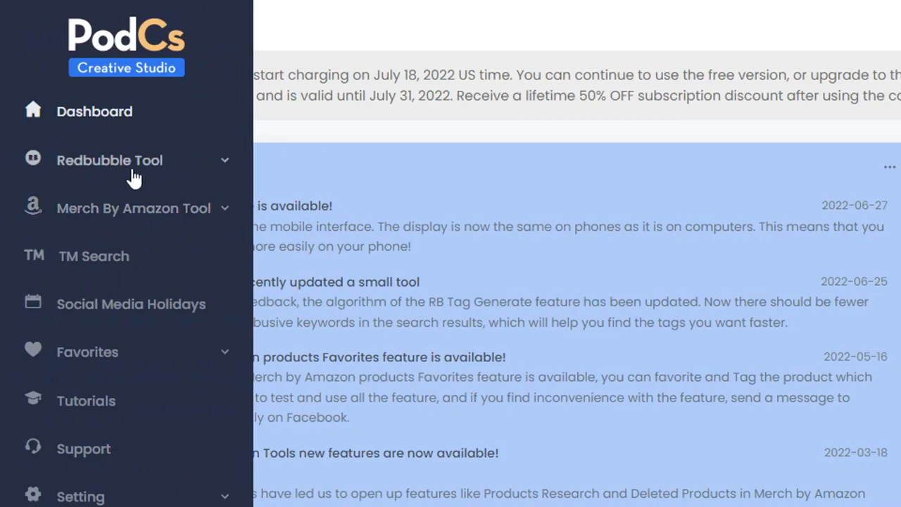
mouse_move(184, 174)
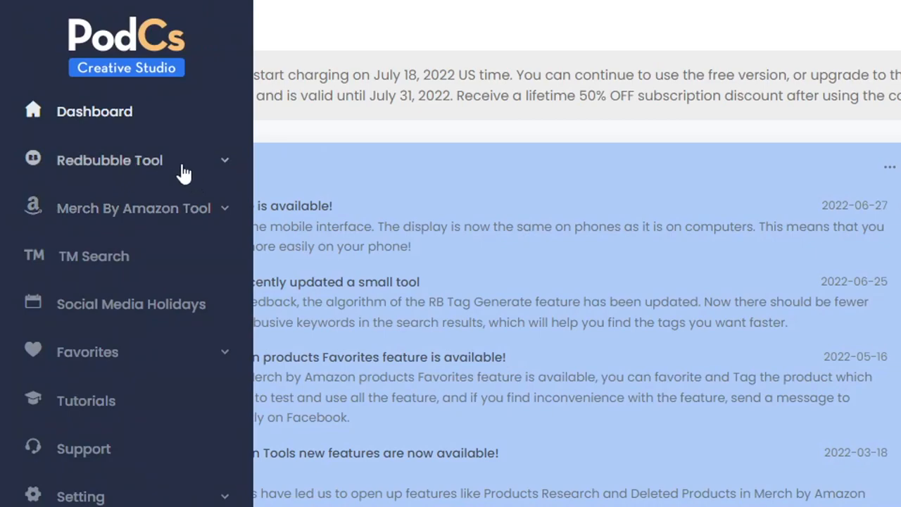
left_click(109, 161)
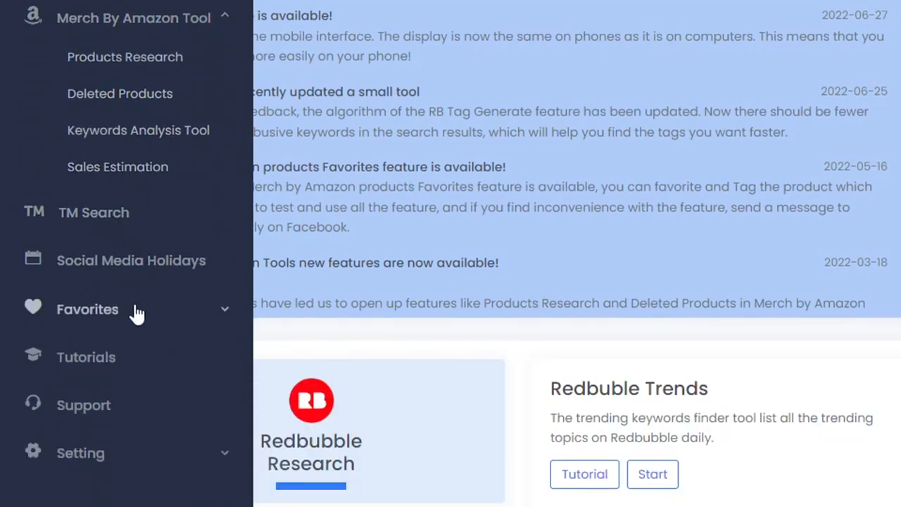
mouse_move(134, 278)
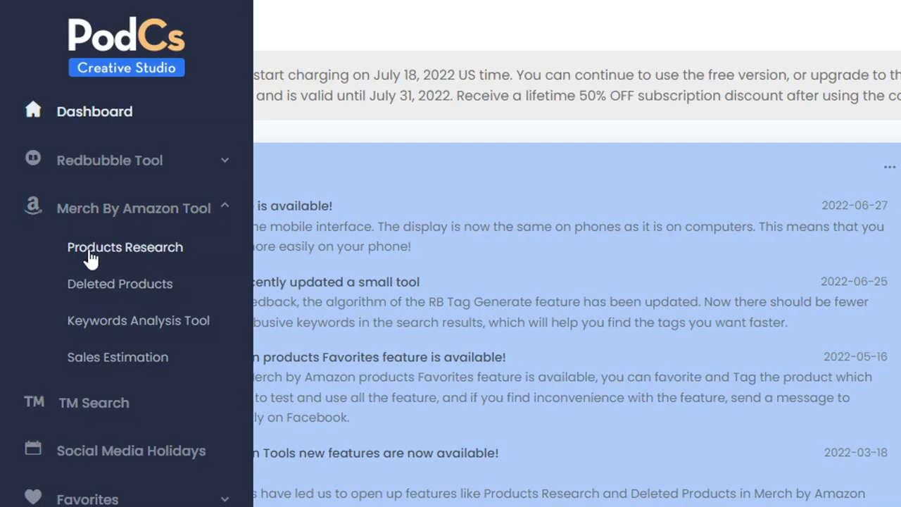
mouse_move(152, 259)
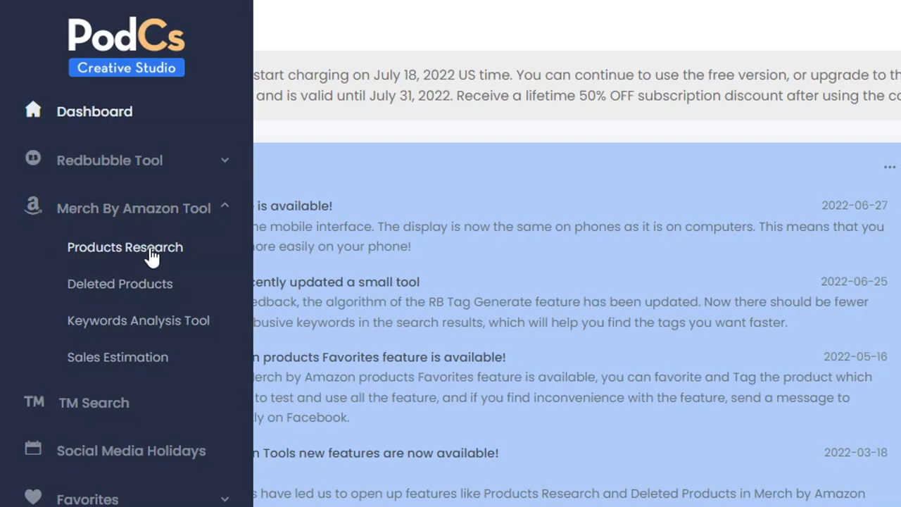
Load Products Research and browse the top-ranked US T-shirt results by BSR
left_click(124, 248)
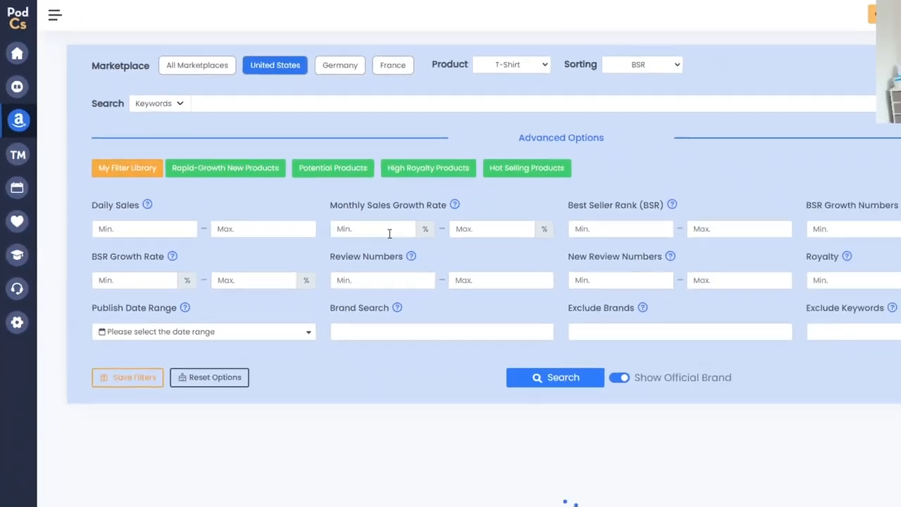
left_click(555, 378)
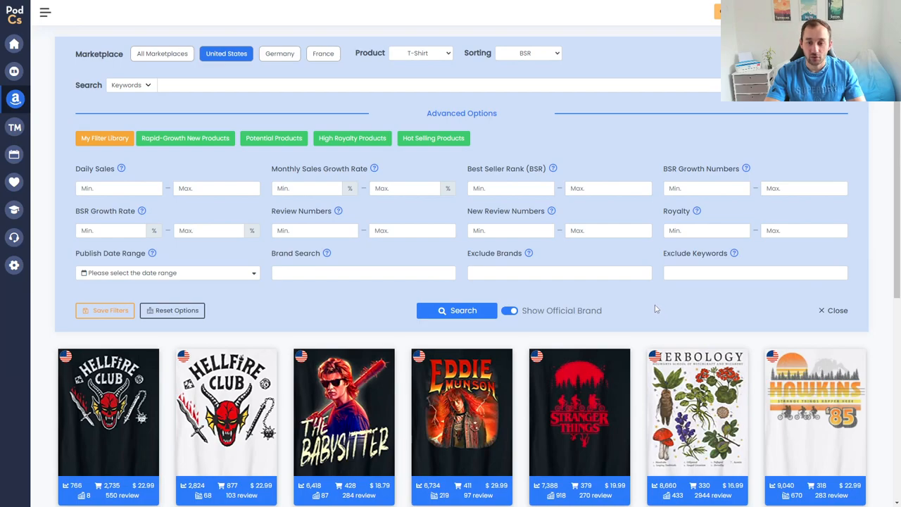
scroll("down", 3)
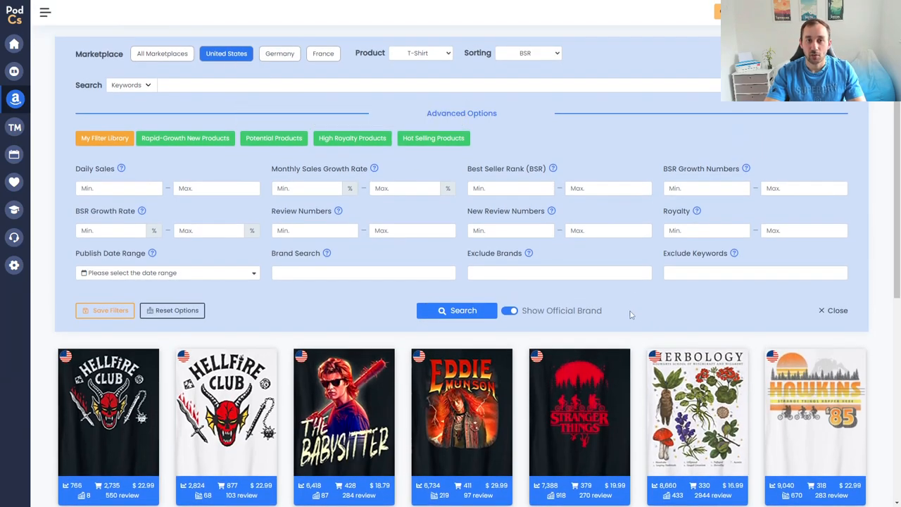
scroll("down", 3)
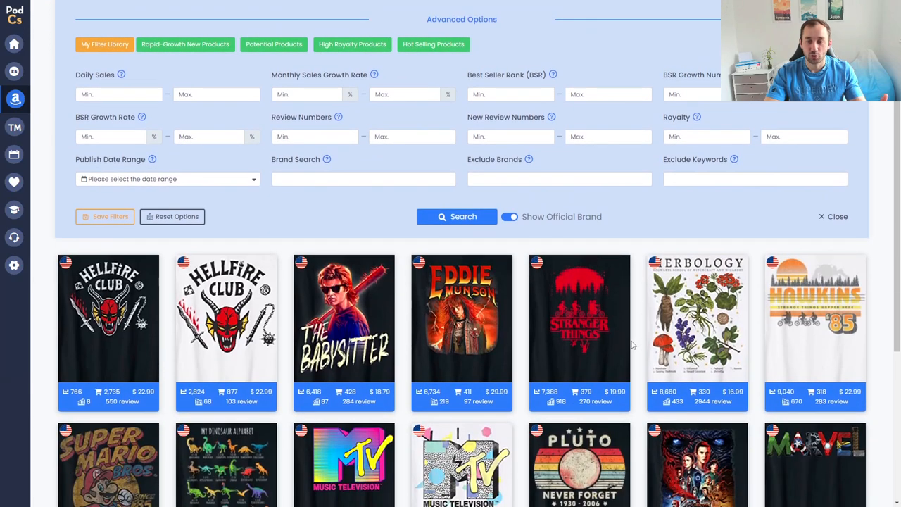
scroll("down", 3)
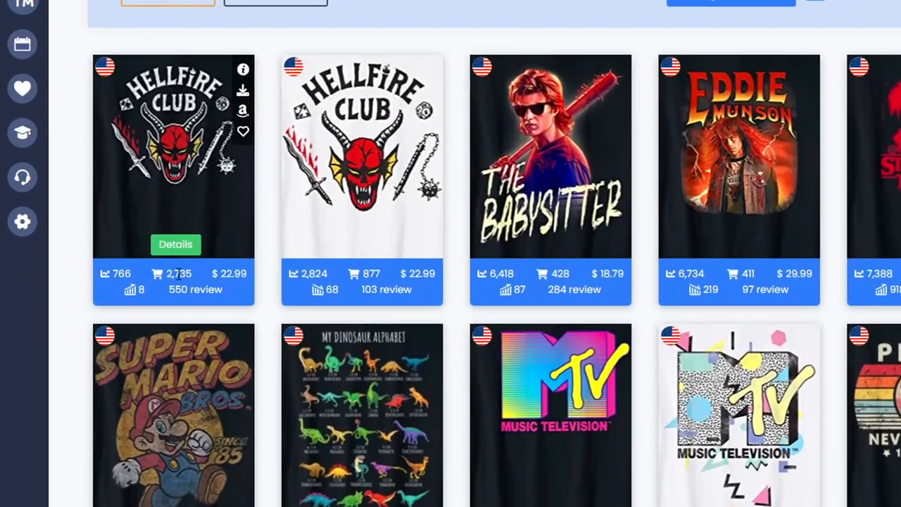
mouse_move(130, 290)
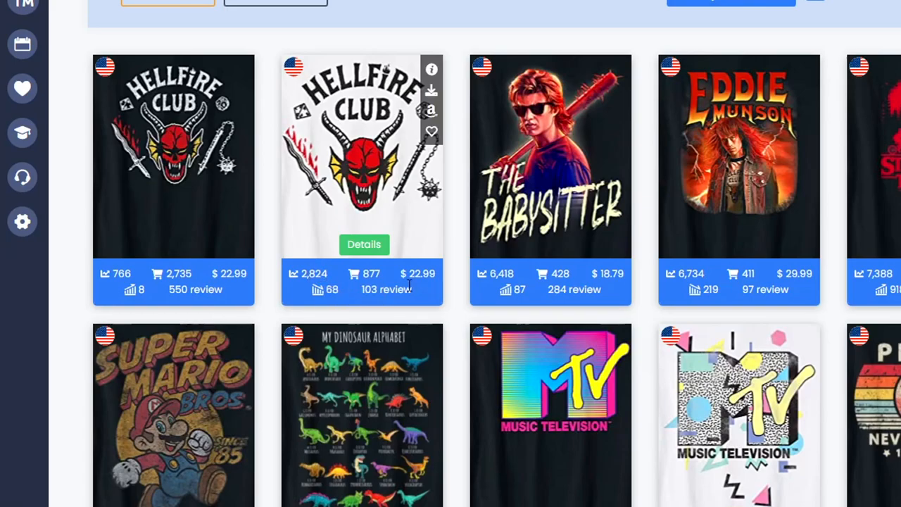
Continue down the best-selling T-shirt grid to view lower-ranked designs
scroll("right", 3)
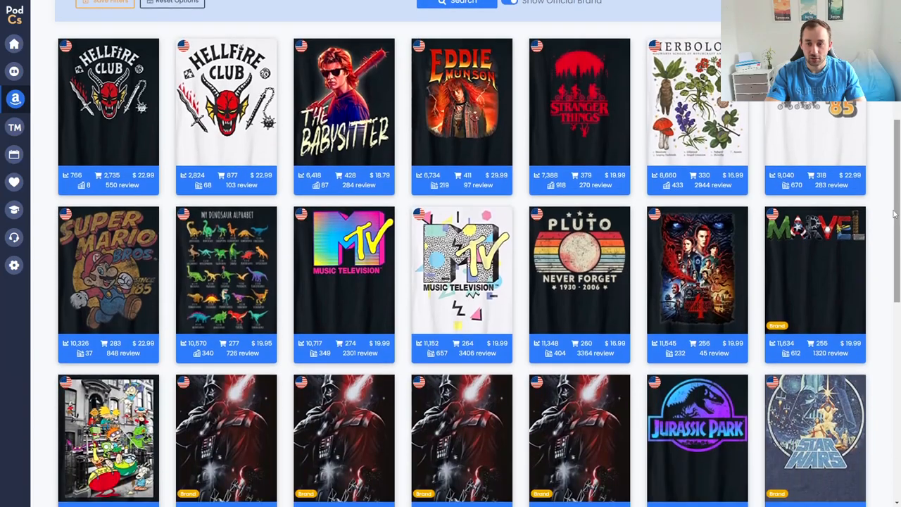
scroll("down", 3)
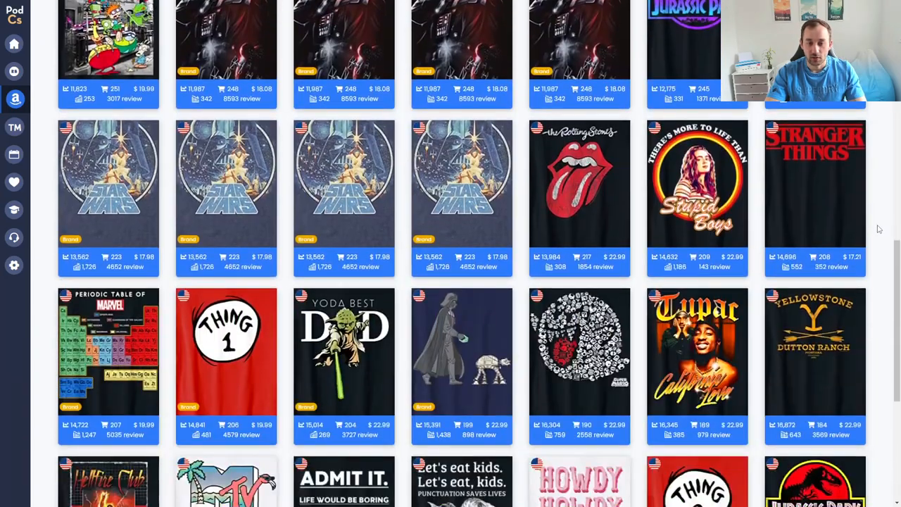
scroll("down", 3)
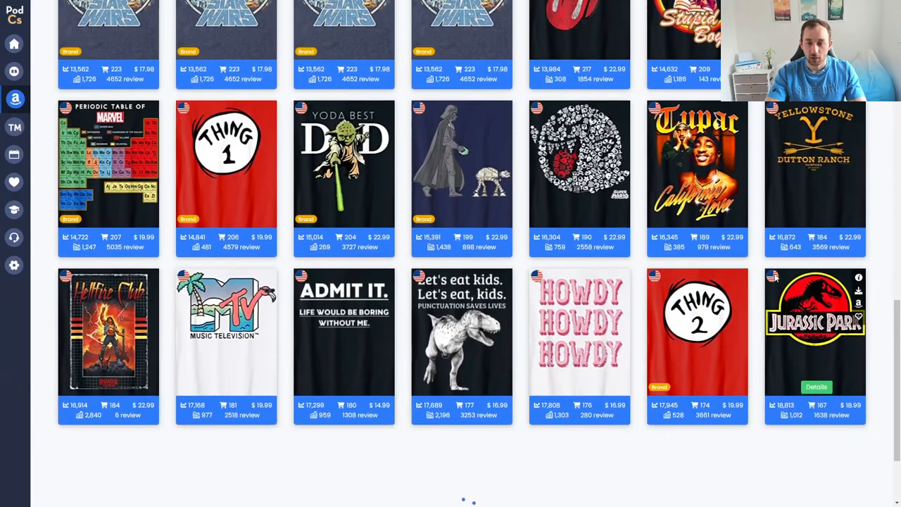
scroll("down", 3)
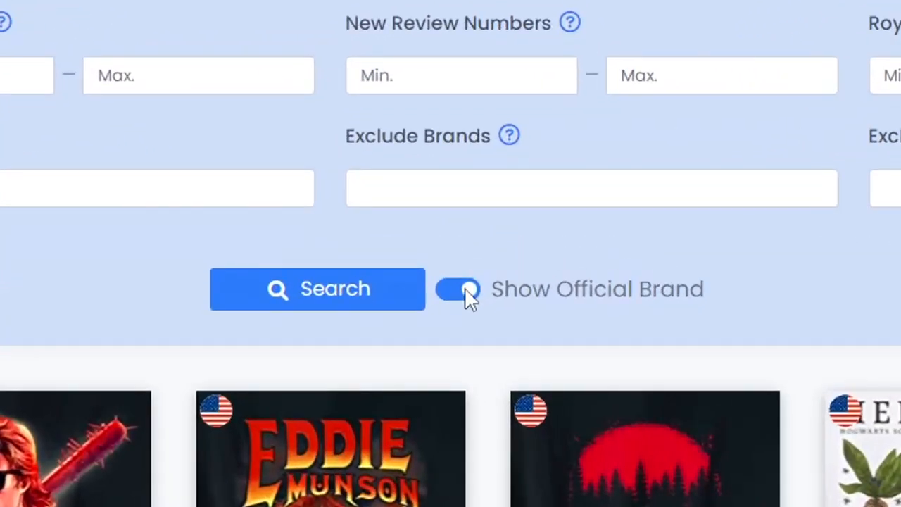
Switch off Show Official Brand and rerun the T-shirt search without brand listings
left_click(459, 289)
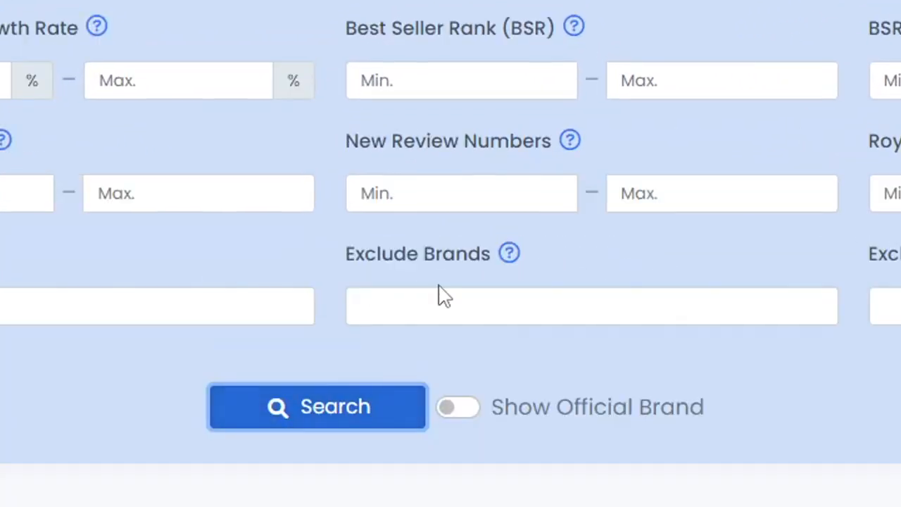
left_click(317, 405)
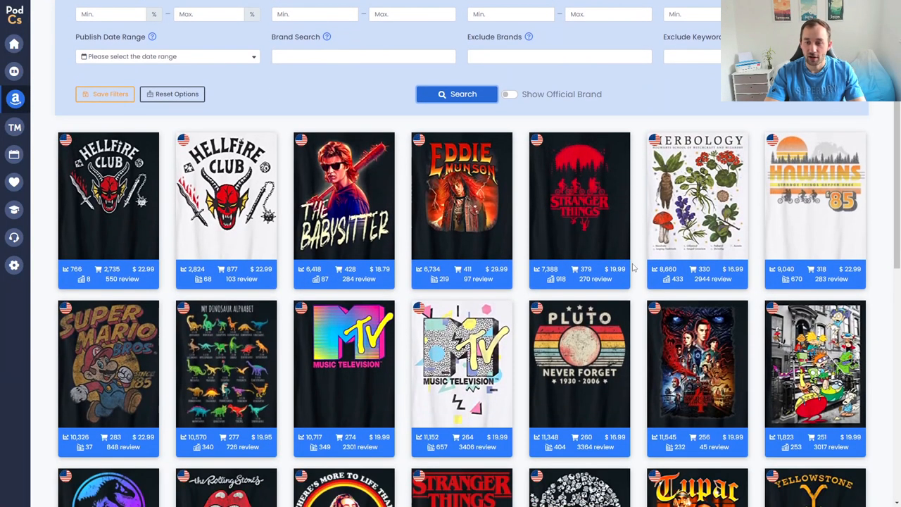
scroll("down", 3)
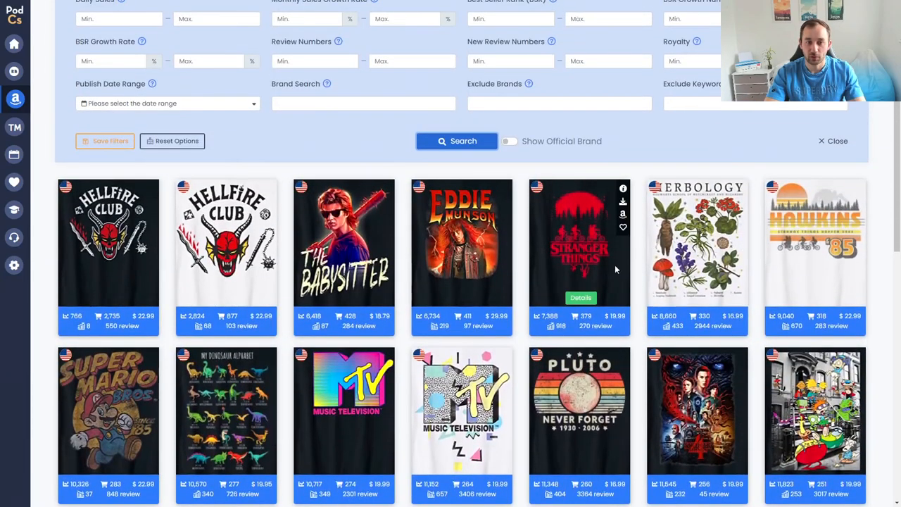
mouse_move(514, 250)
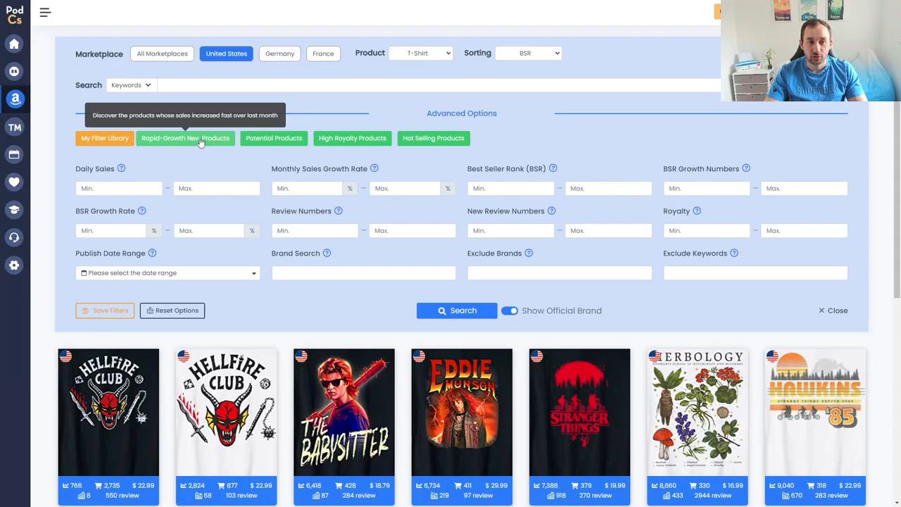
mouse_move(197, 141)
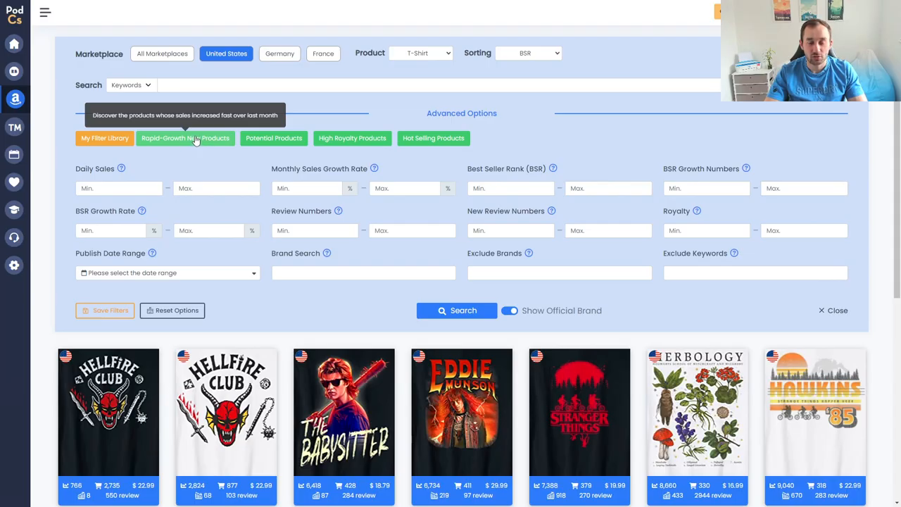
Apply the Rapid-Growth New Products preset (10% growth, one-month range) and review results
left_click(186, 138)
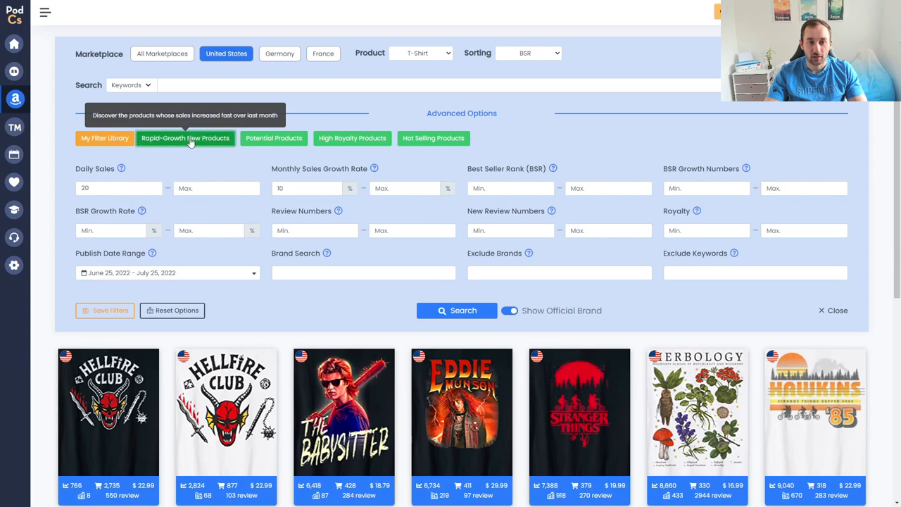
left_click(457, 311)
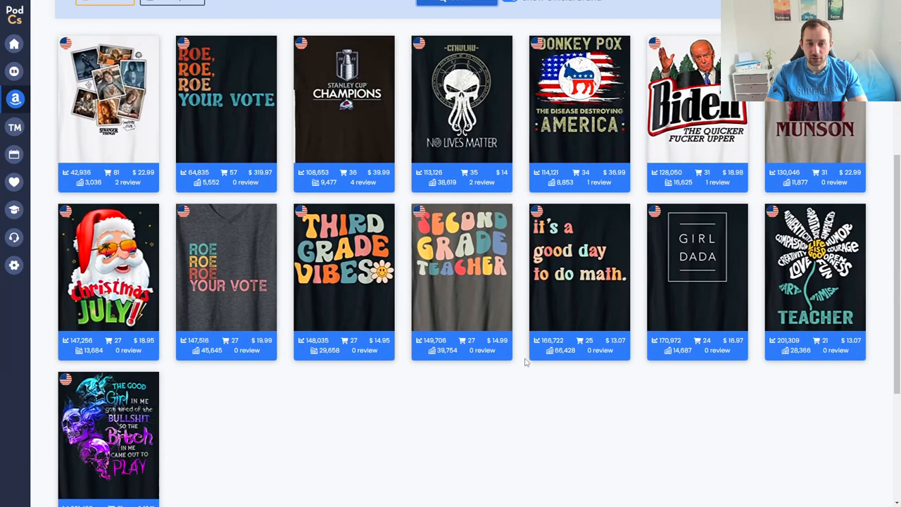
scroll("down", 3)
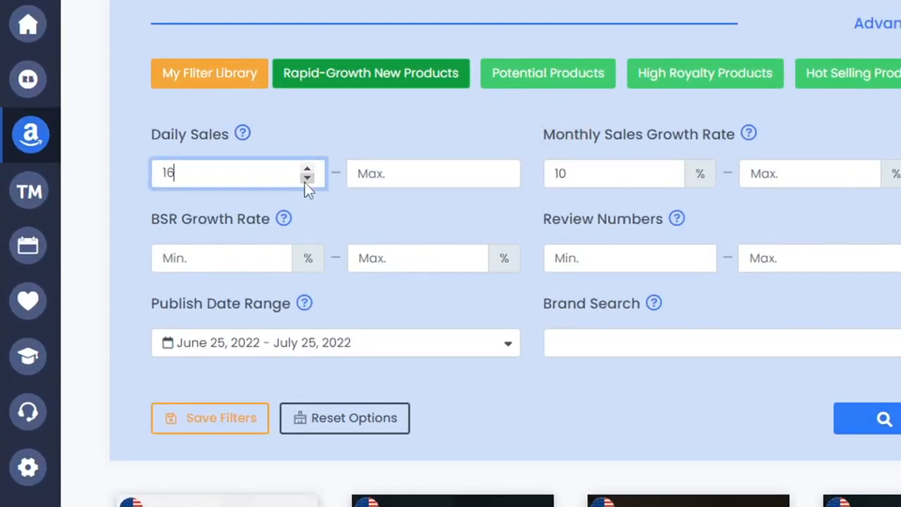
Rerun with monthly growth min 5%, then load the Potential Products preset and its results
left_click(613, 174)
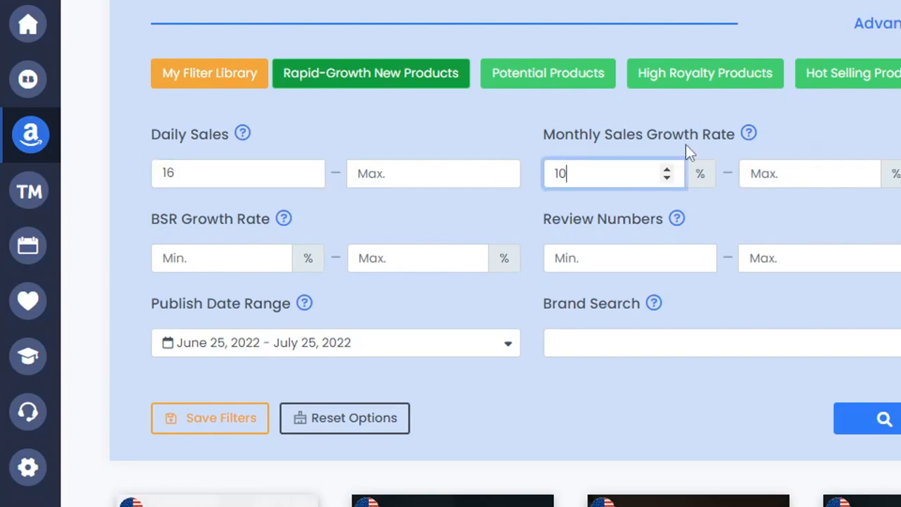
left_click(666, 178)
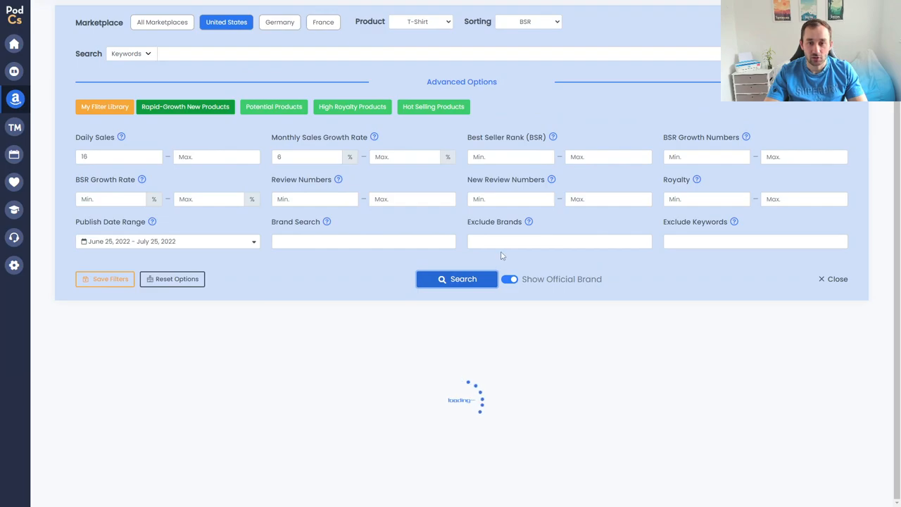
left_click(456, 279)
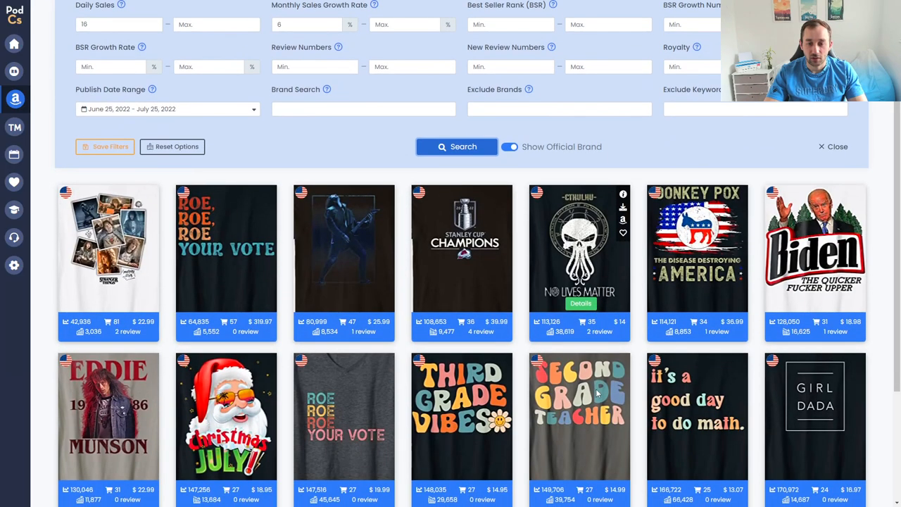
scroll("down", 3)
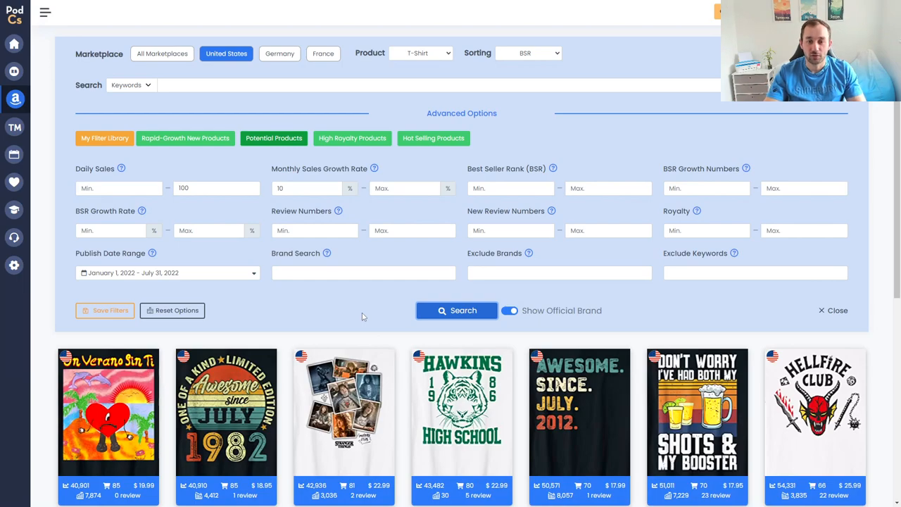
Browse the potential products, then search with the Hot Selling Products preset (BSR cap 100,000)
scroll("down", 3)
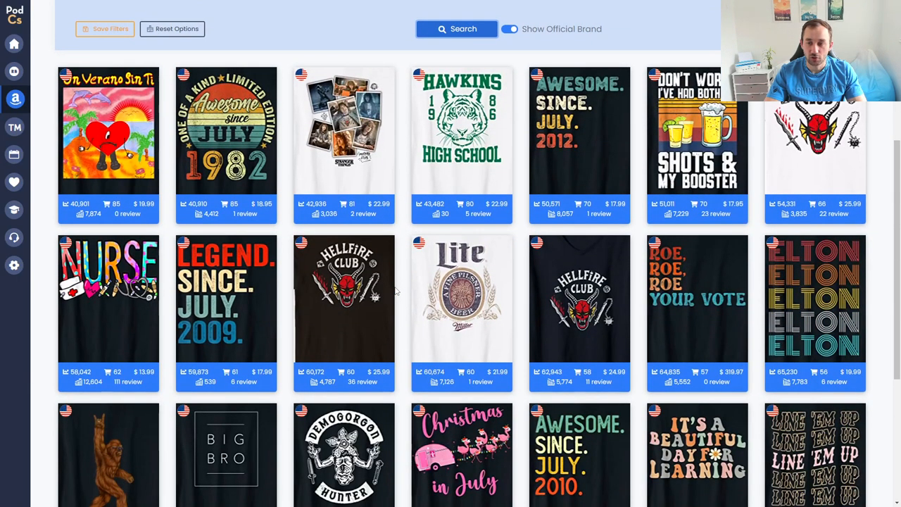
scroll("down", 3)
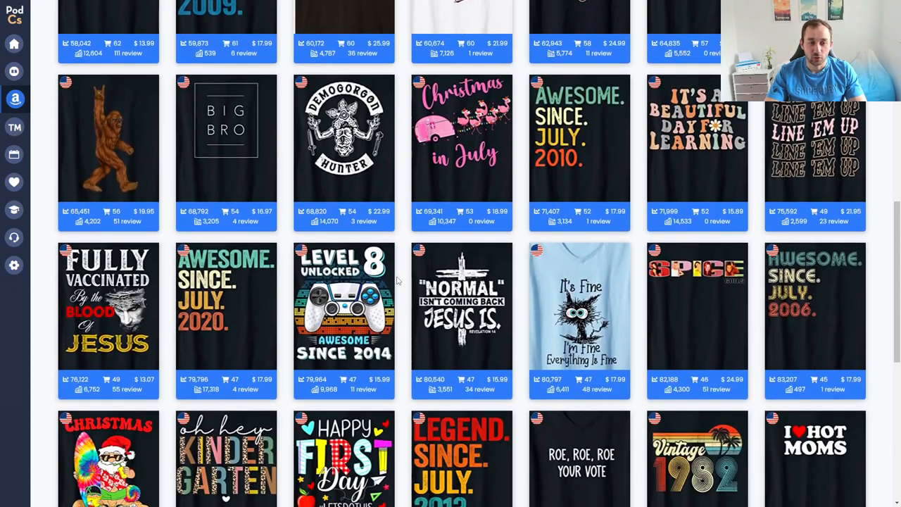
scroll("down", 3)
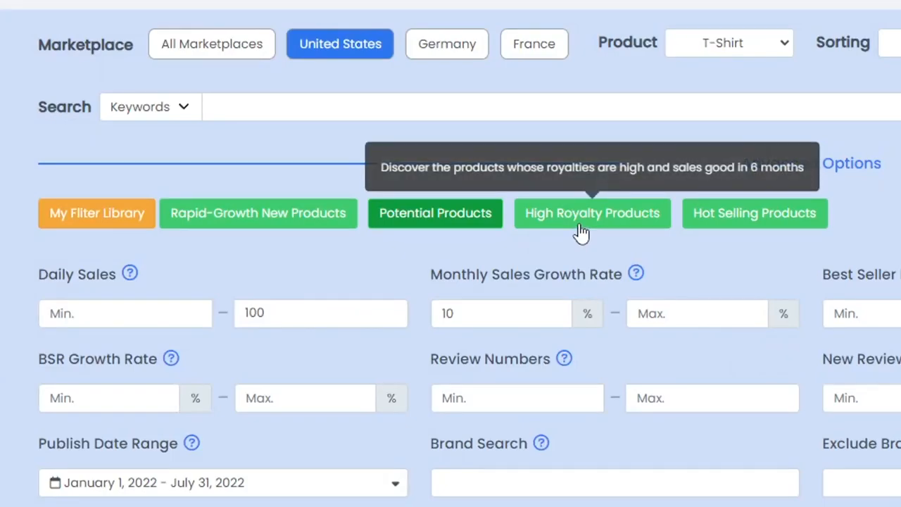
mouse_move(586, 233)
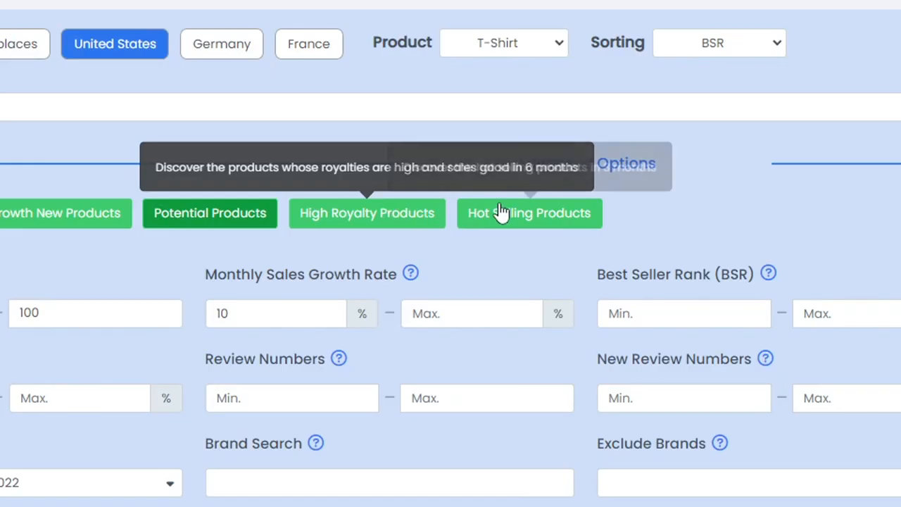
mouse_move(529, 218)
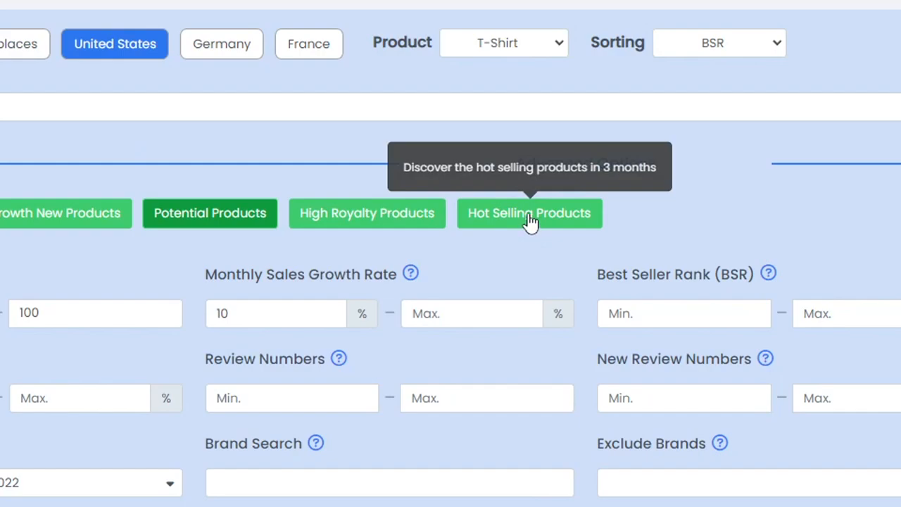
left_click(529, 213)
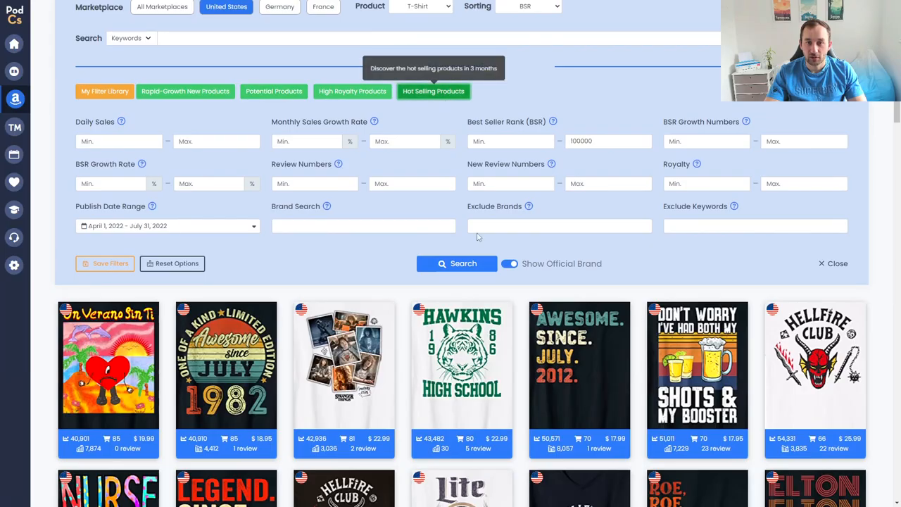
left_click(456, 264)
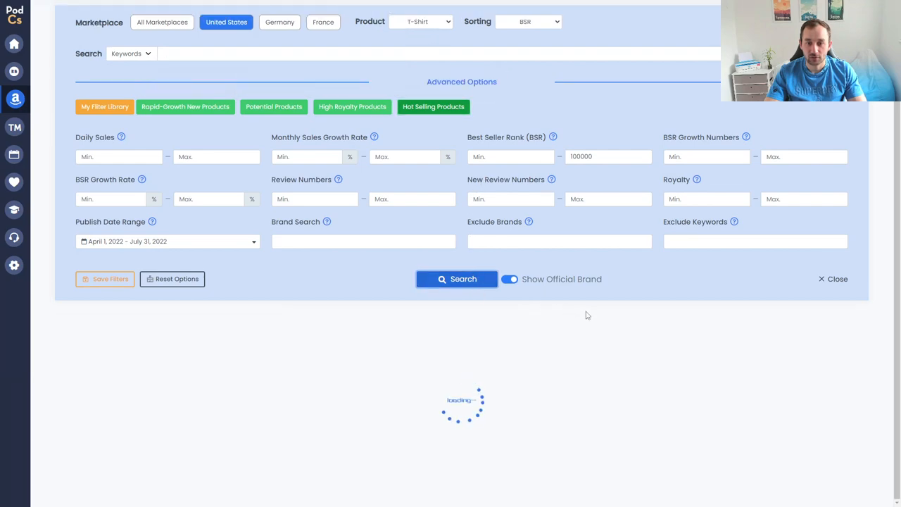
Reset the filters and search T-shirts for the keyword 'Summer'
left_click(456, 279)
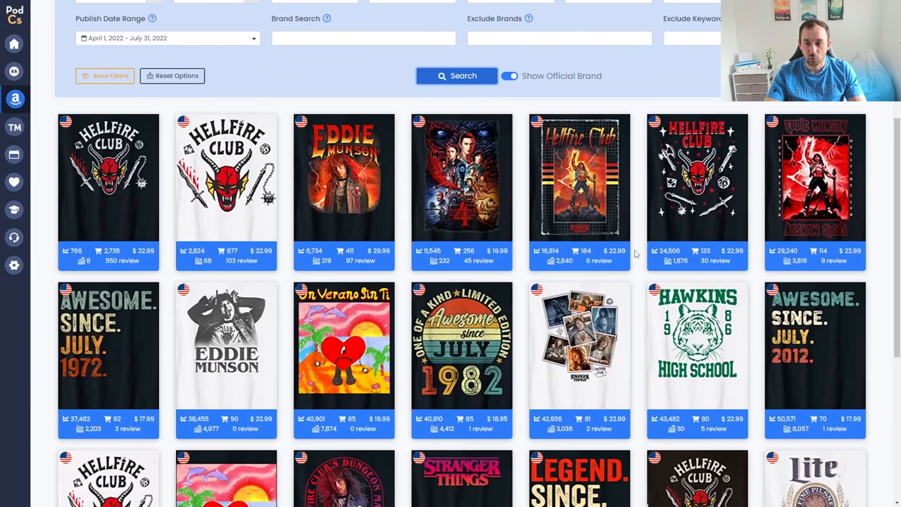
scroll("down", 3)
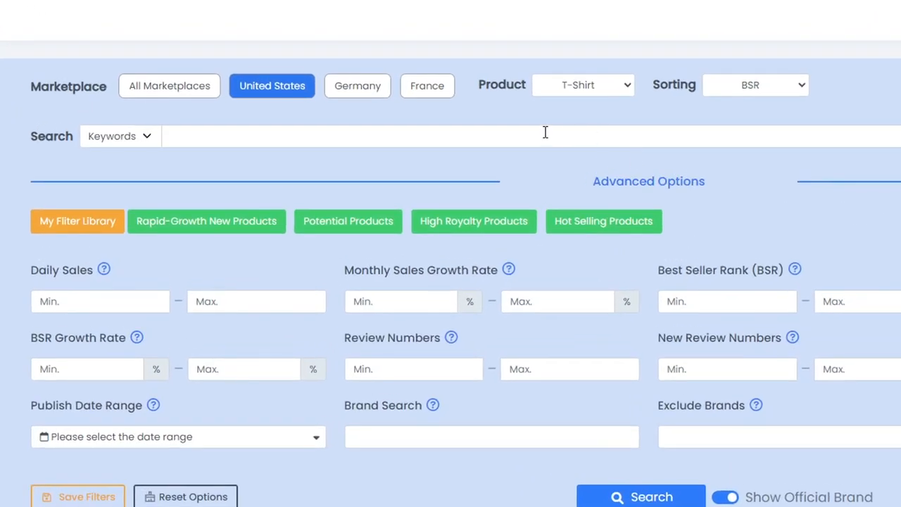
type("Summer")
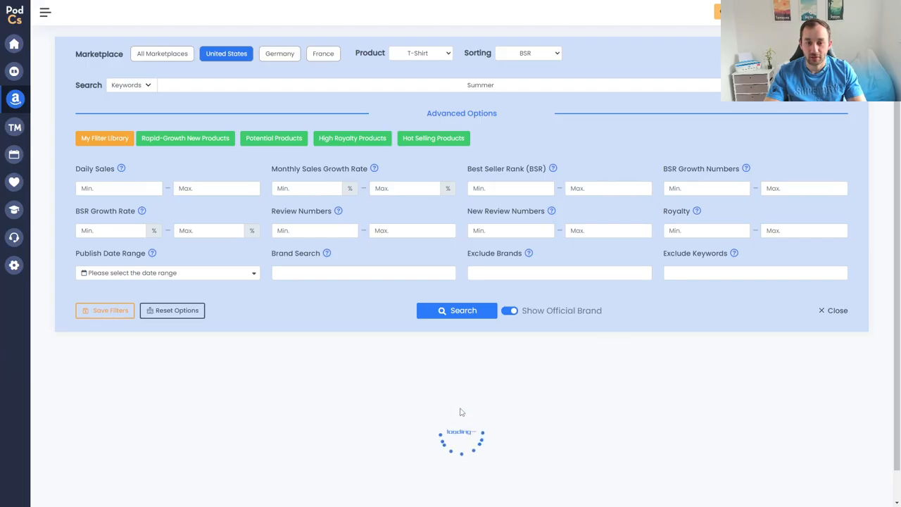
left_click(456, 312)
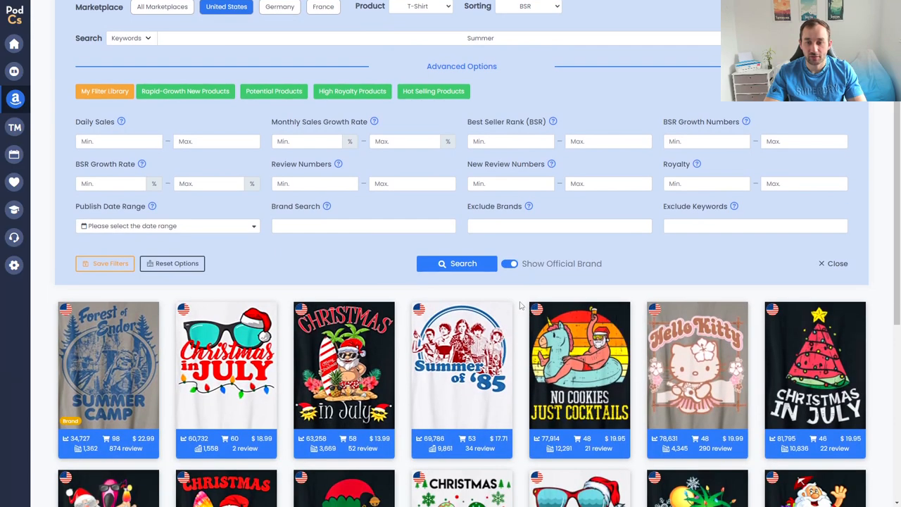
Browse the Summer results, mostly Christmas in July designs with rank, price and reviews
scroll("down", 3)
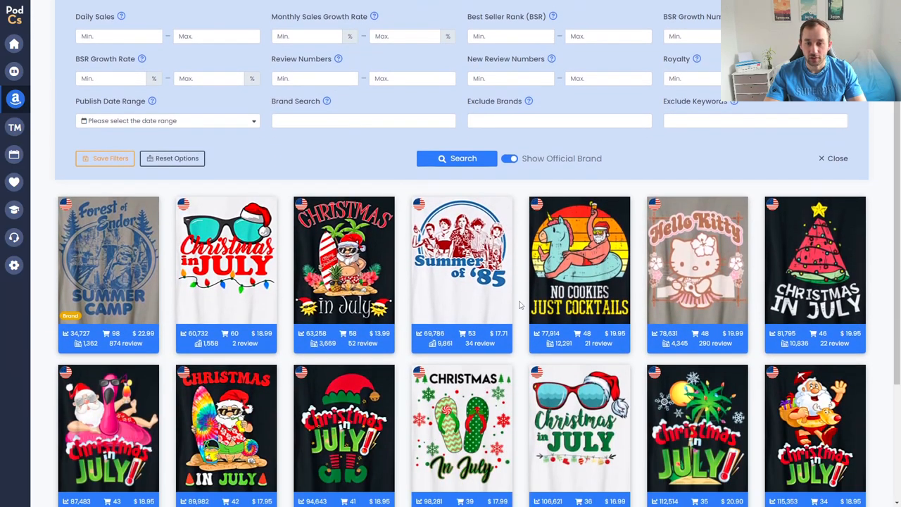
scroll("down", 3)
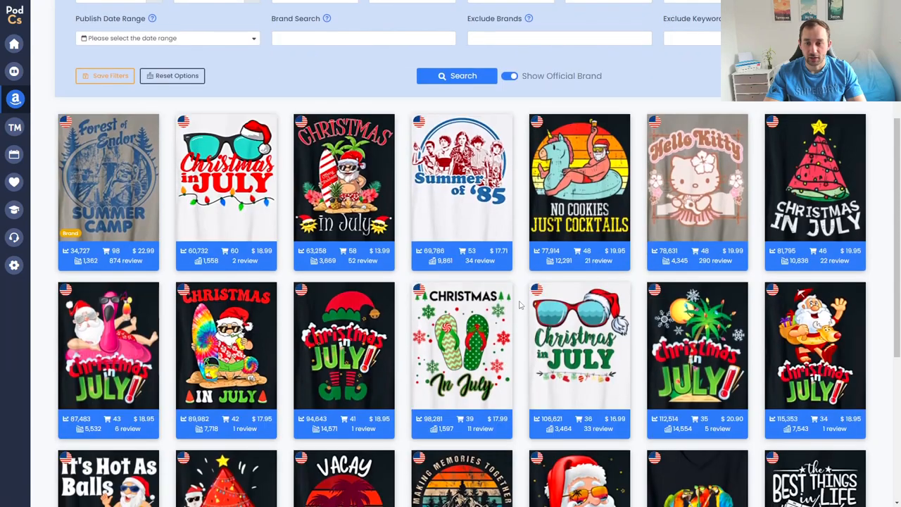
scroll("down", 3)
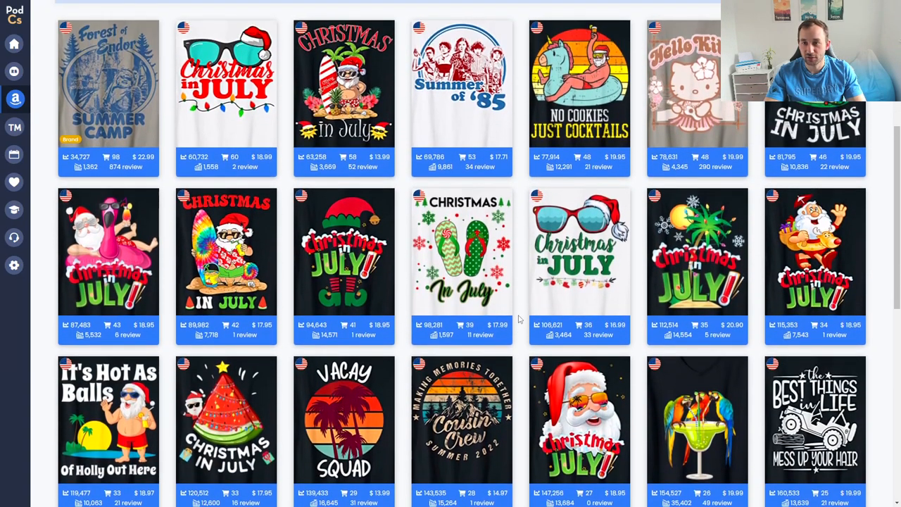
mouse_move(879, 140)
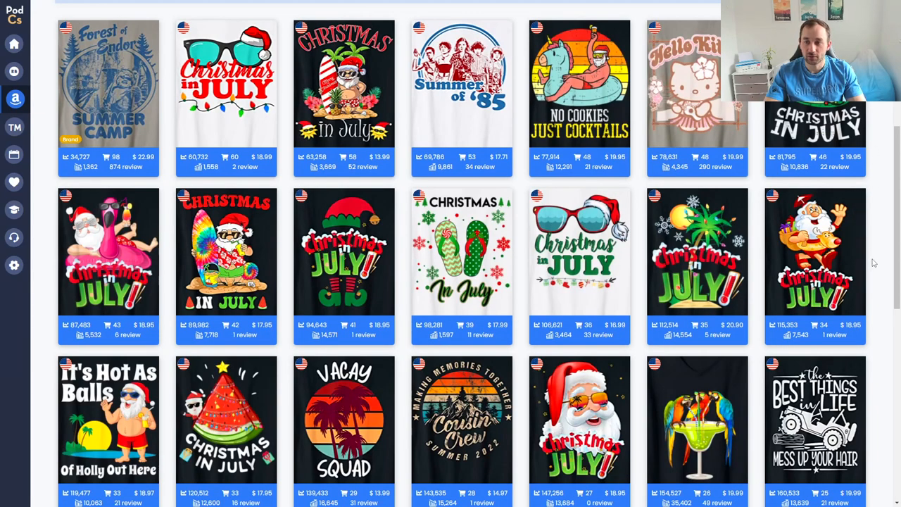
scroll("down", 3)
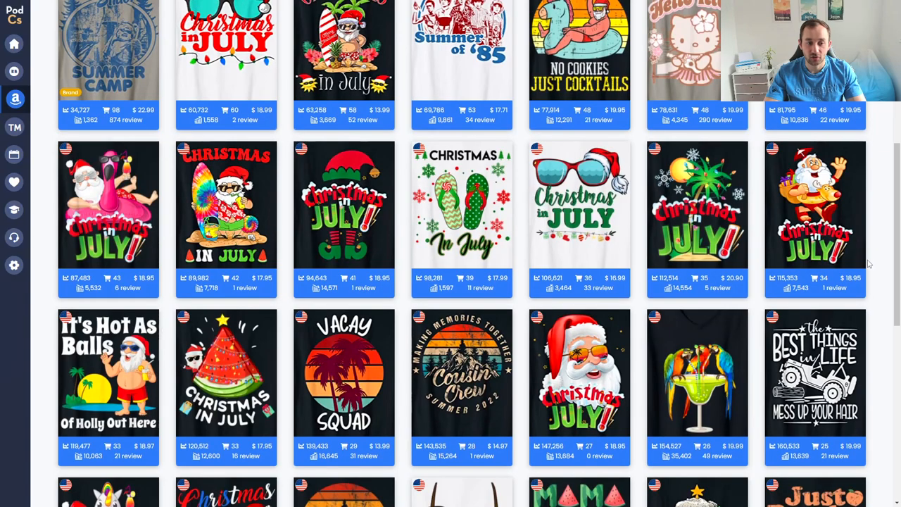
scroll("down", 3)
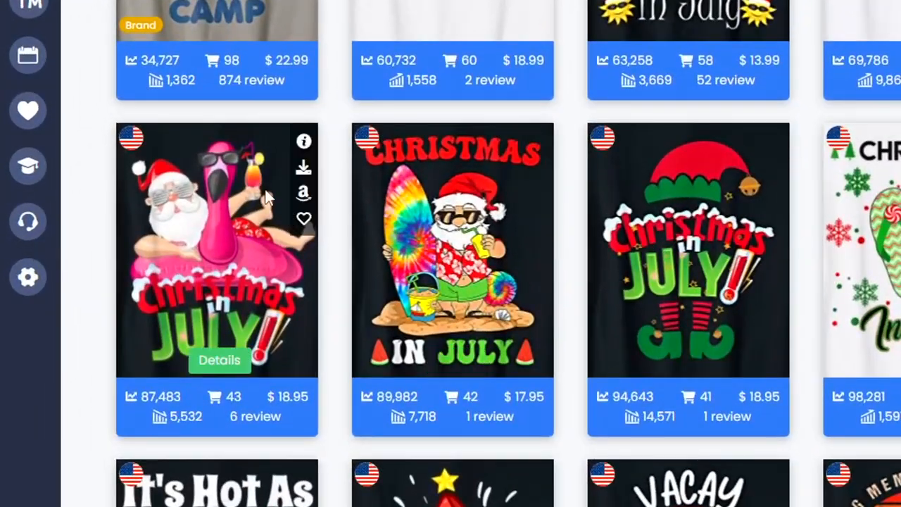
mouse_move(304, 144)
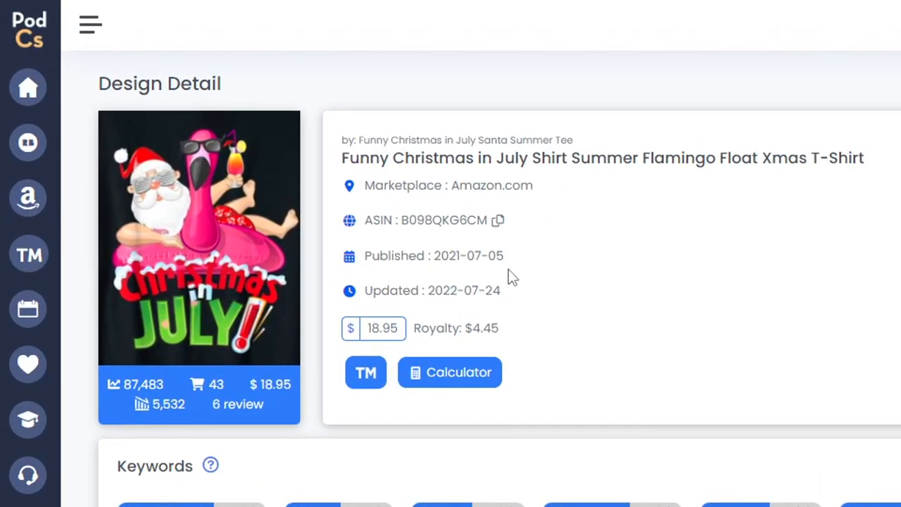
mouse_move(420, 254)
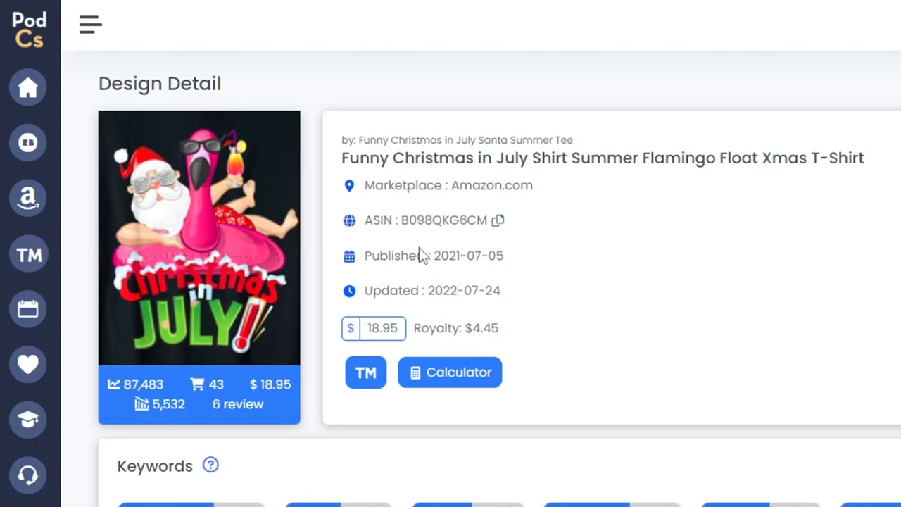
mouse_move(423, 255)
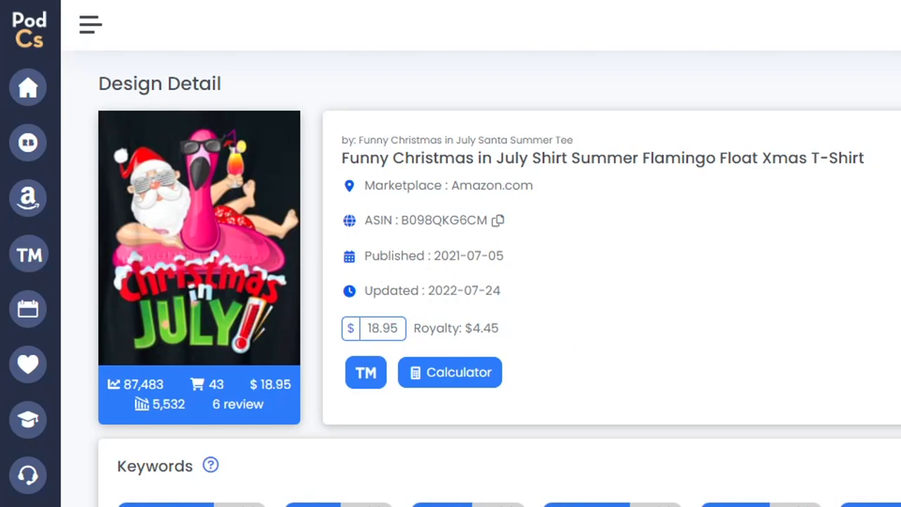
Scroll the flamingo shirt's Design Detail down to its keywords and BSR history chart
scroll("down", 3)
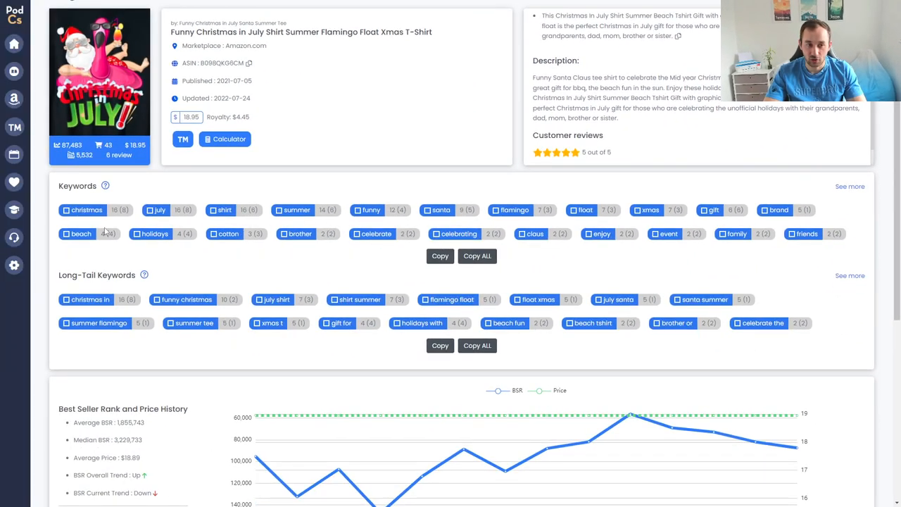
mouse_move(104, 186)
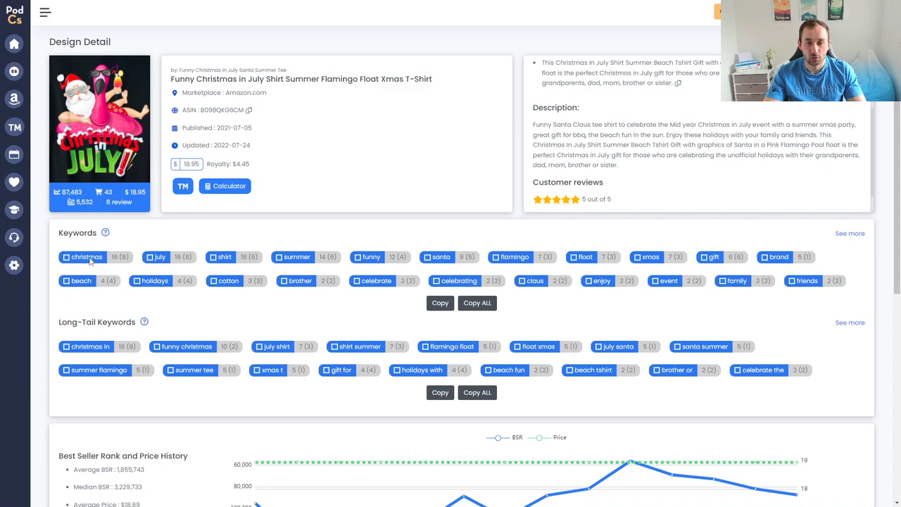
mouse_move(504, 291)
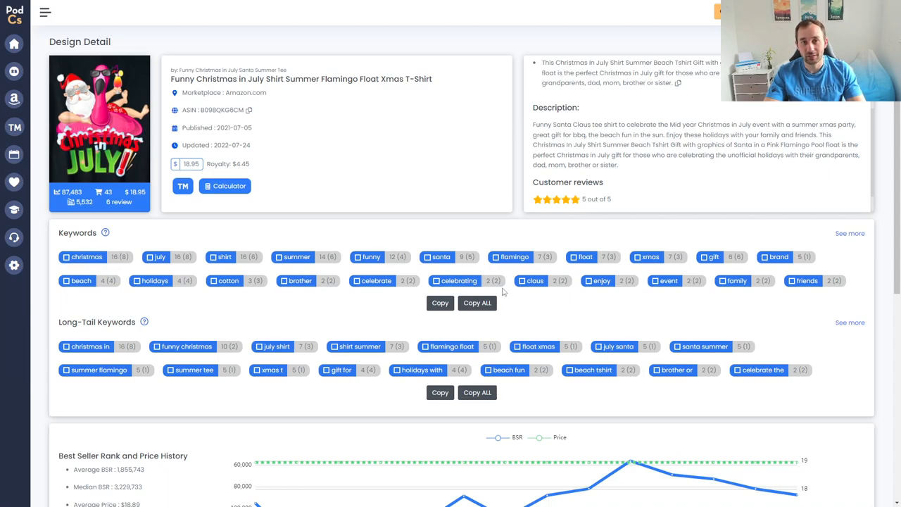
Select keywords christmas, july, summer, funny, santa, xmas, gift, copy them and all keywords, then pick long-tail keywords
left_click(155, 256)
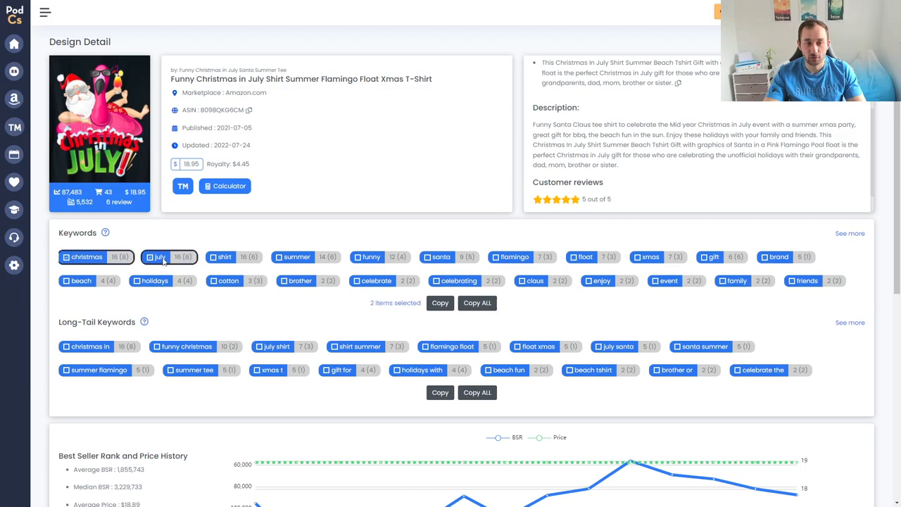
left_click(369, 256)
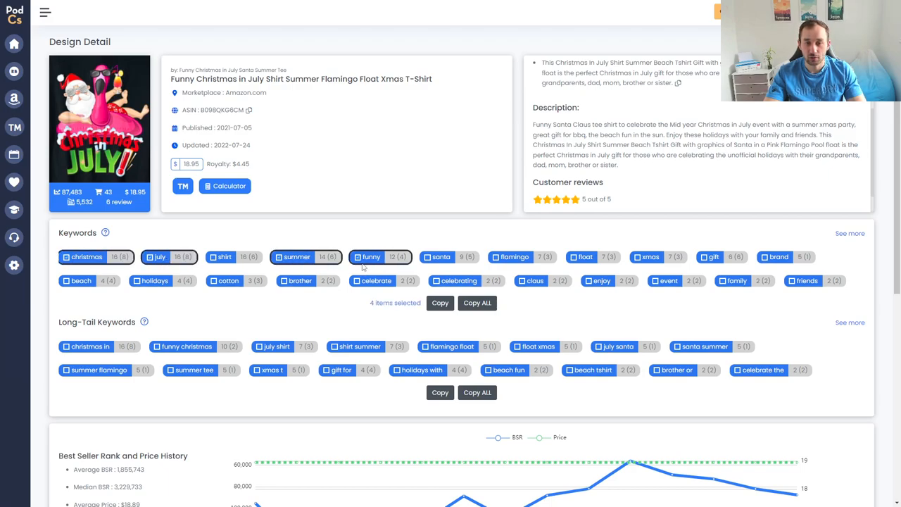
left_click(659, 256)
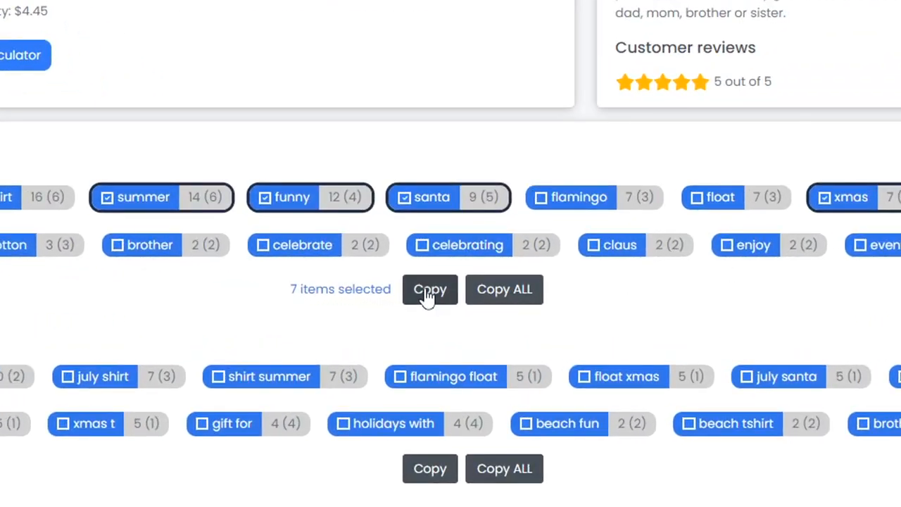
left_click(429, 290)
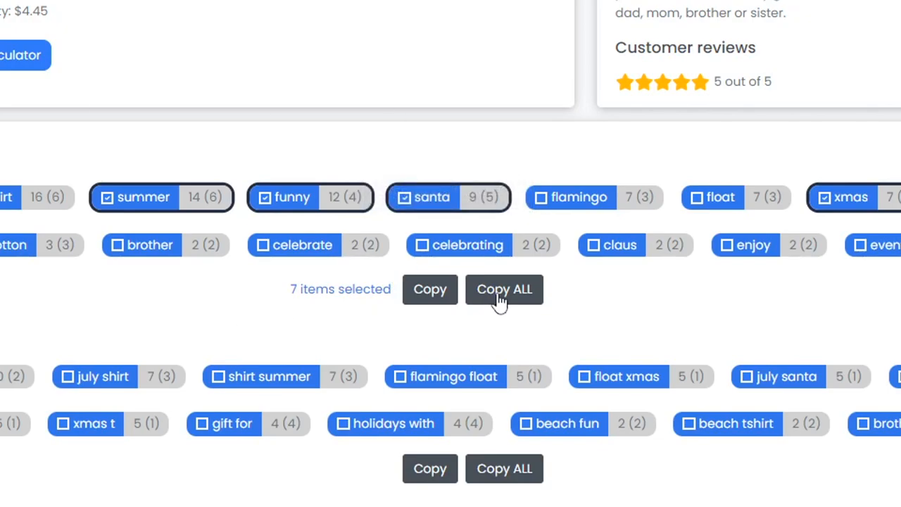
left_click(504, 289)
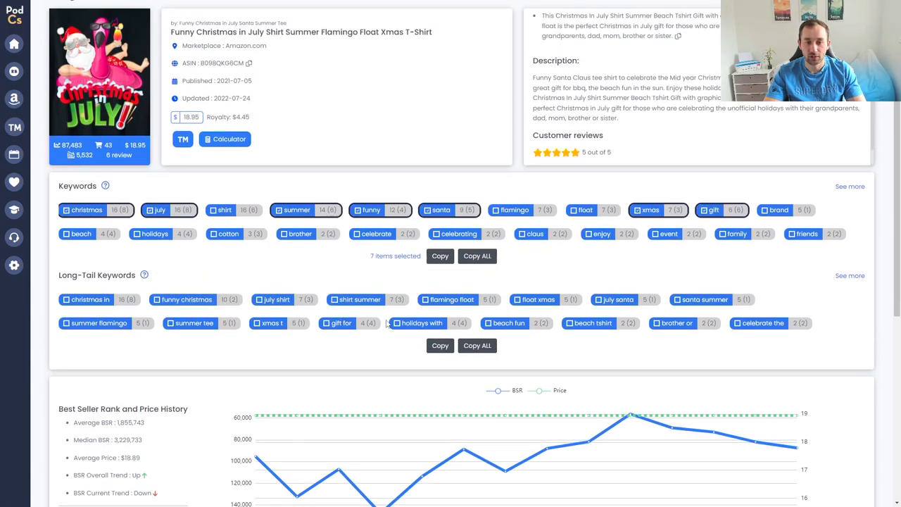
left_click(450, 299)
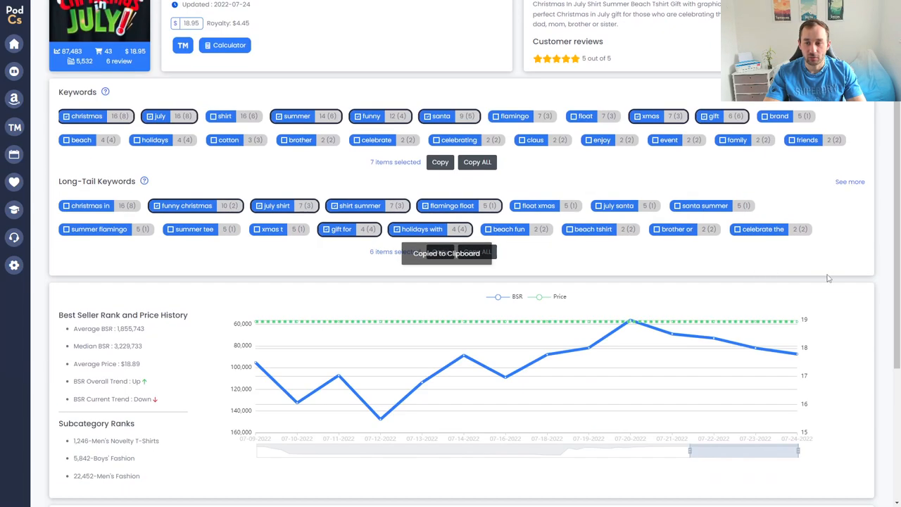
Extend the rank and price chart to its full history back to July 2021
scroll("down", 3)
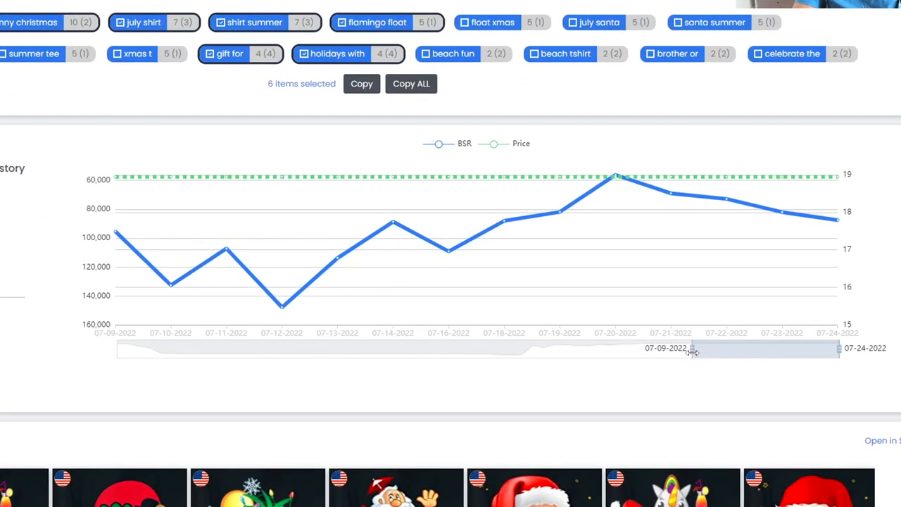
left_click_drag(690, 347, 190, 346)
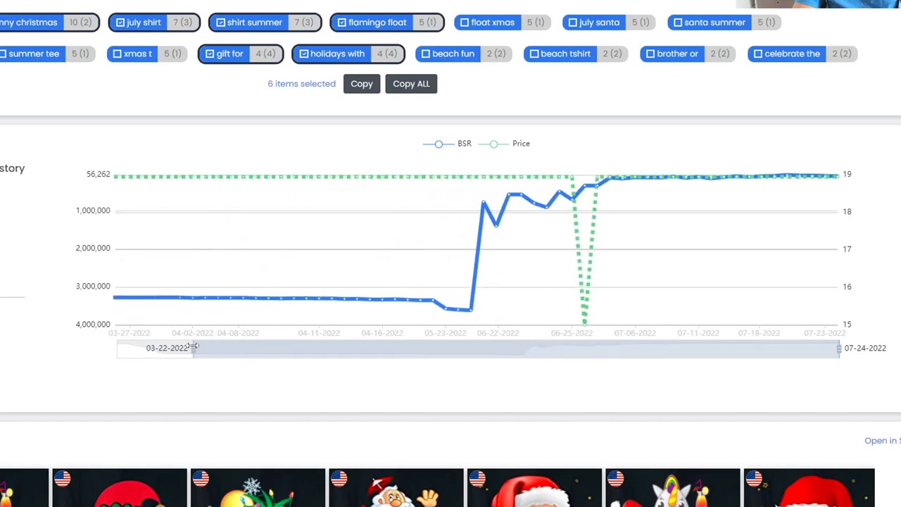
left_click_drag(191, 348, 116, 348)
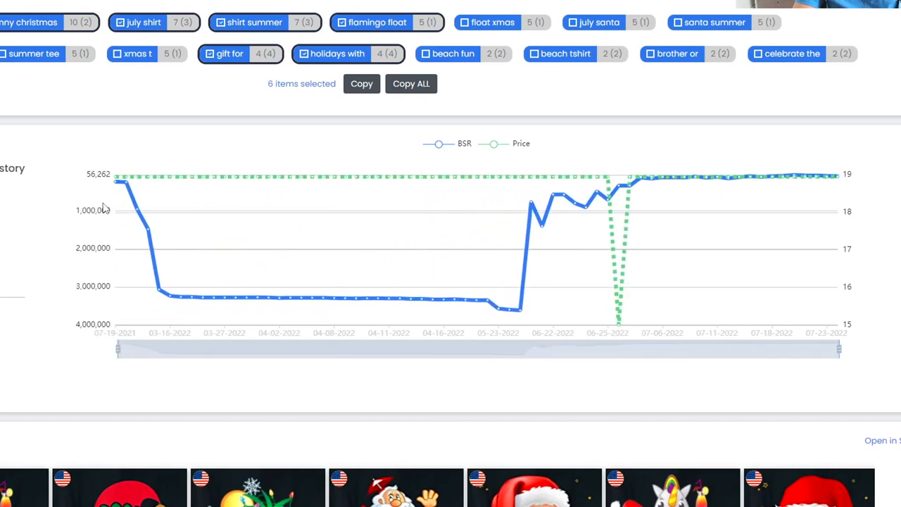
mouse_move(147, 229)
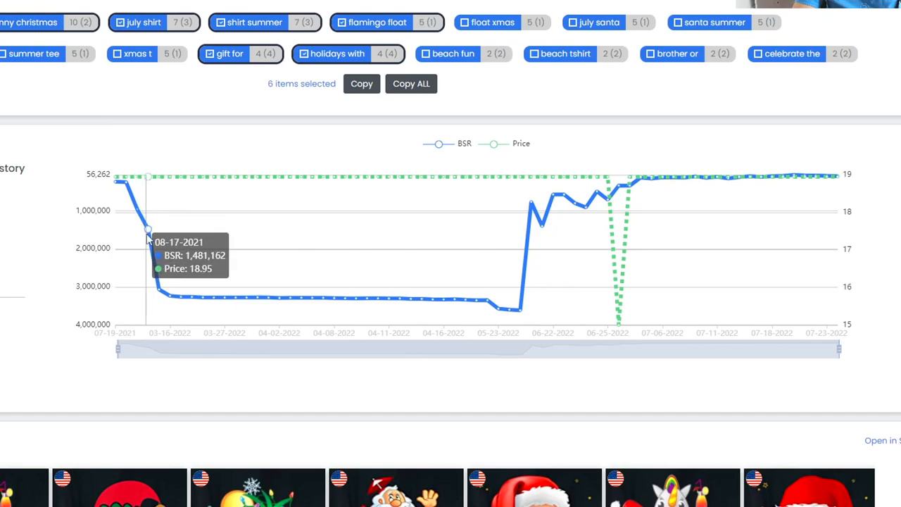
mouse_move(224, 296)
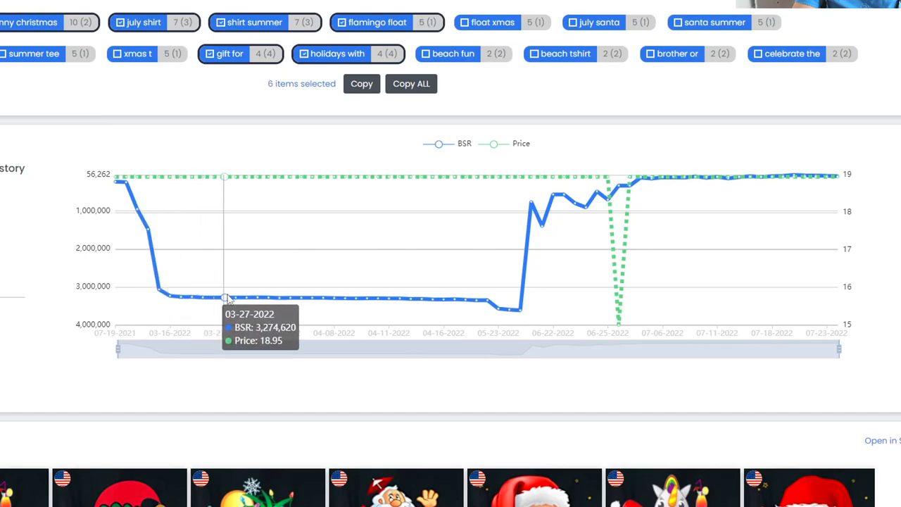
mouse_move(302, 298)
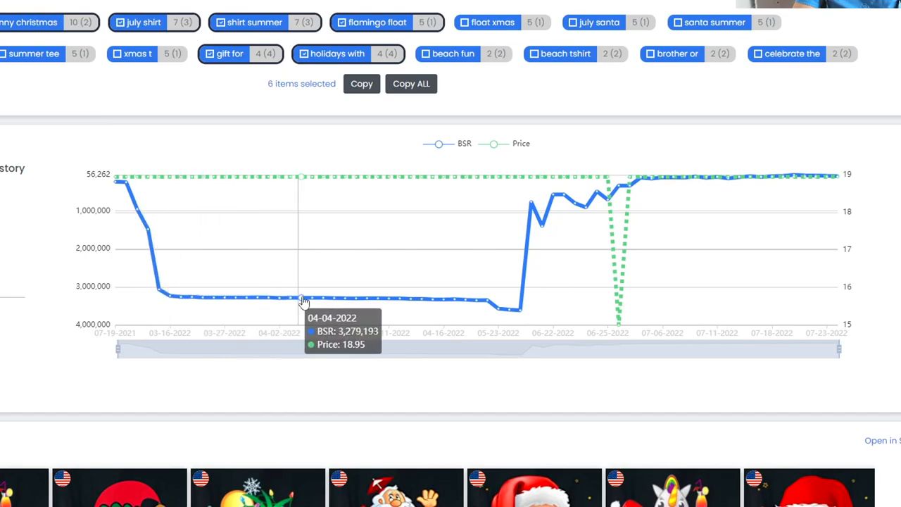
mouse_move(397, 296)
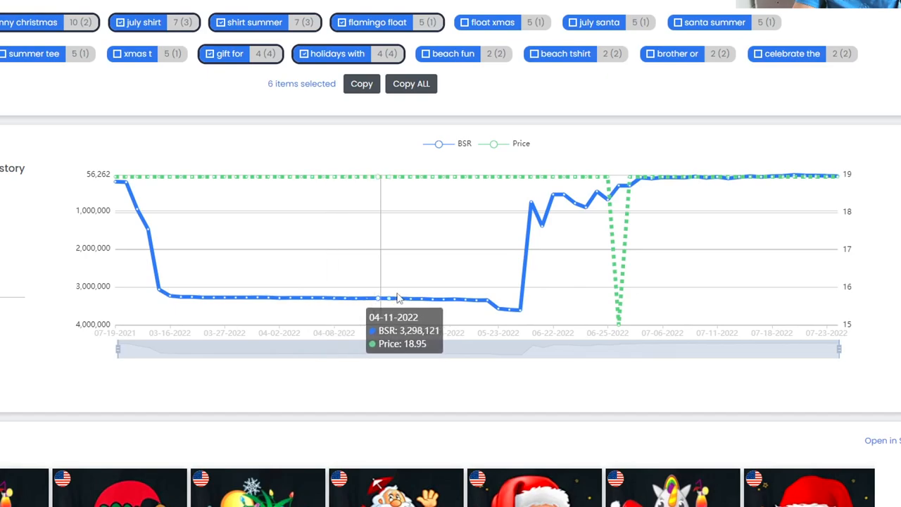
mouse_move(529, 254)
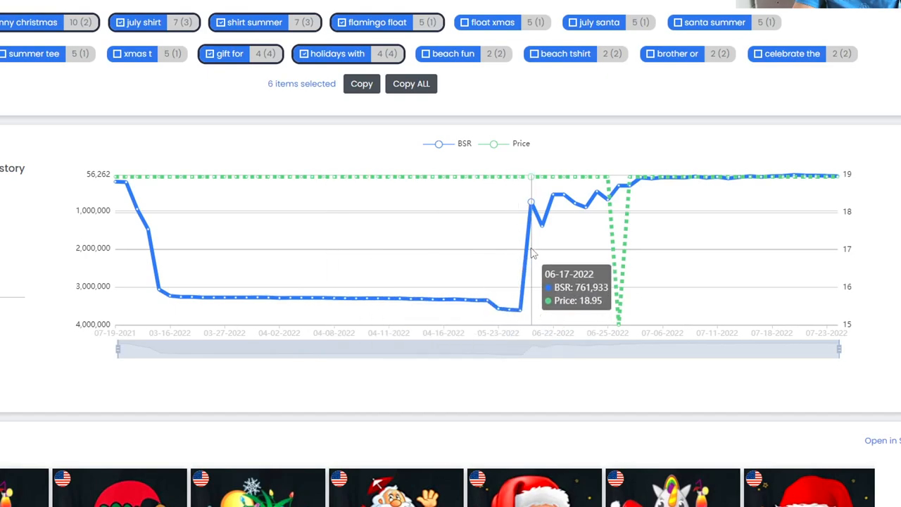
mouse_move(563, 200)
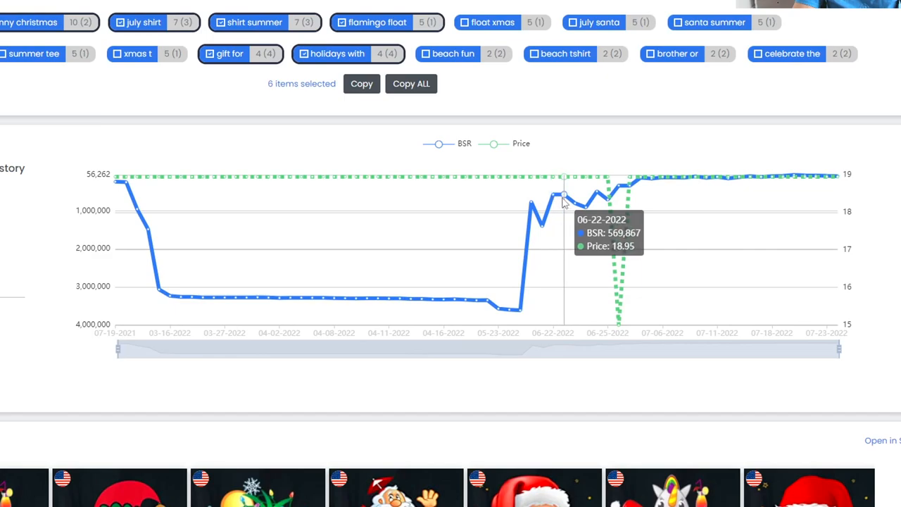
mouse_move(563, 197)
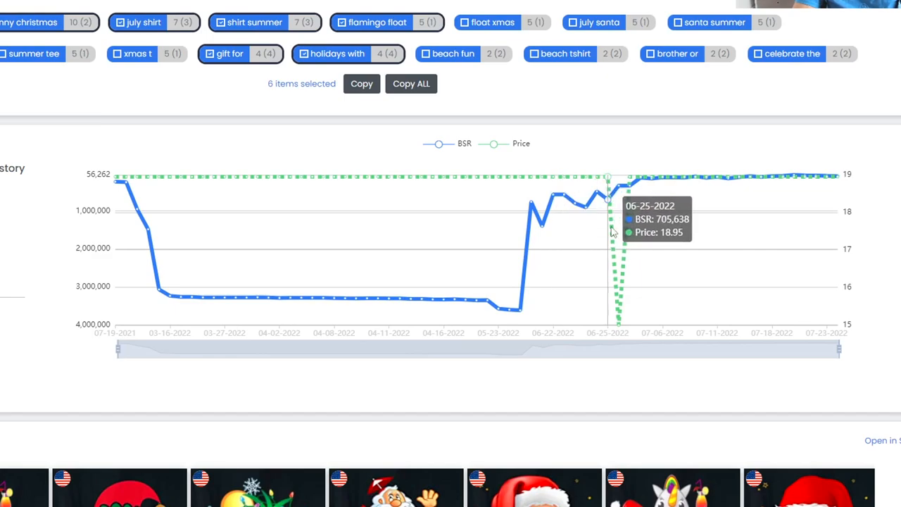
mouse_move(623, 325)
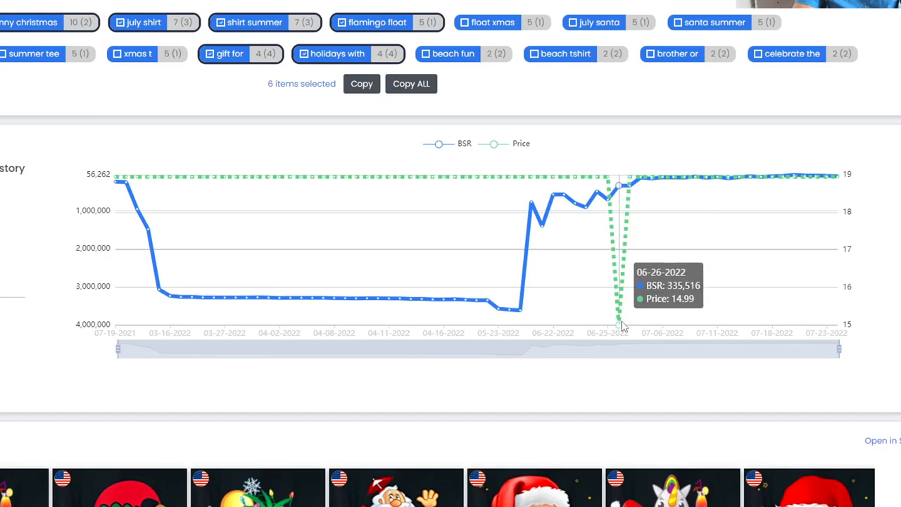
mouse_move(682, 190)
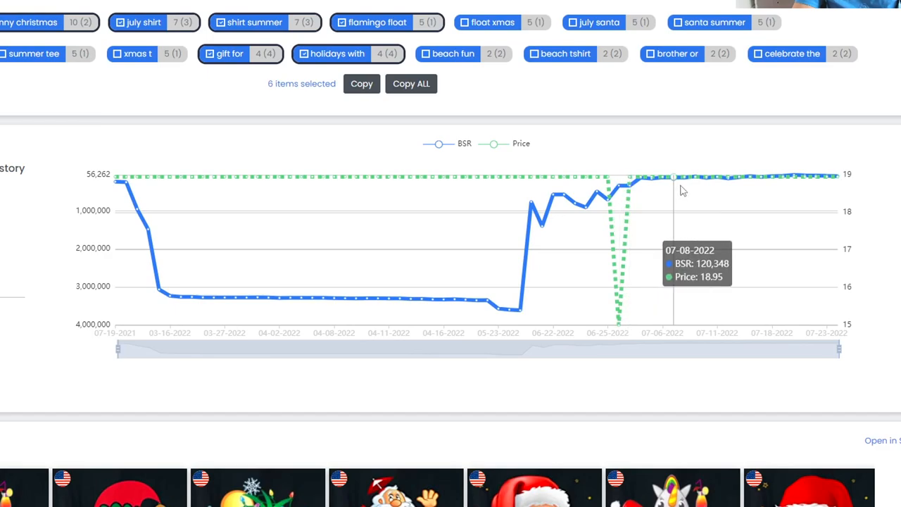
mouse_move(741, 180)
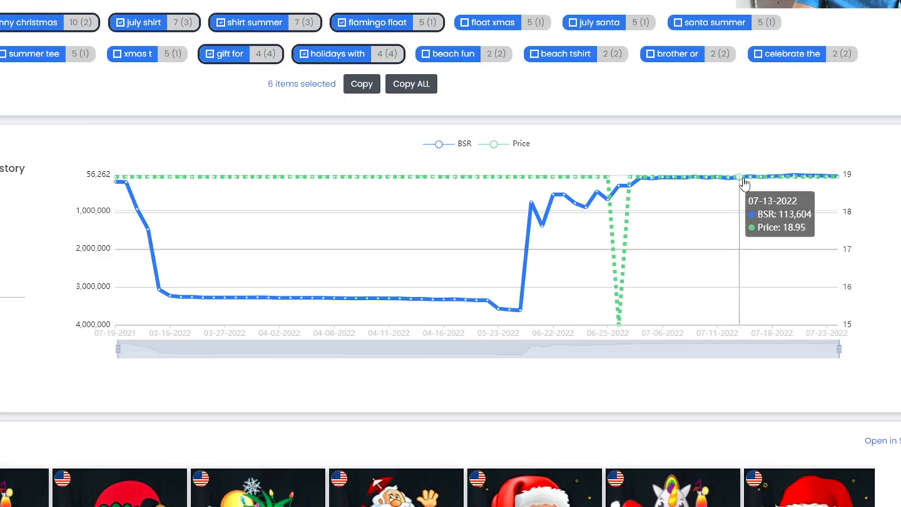
mouse_move(794, 178)
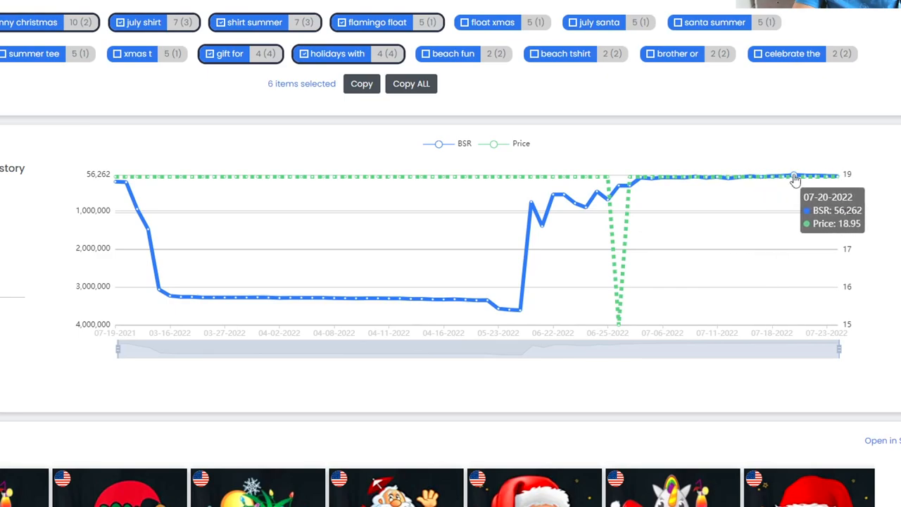
Scroll down to the similar Christmas-in-July designs with their ranks and prices
scroll("down", 3)
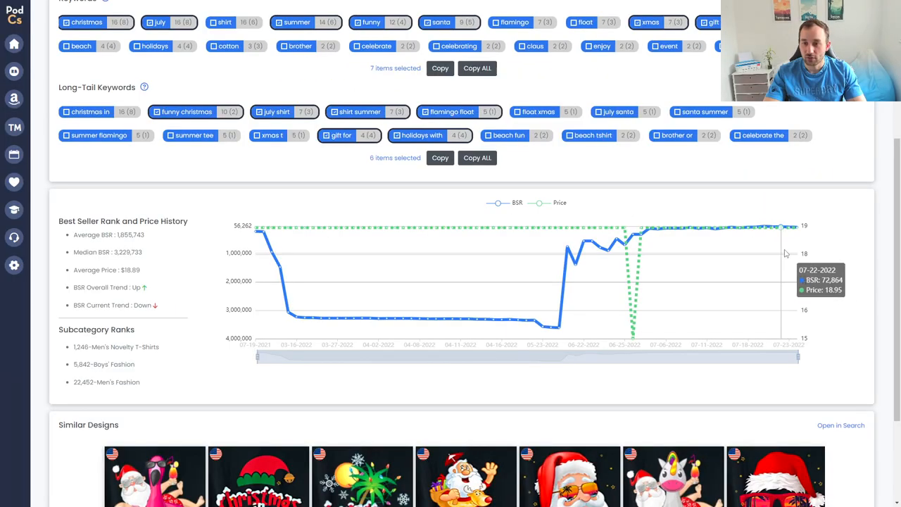
mouse_move(580, 270)
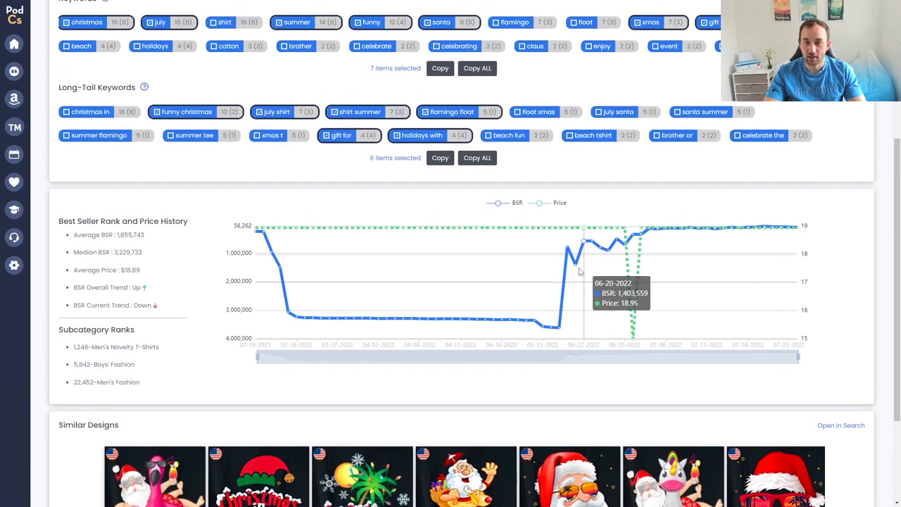
mouse_move(721, 303)
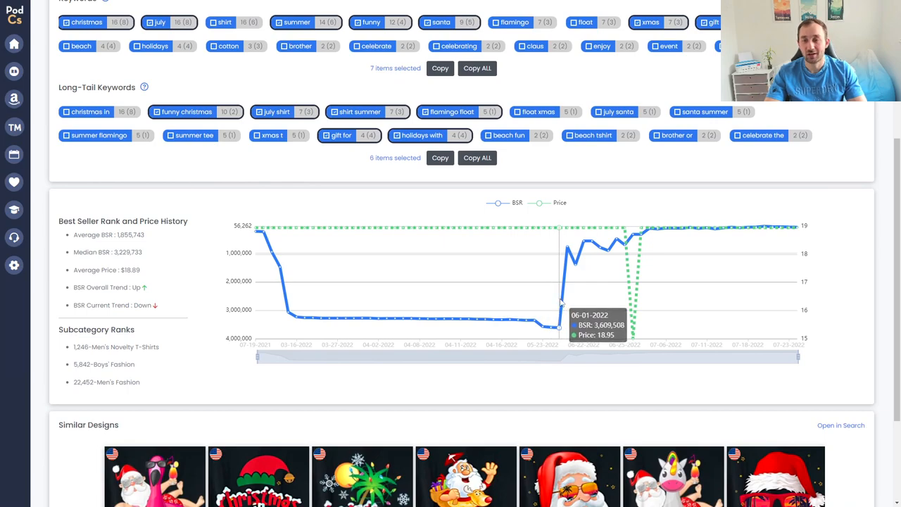
scroll("down", 3)
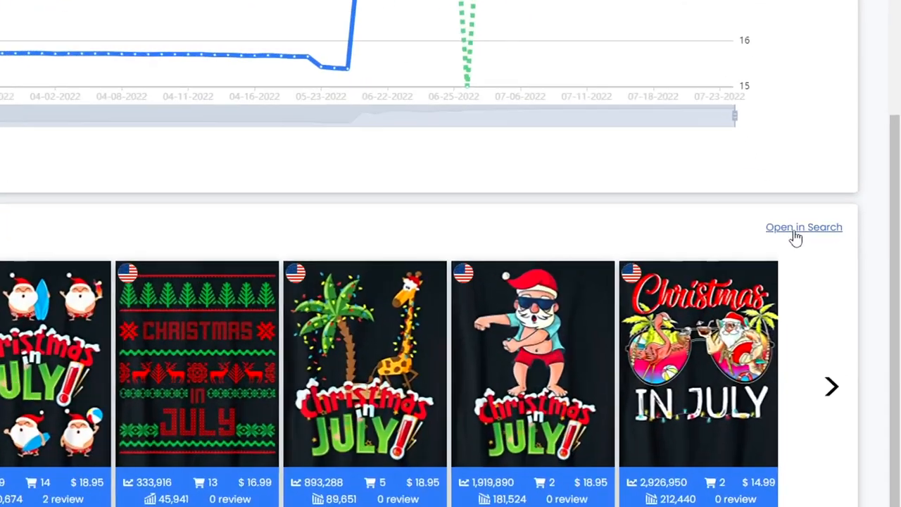
Show the similar Christmas in July designs as search results and open the downloaded flip-flops design image
left_click(803, 227)
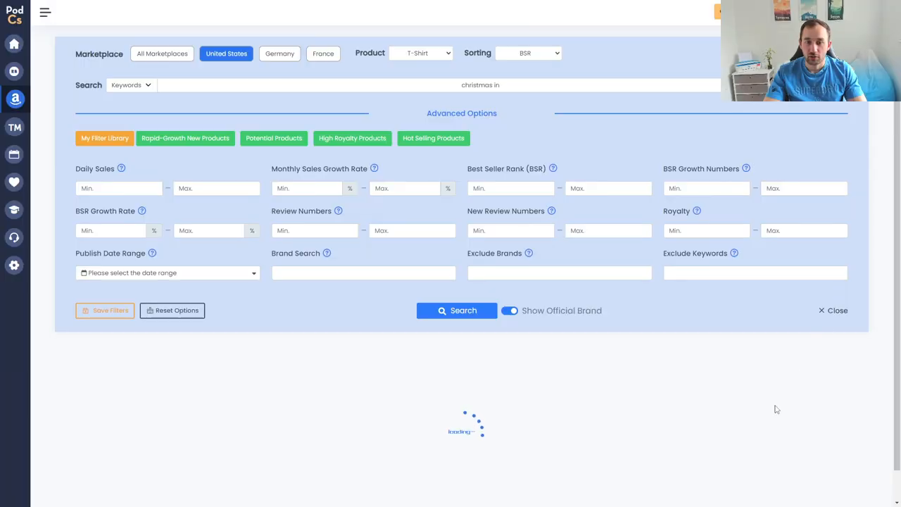
left_click(456, 311)
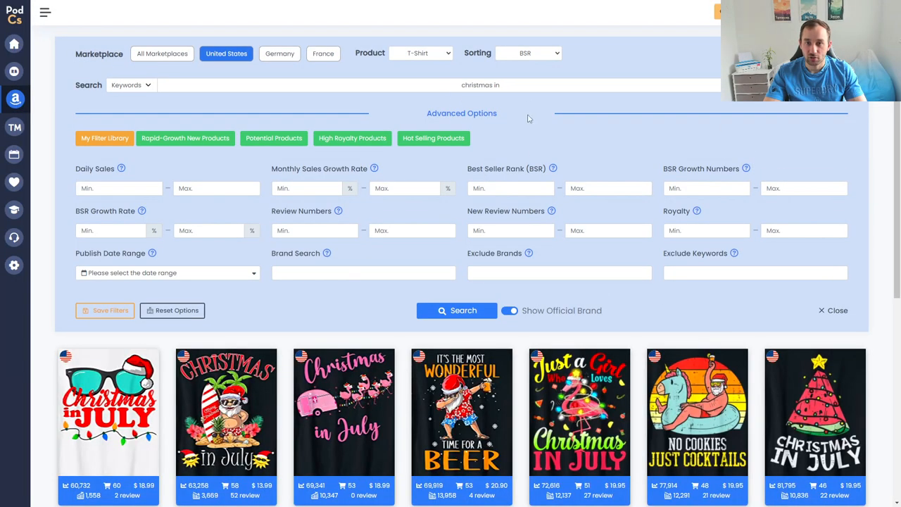
scroll("down", 3)
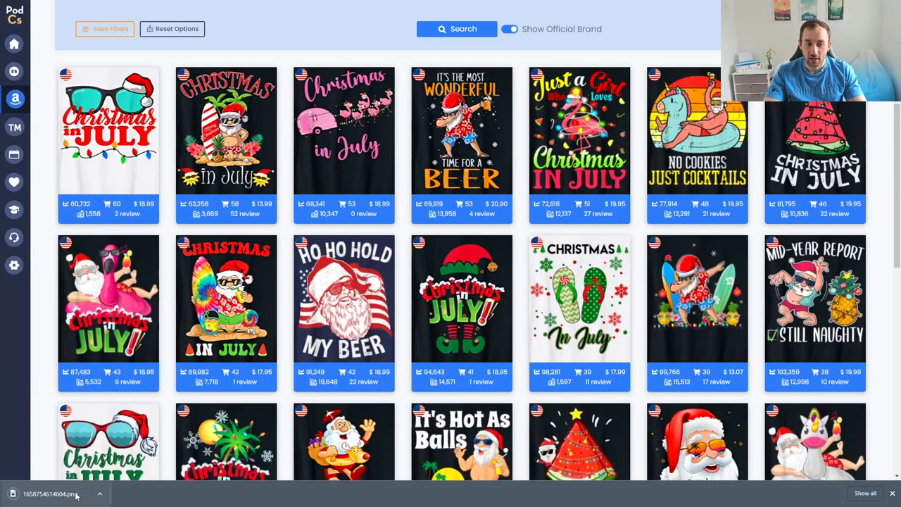
left_click(57, 493)
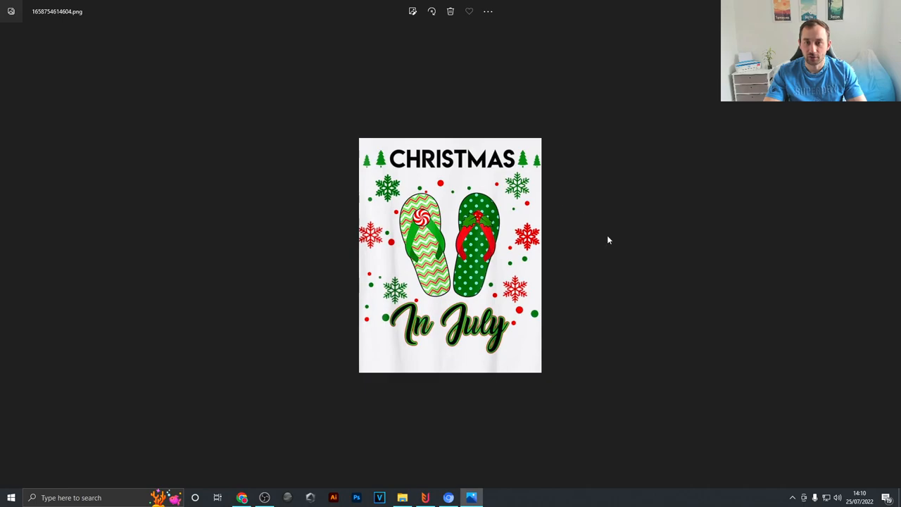
mouse_move(676, 139)
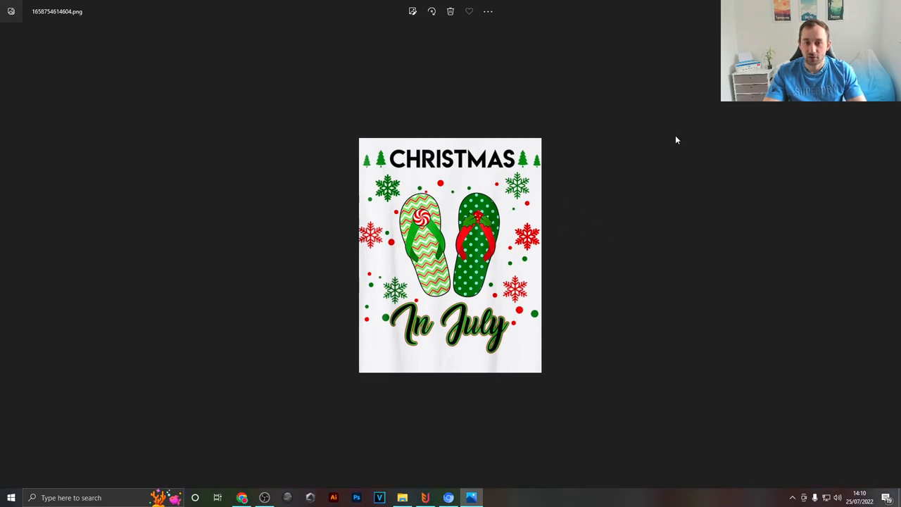
mouse_move(647, 117)
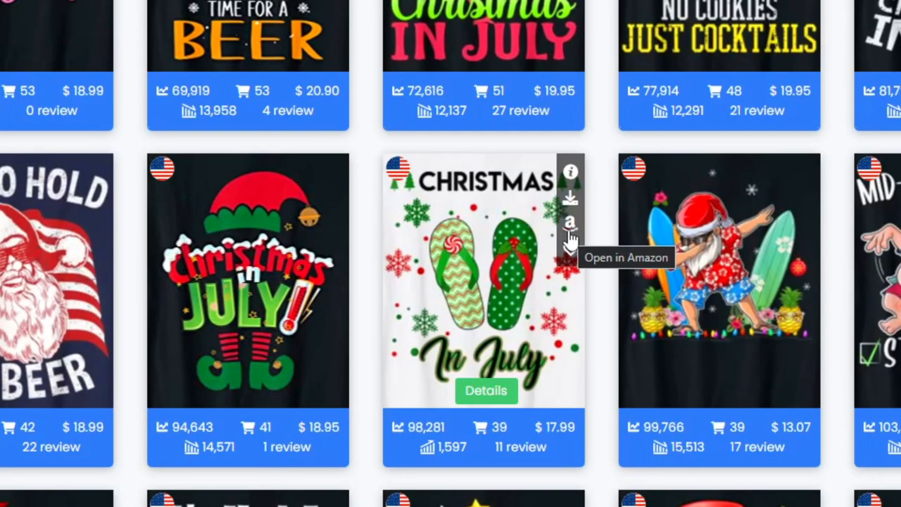
Run the MI Trademark Check on the flip-flops shirt's Amazon listing, highlighting trademarked title words
left_click(570, 223)
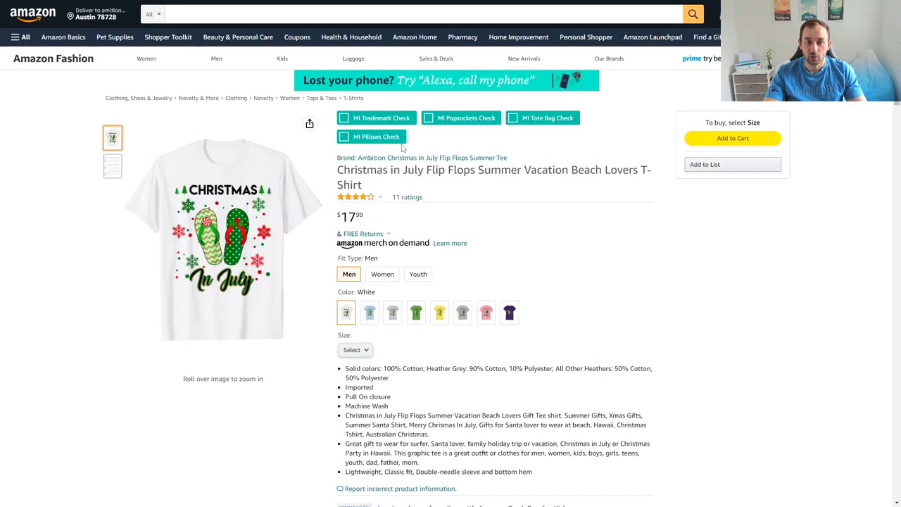
left_click(382, 118)
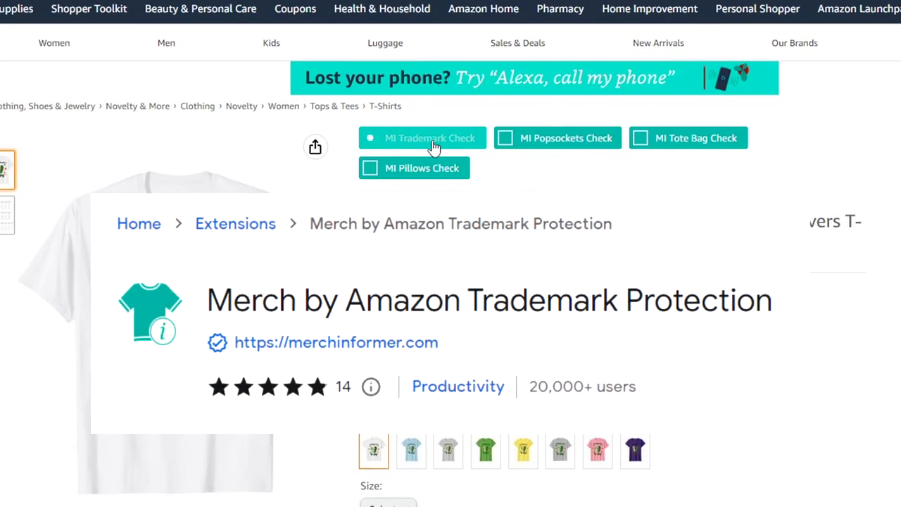
left_click(369, 138)
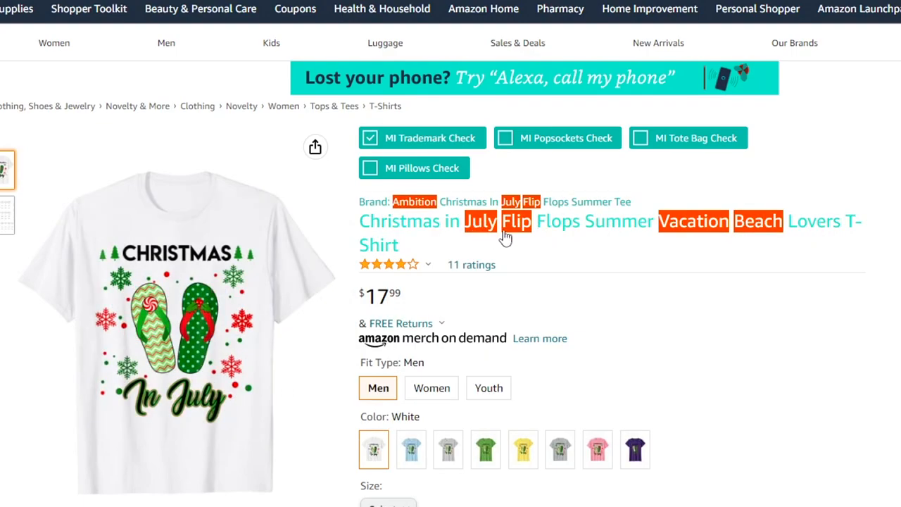
mouse_move(709, 238)
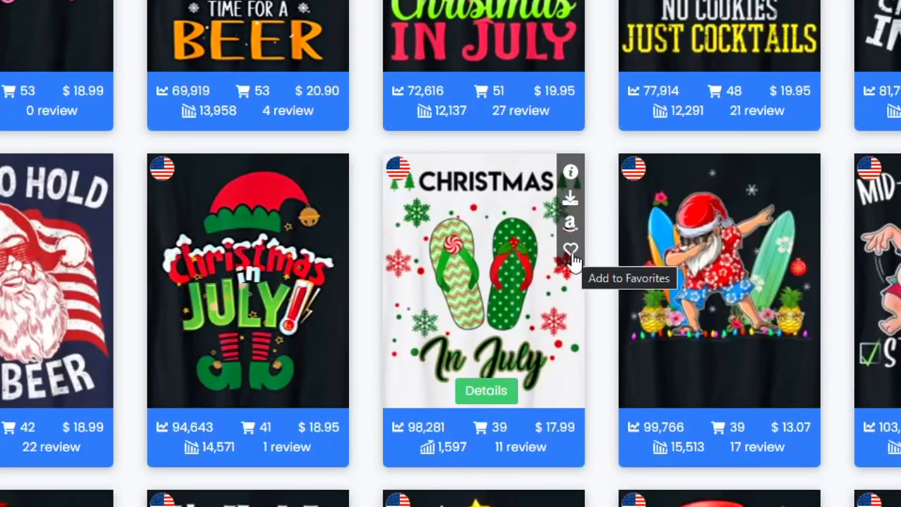
Save the Christmas in July flip-flops shirt to Favorites and view it under MBA Products
left_click(570, 248)
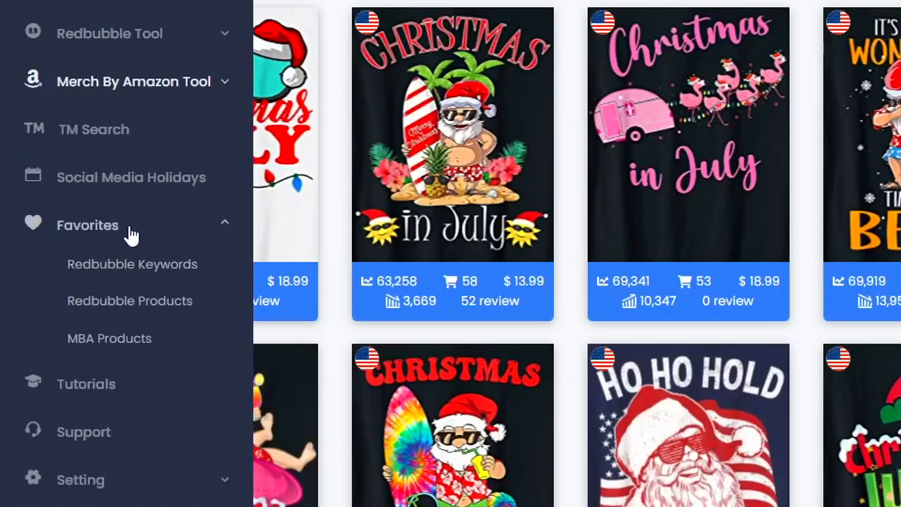
mouse_move(124, 349)
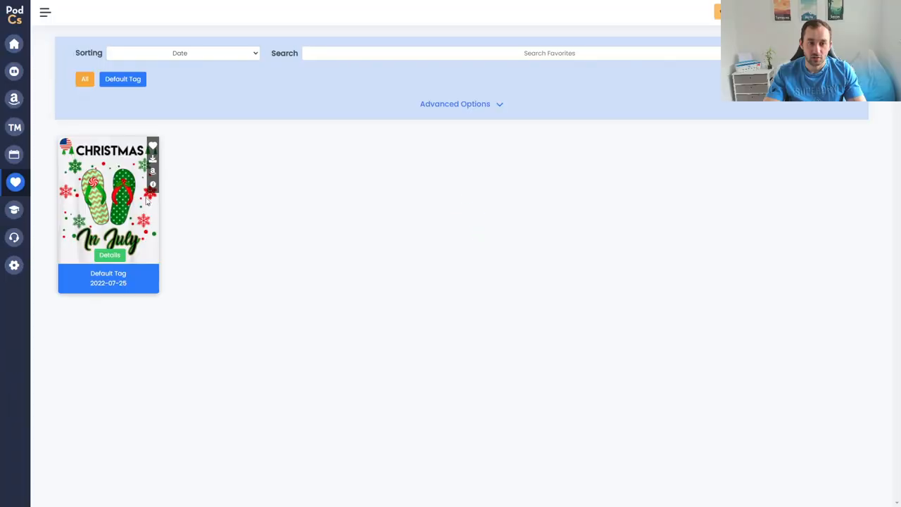
left_click(45, 12)
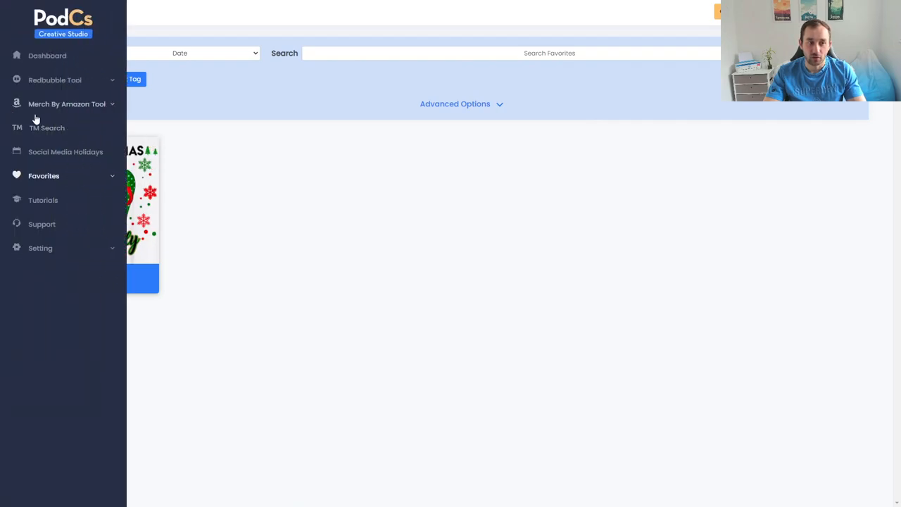
left_click(45, 12)
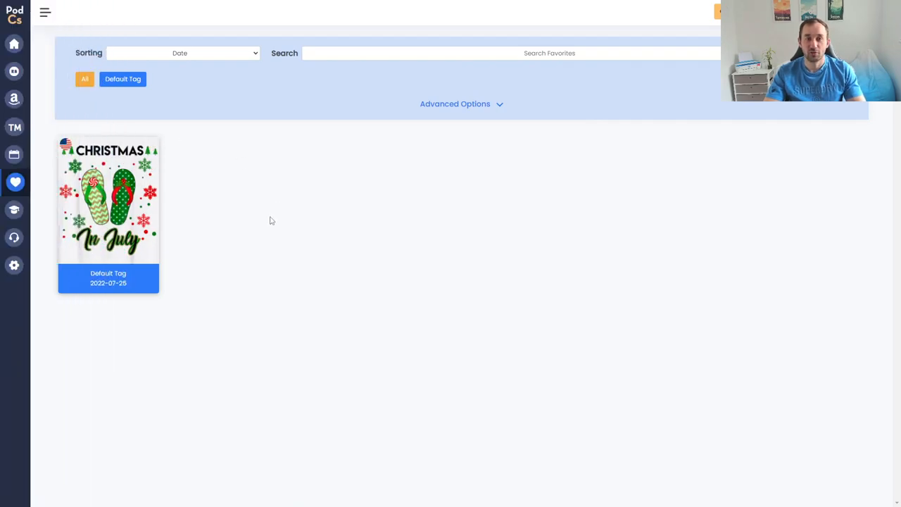
mouse_move(206, 197)
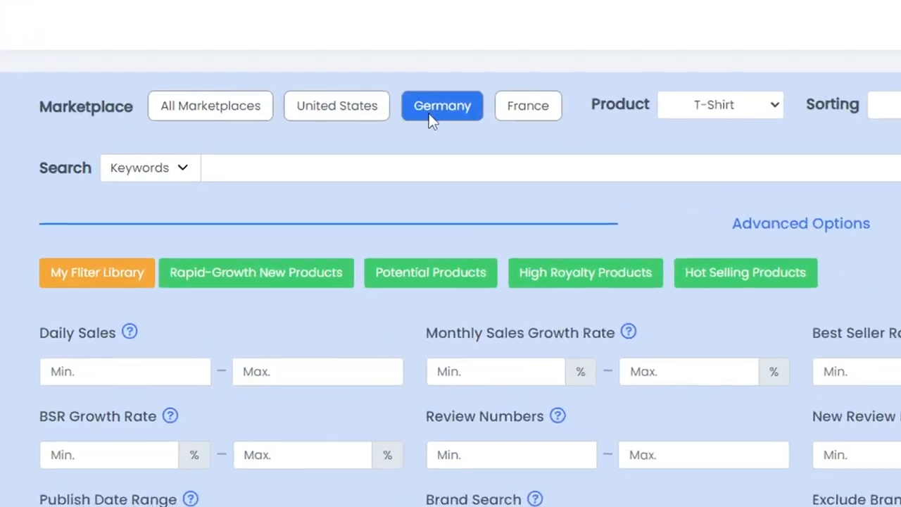
mouse_move(591, 276)
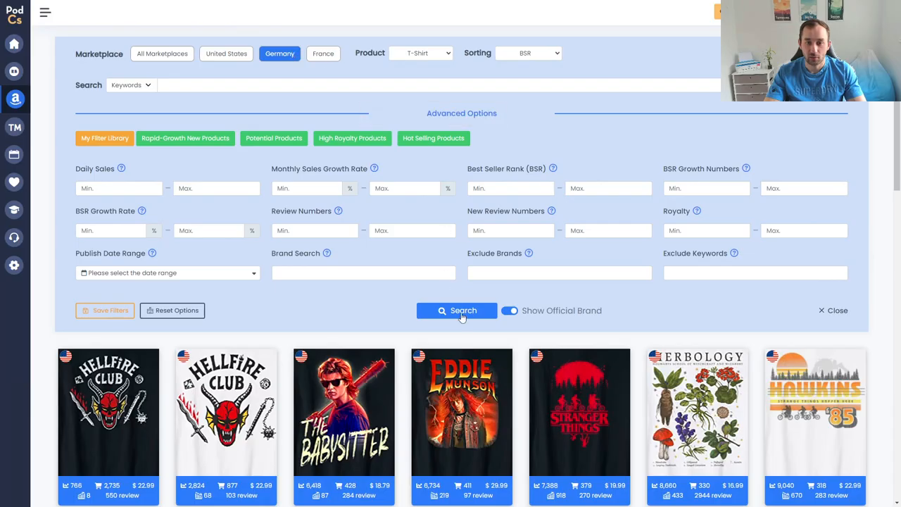
Search T-shirt products in the Germany marketplace, showing German-language designs
left_click(456, 311)
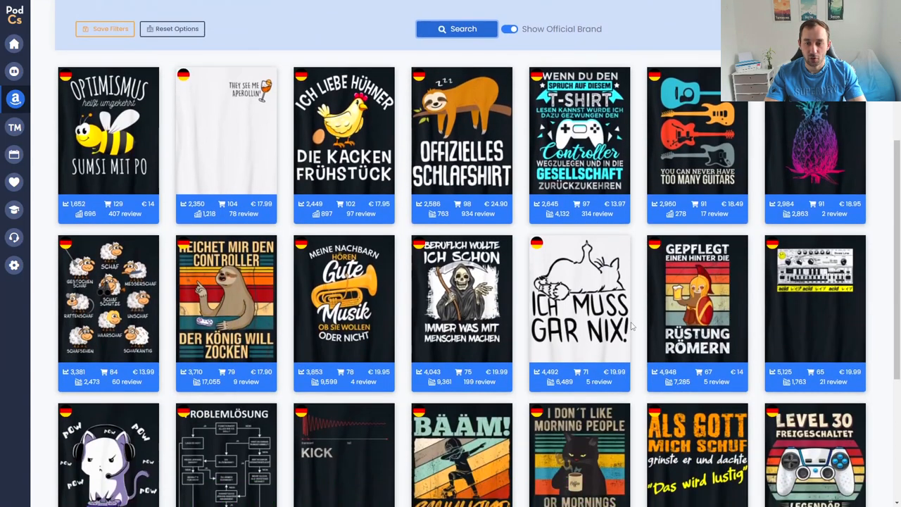
left_click(14, 99)
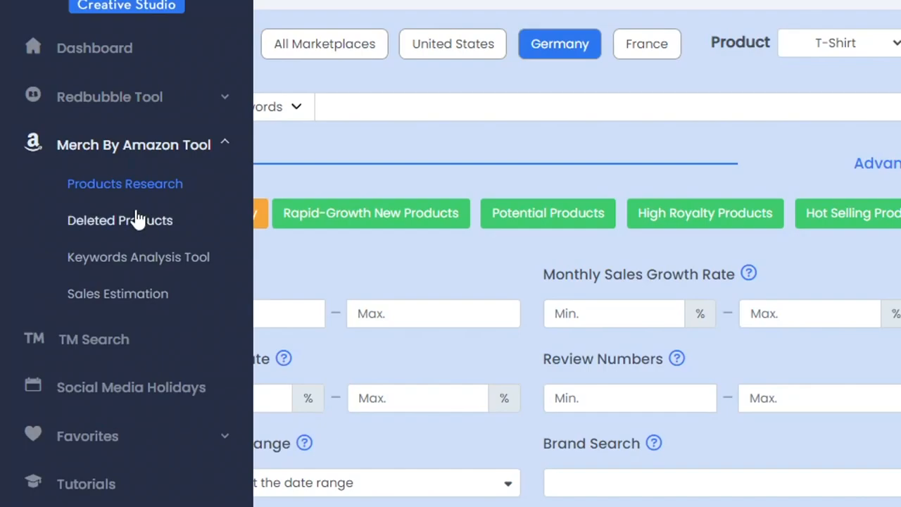
mouse_move(162, 237)
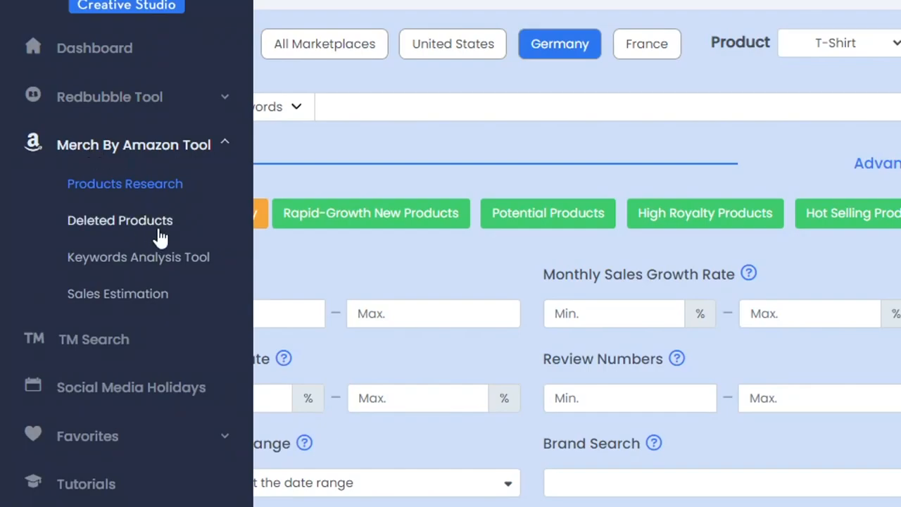
List the Deleted Products removed Jul 25, 2022 and scroll through the removed designs
left_click(120, 219)
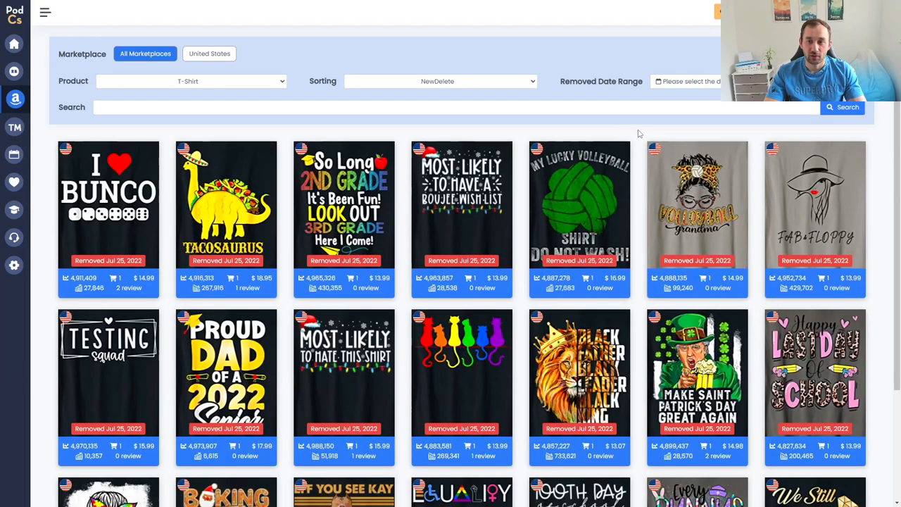
mouse_move(640, 133)
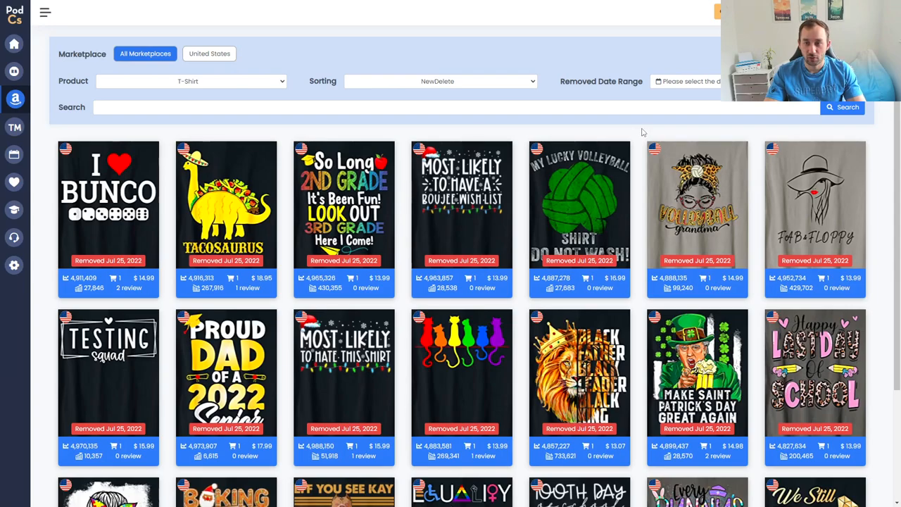
scroll("down", 3)
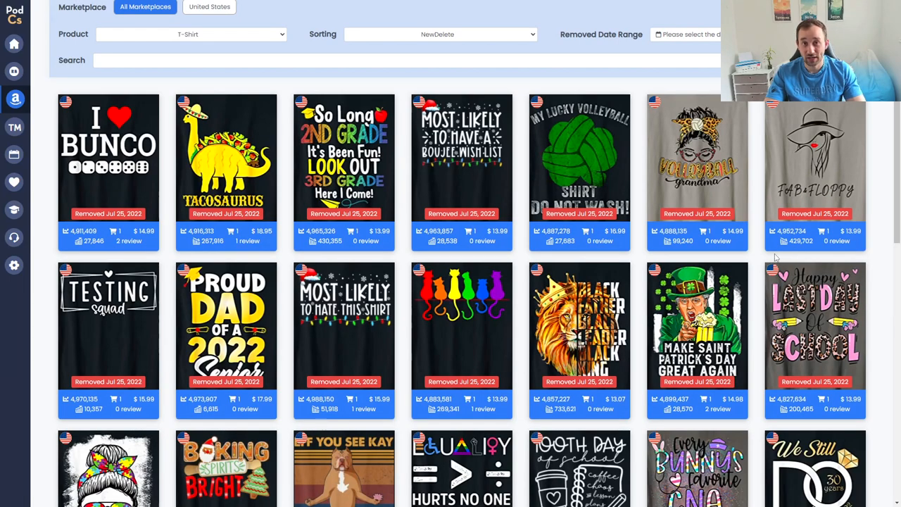
scroll("down", 3)
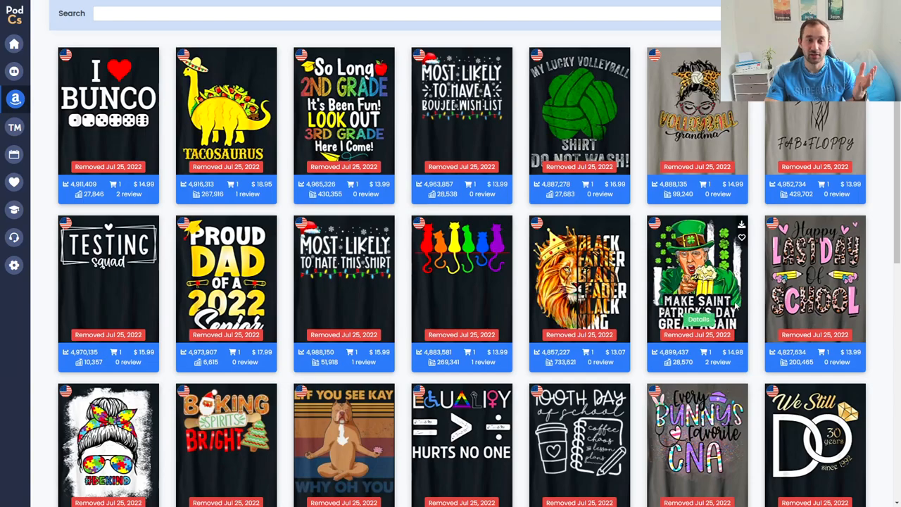
scroll("down", 3)
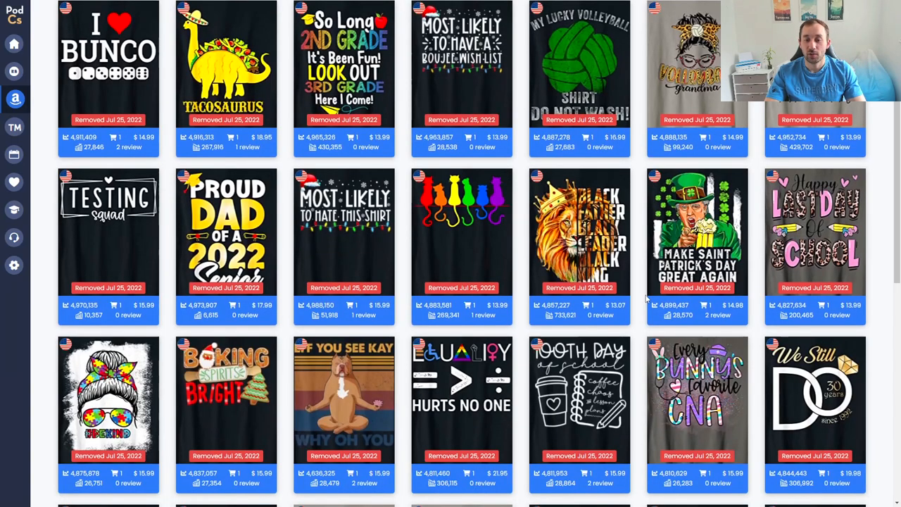
scroll("down", 3)
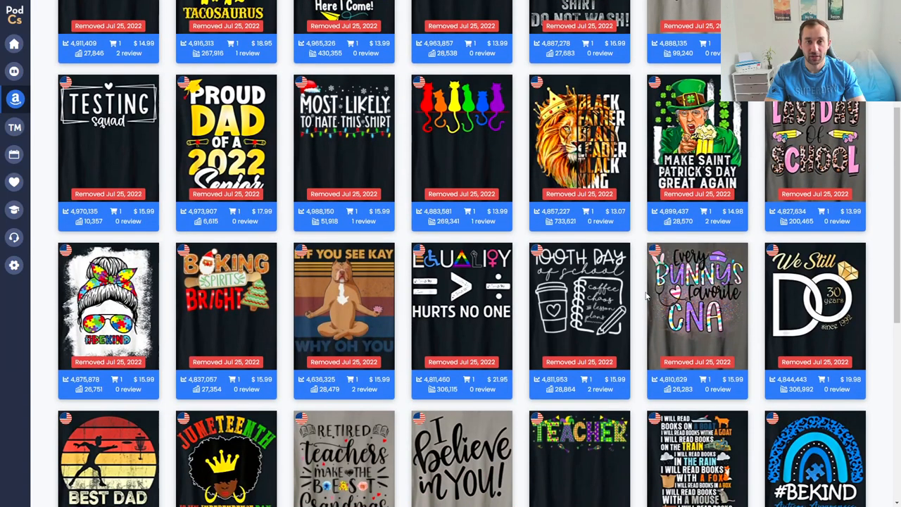
mouse_move(697, 304)
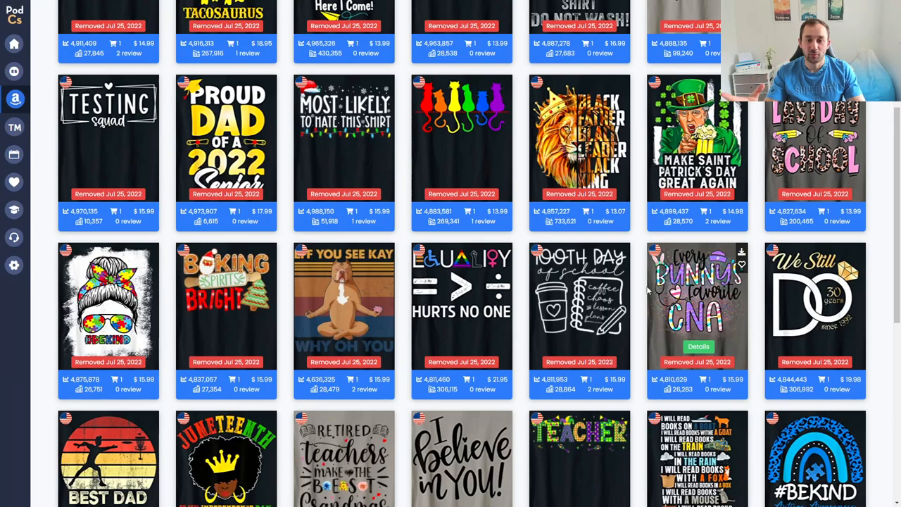
scroll("down", 3)
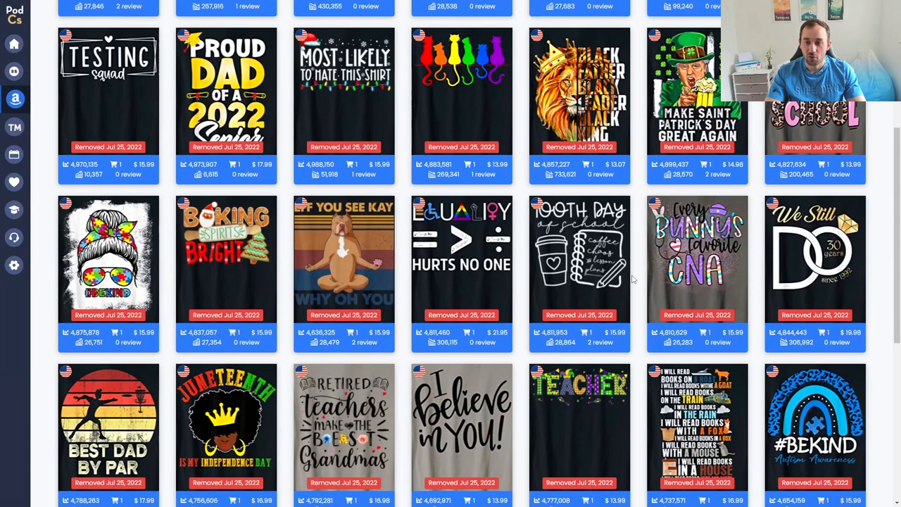
scroll("down", 3)
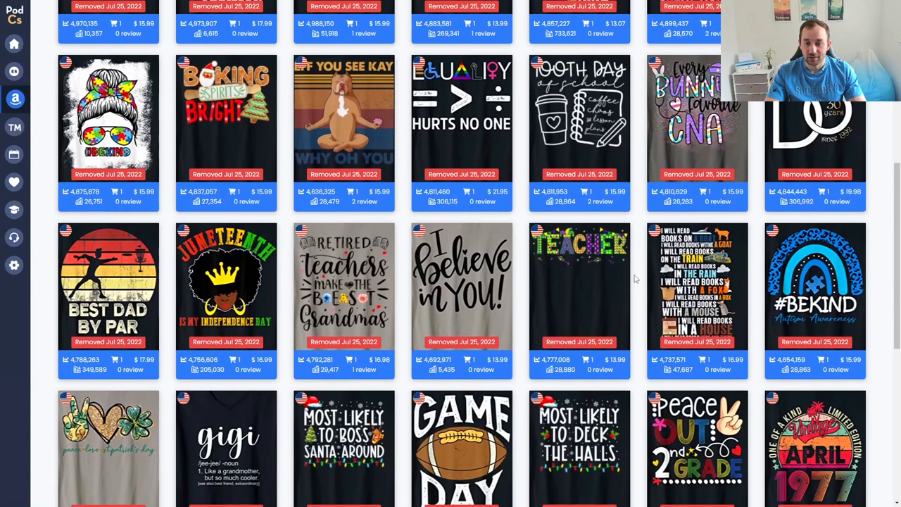
scroll("down", 3)
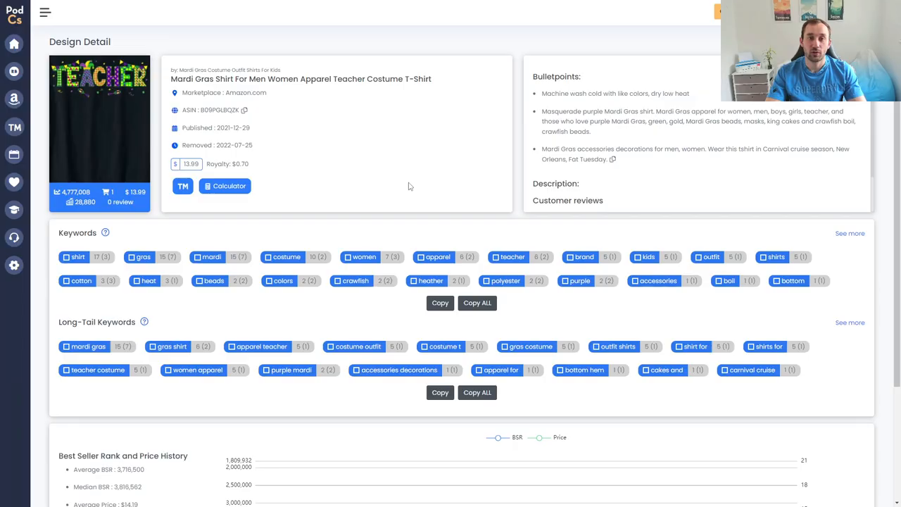
mouse_move(515, 128)
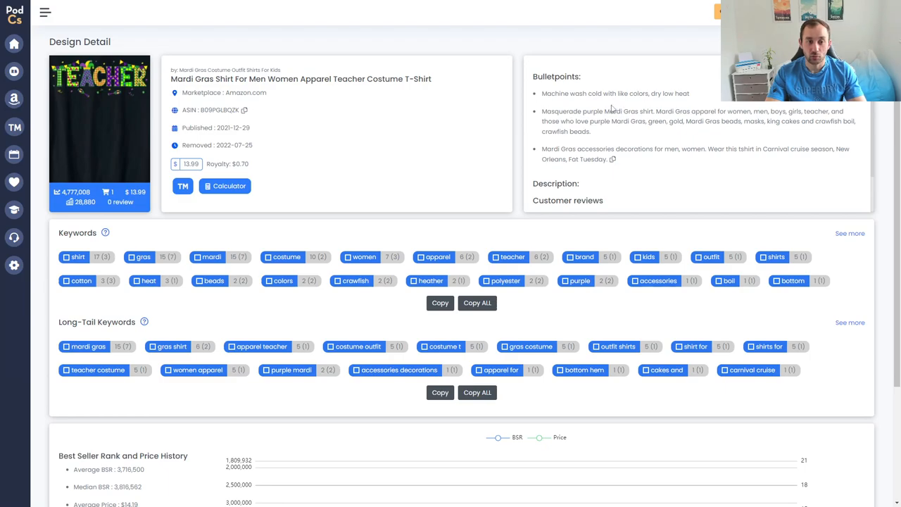
Scroll through the removed Mardi Gras teacher shirt's keywords and price history
scroll("down", 3)
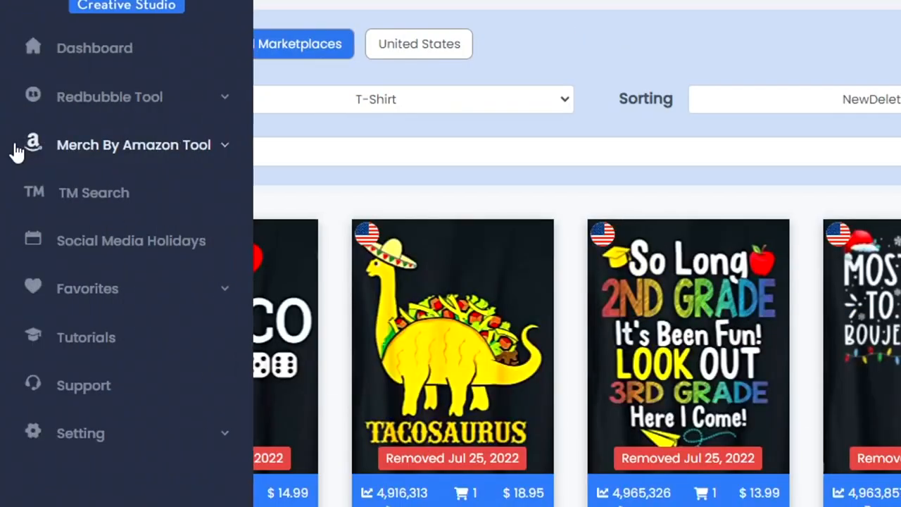
Run a Keywords Research search for 'Summer t-shirt' in the Keywords Analysis Tool
left_click(133, 144)
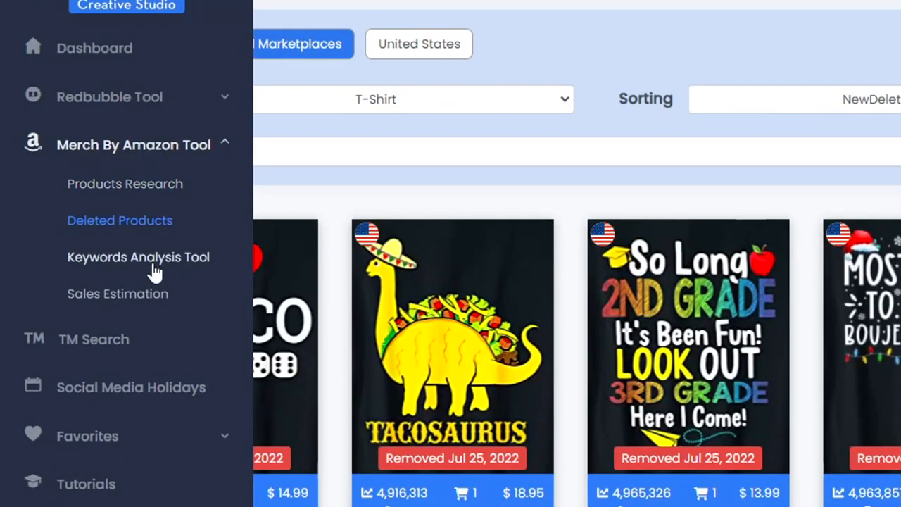
left_click(138, 257)
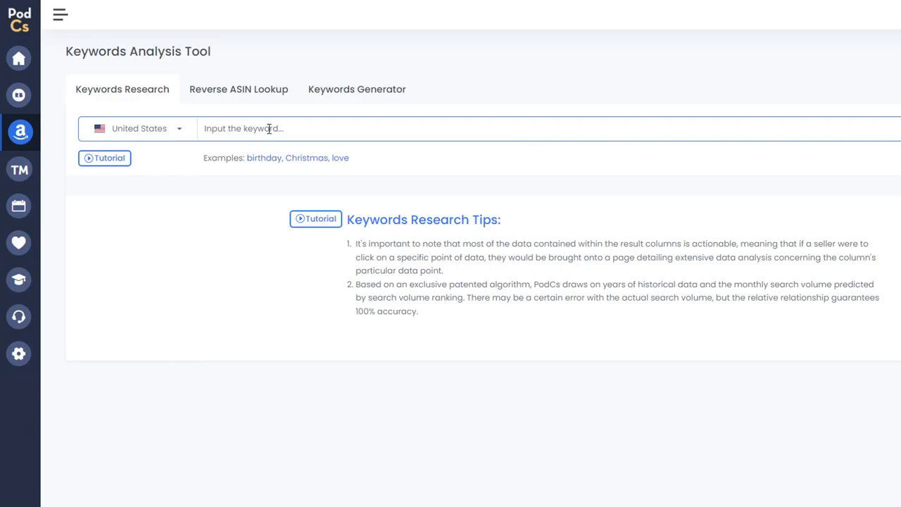
type("Summer")
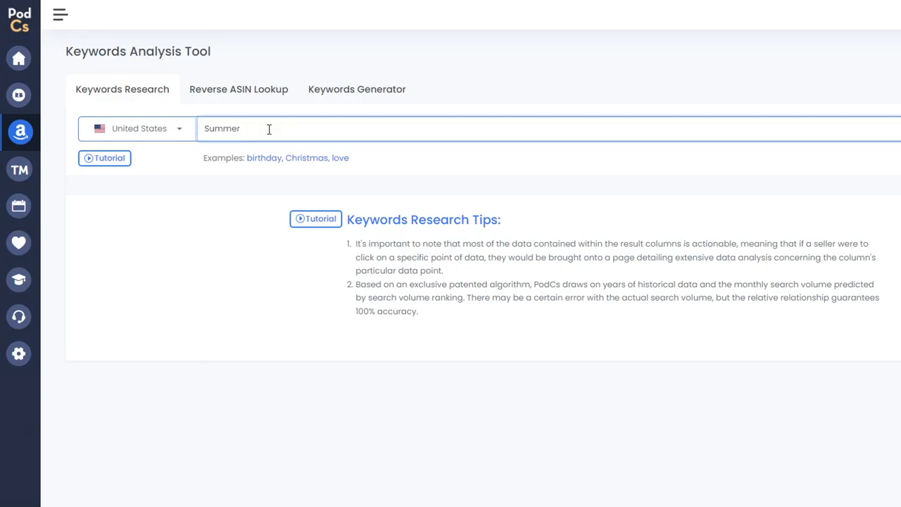
type("t-shirt")
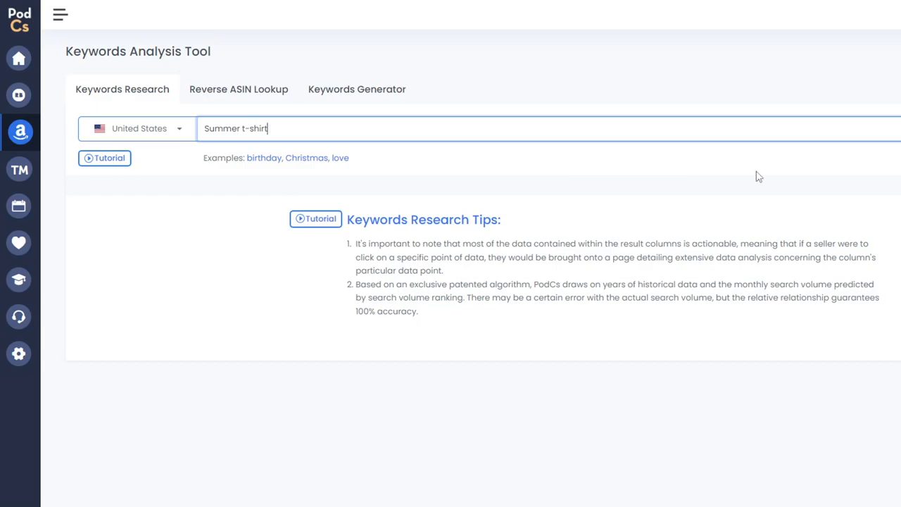
key("enter")
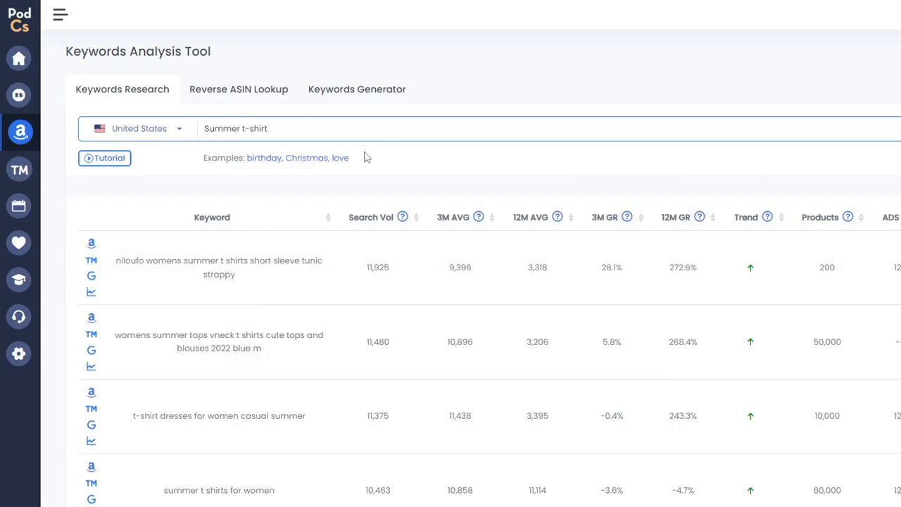
Review the Summer t-shirt keyword results, then move to the Reverse ASIN Lookup page
scroll("down", 3)
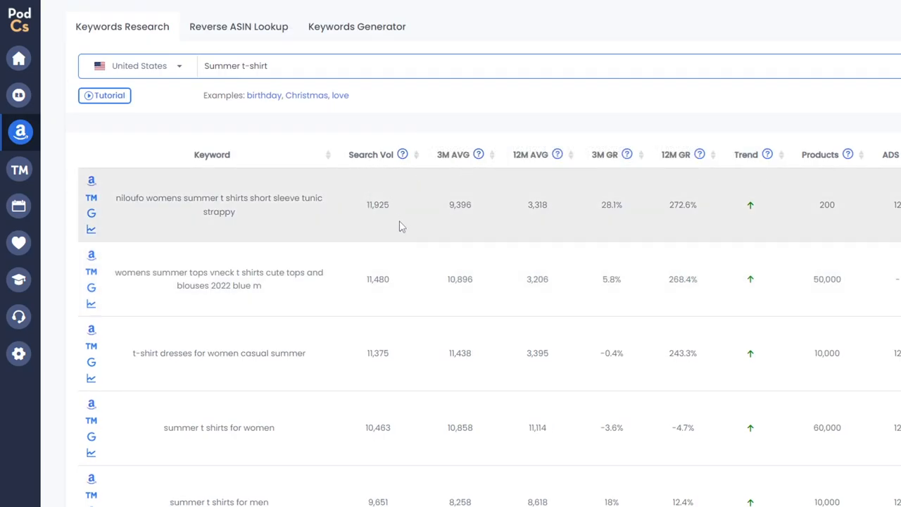
mouse_move(403, 153)
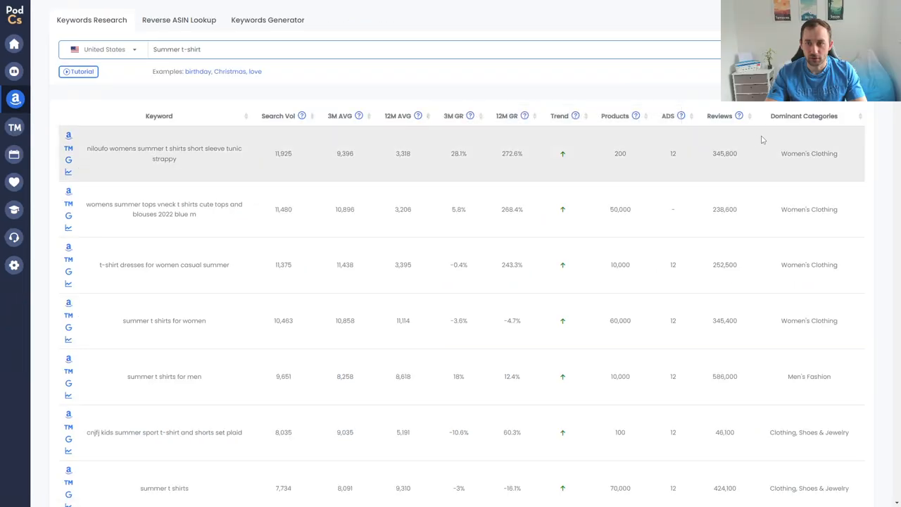
scroll("down", 3)
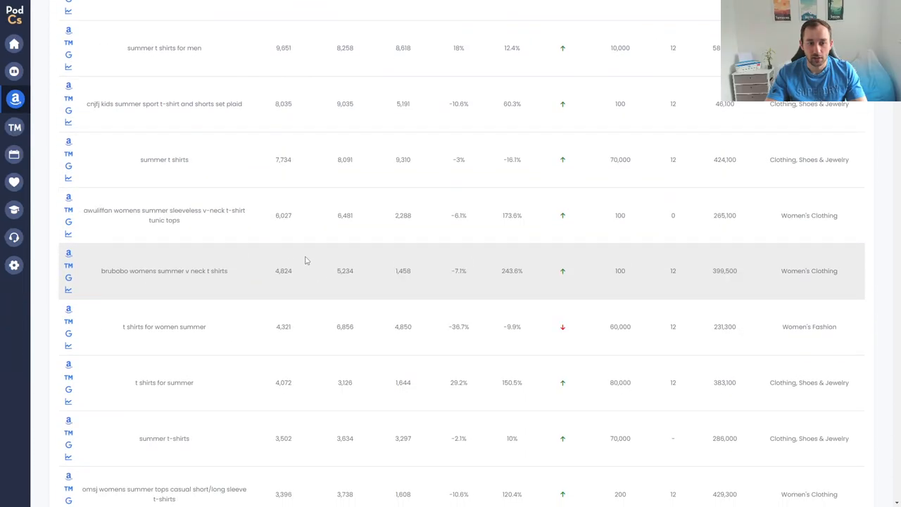
scroll("down", 3)
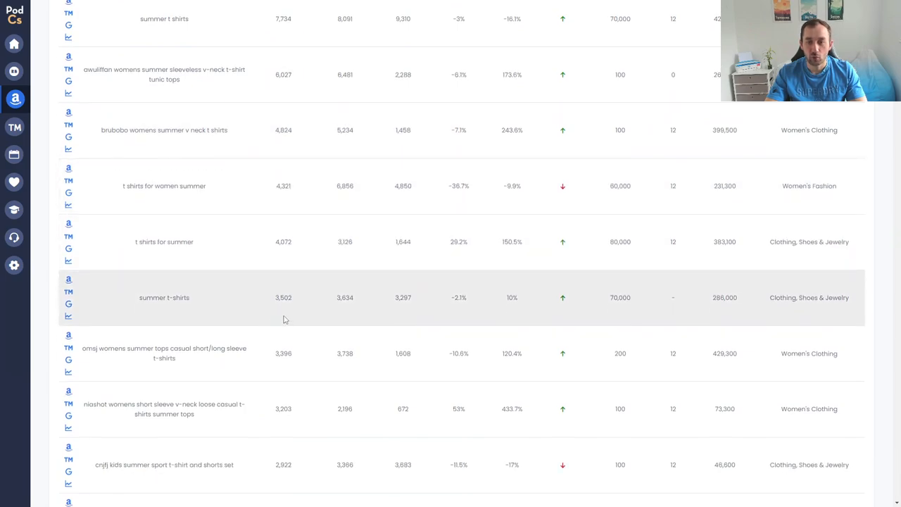
scroll("down", 3)
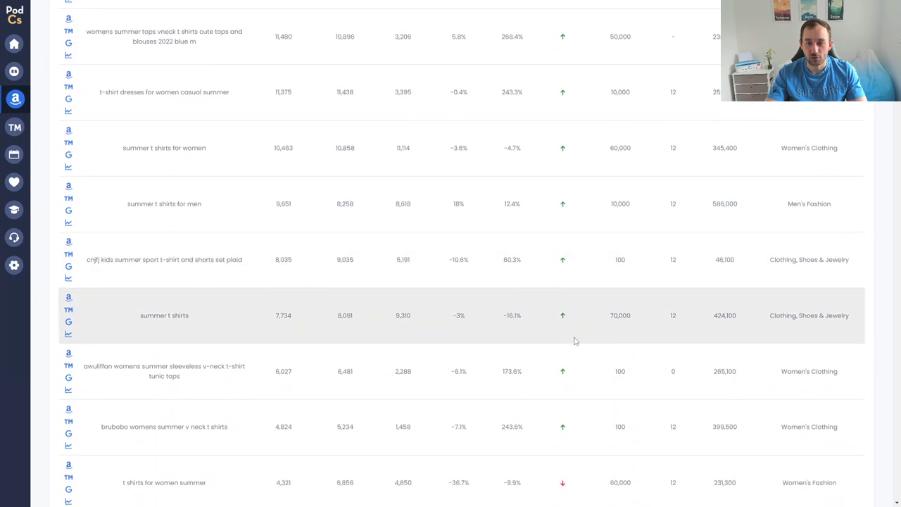
scroll("down", 3)
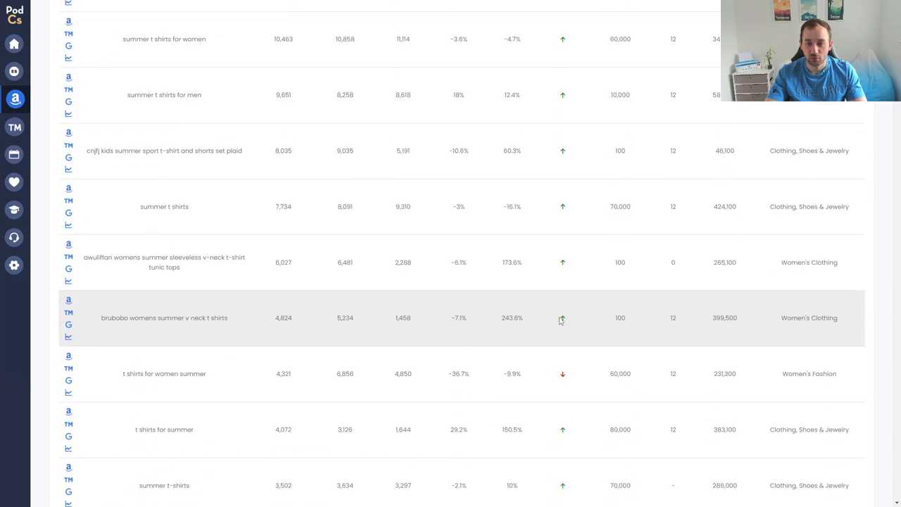
scroll("down", 3)
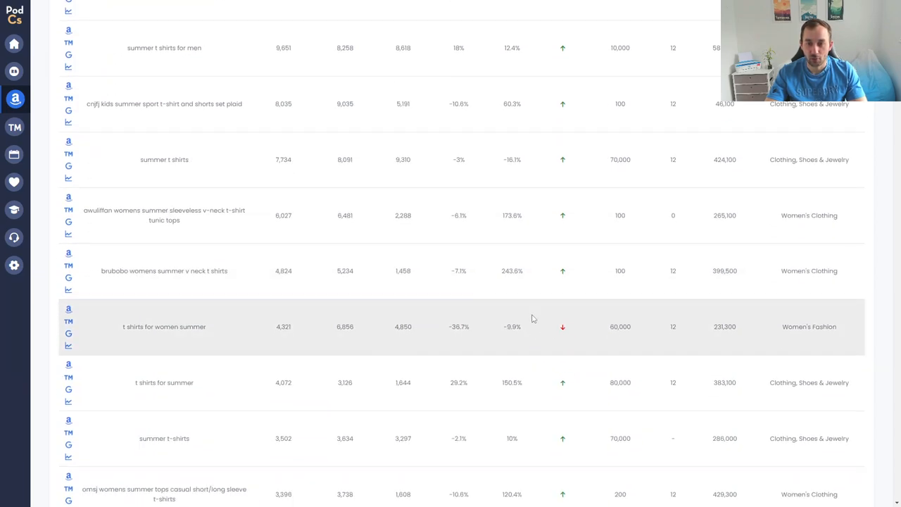
left_click(240, 88)
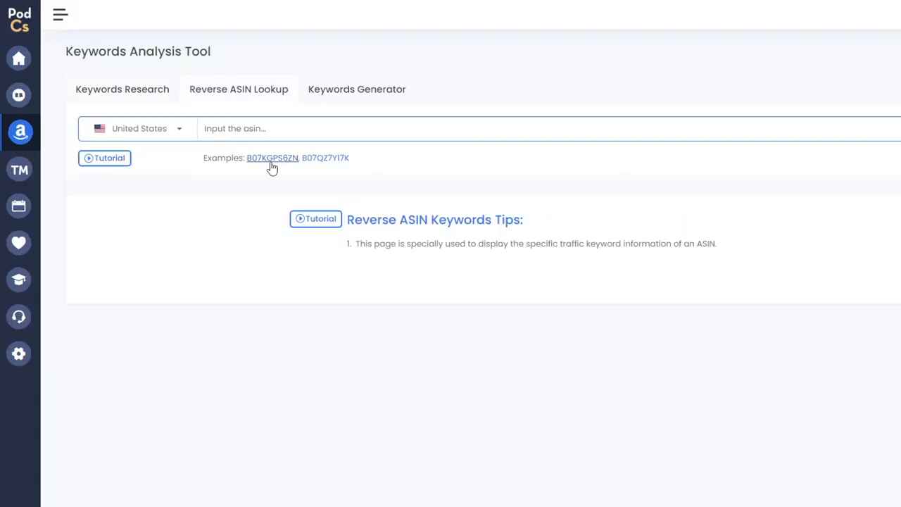
Look up example ASIN B07KGP55ZN to list the Rams shirt's traffic keywords and ratios
left_click(271, 157)
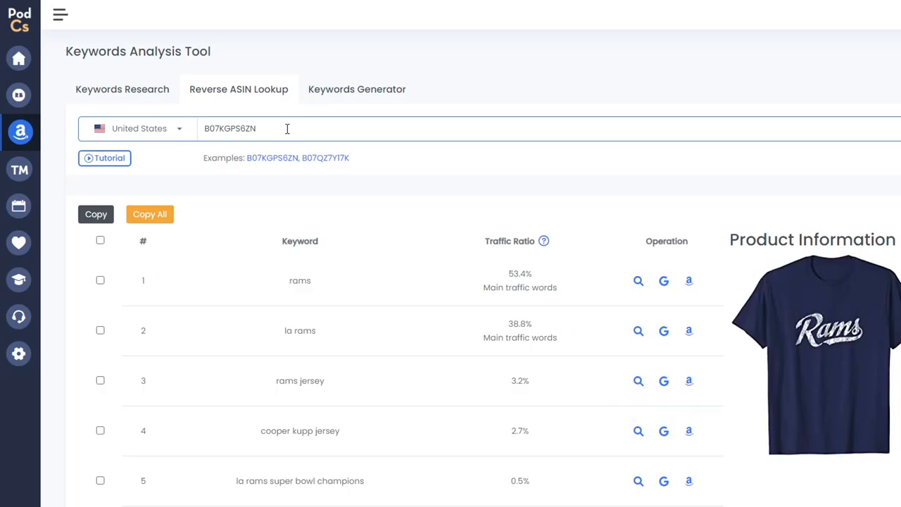
double_click(230, 128)
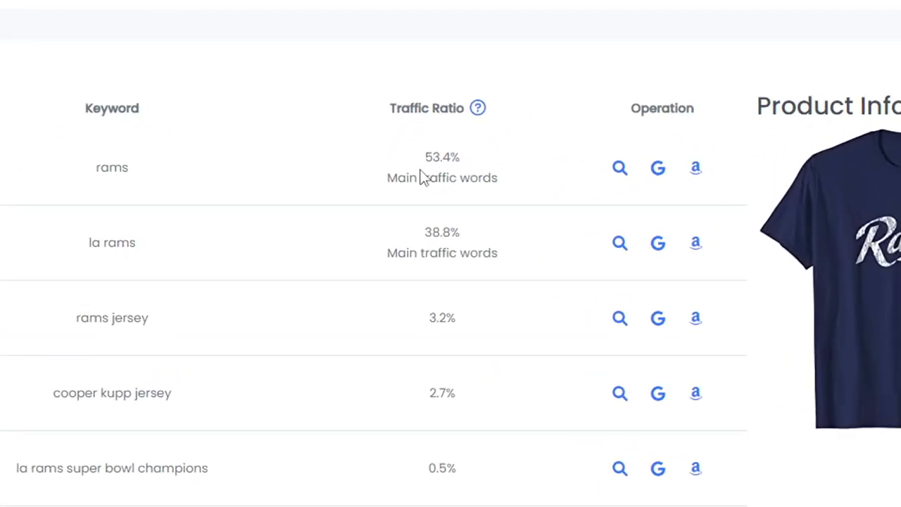
mouse_move(437, 178)
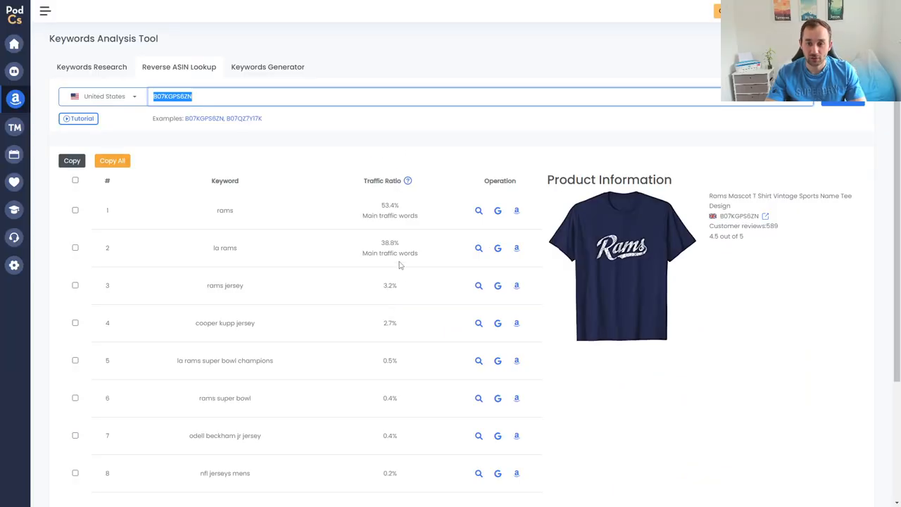
mouse_move(282, 236)
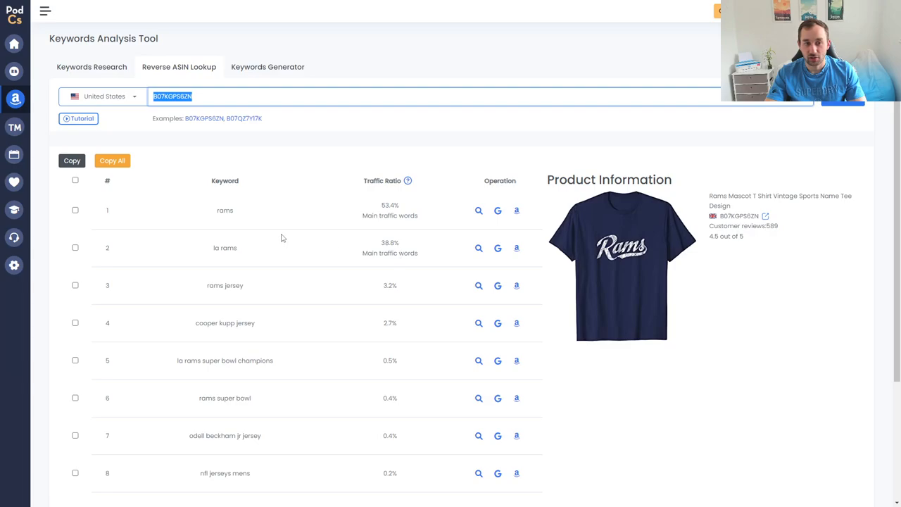
scroll("down", 3)
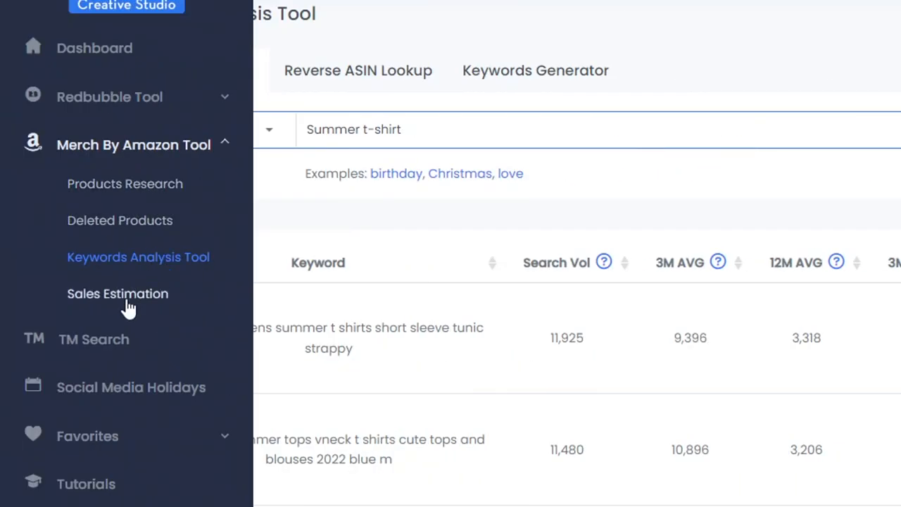
Run Sales Estimation on the first example ASIN for the Top Gun Talk To Me Goose shirt
left_click(119, 295)
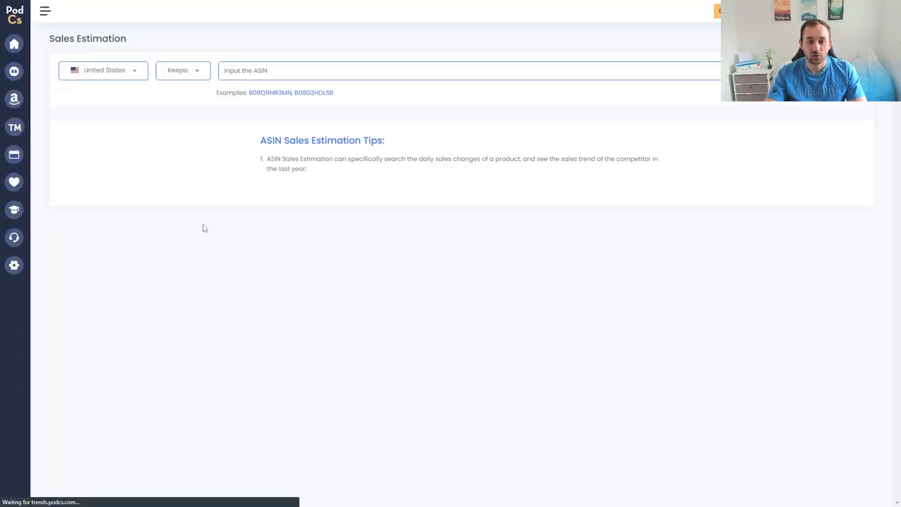
left_click(270, 93)
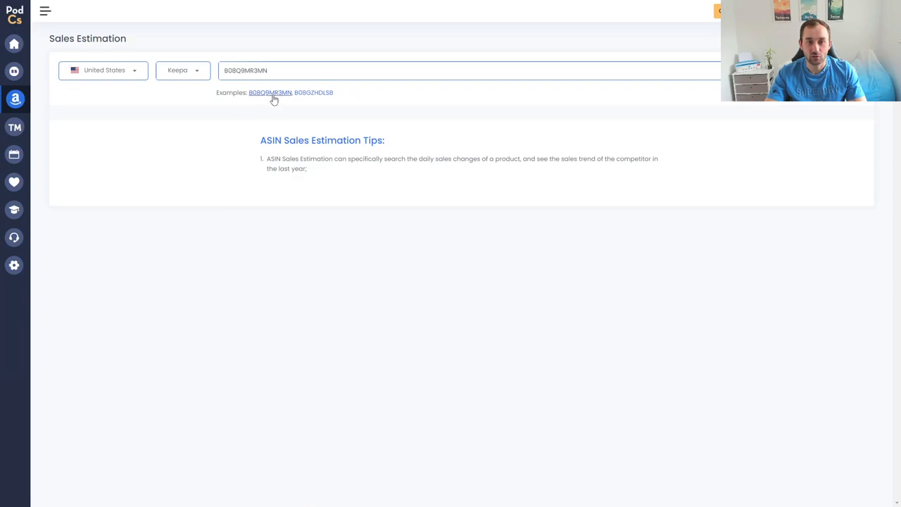
left_click(271, 93)
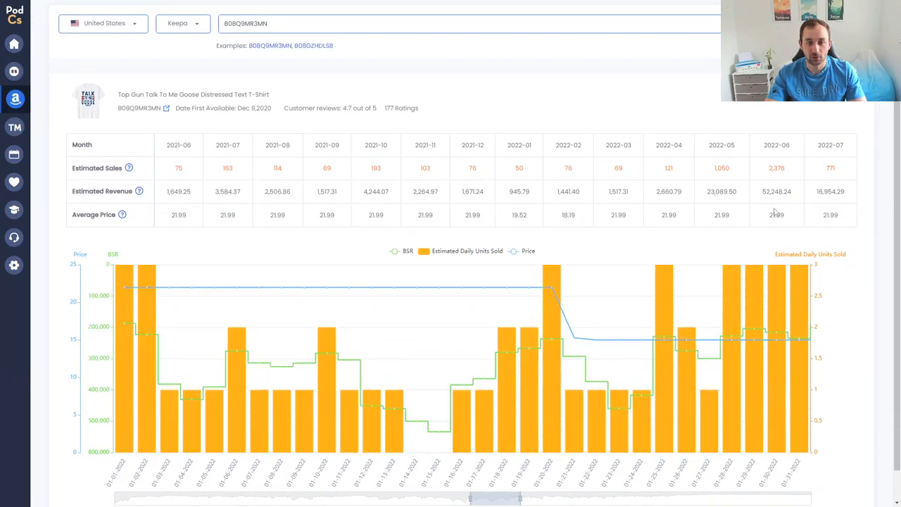
Zoom the Top Gun shirt's sales chart out to the full year of daily BSR and units sold
scroll("down", 3)
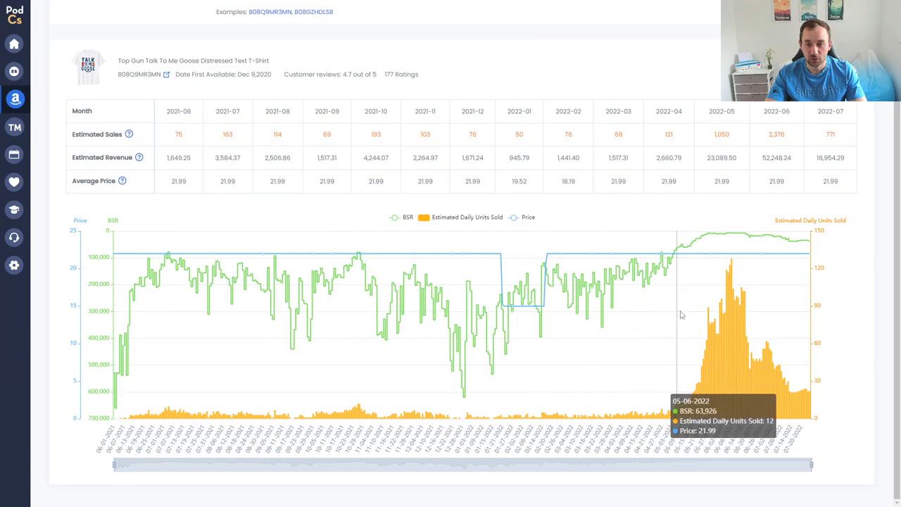
mouse_move(707, 245)
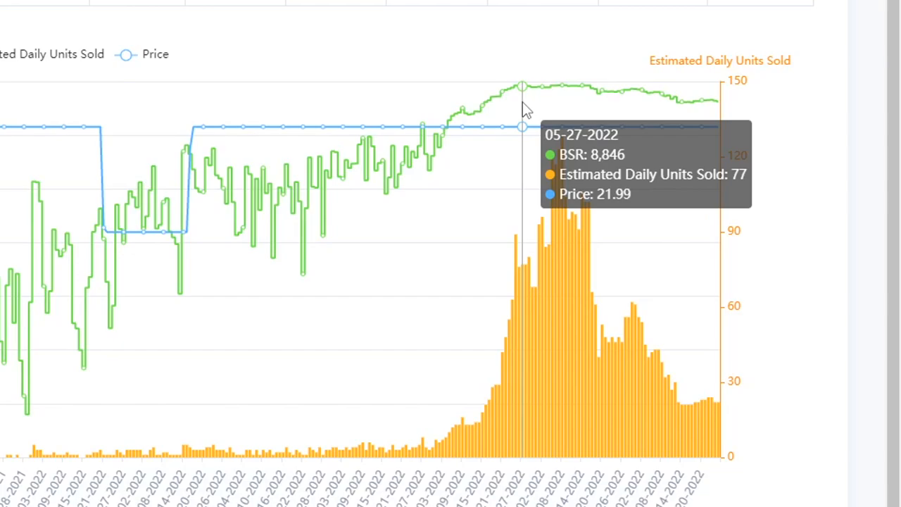
mouse_move(542, 110)
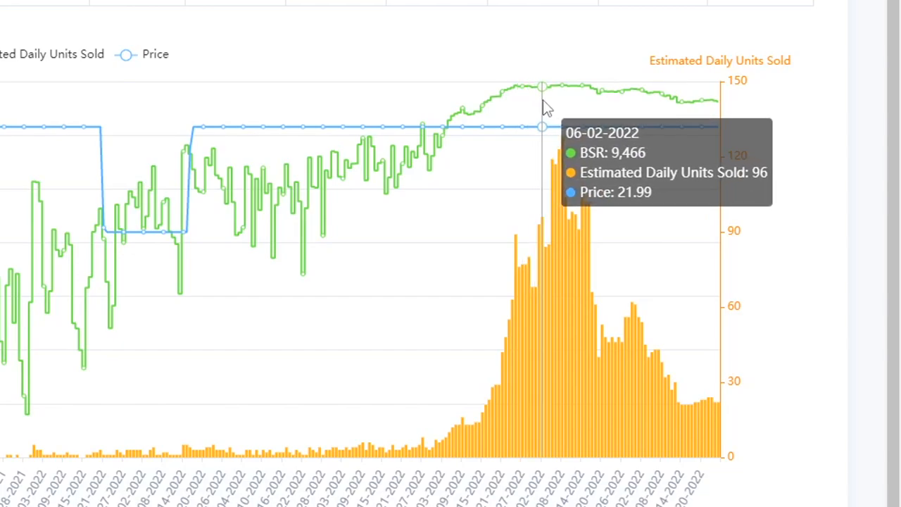
mouse_move(554, 106)
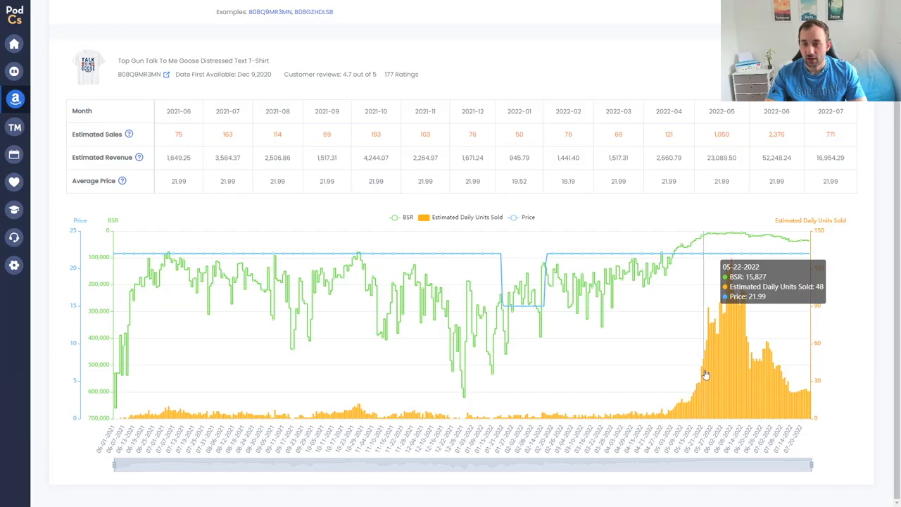
mouse_move(698, 406)
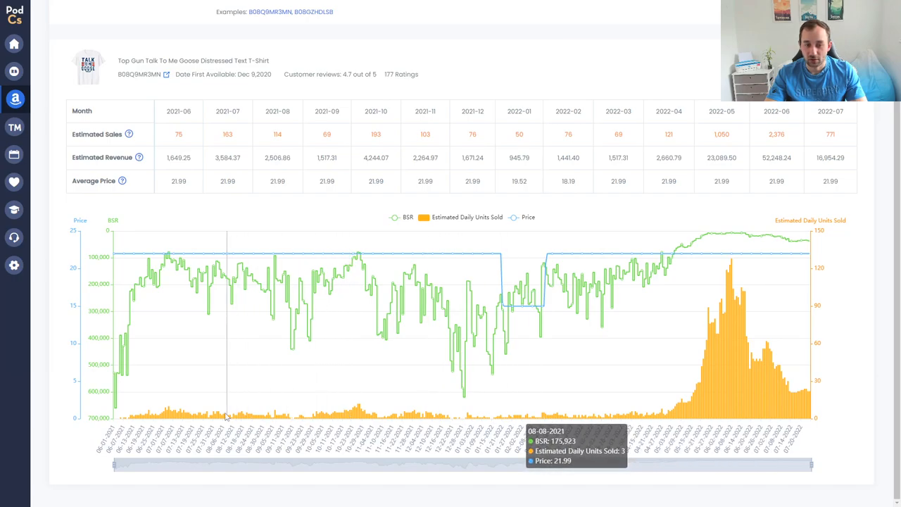
mouse_move(359, 411)
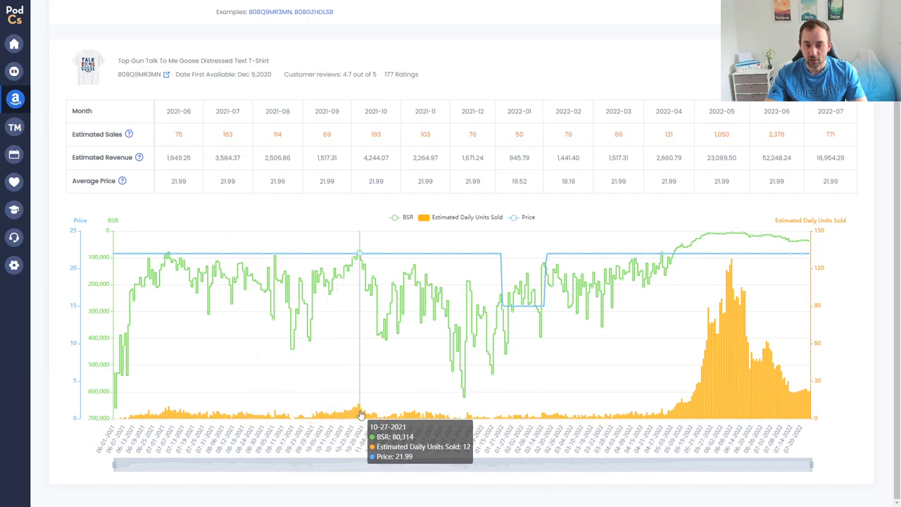
mouse_move(462, 416)
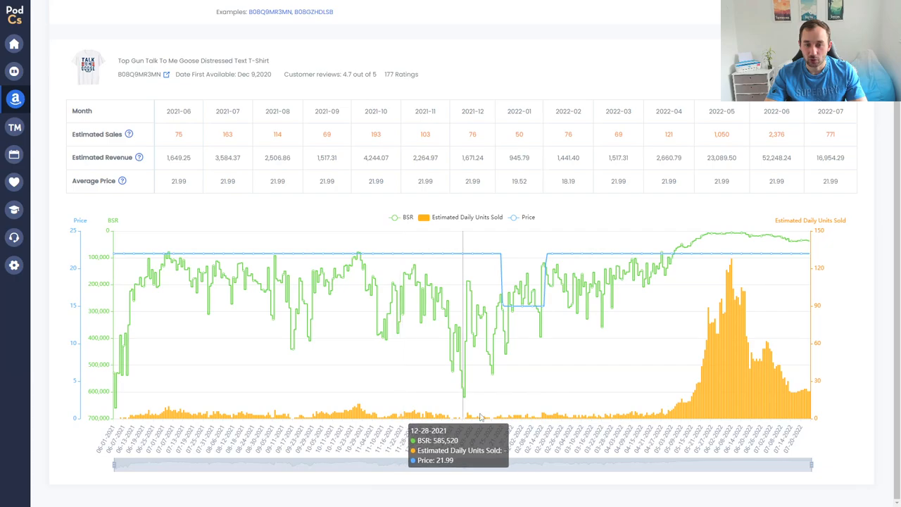
mouse_move(715, 321)
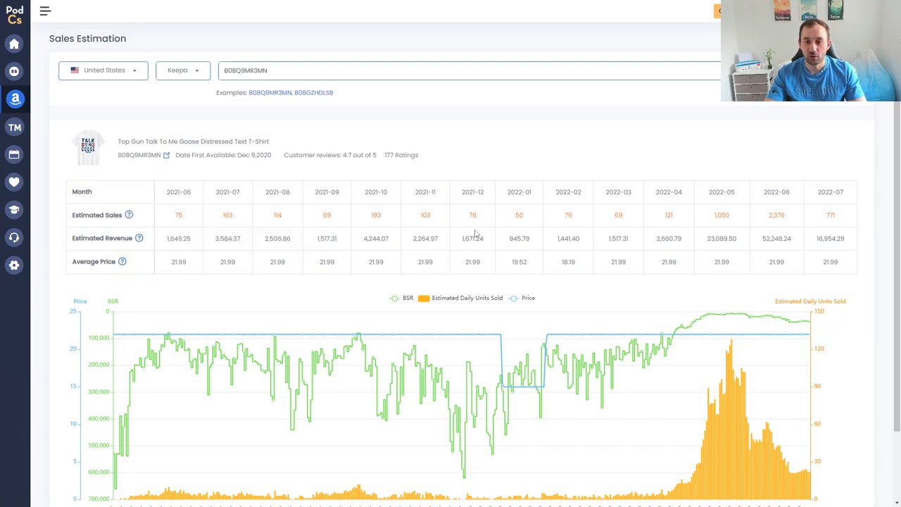
Leave the sales estimate and bring up the Social Media Holidays calendar from the sidebar
scroll("down", 3)
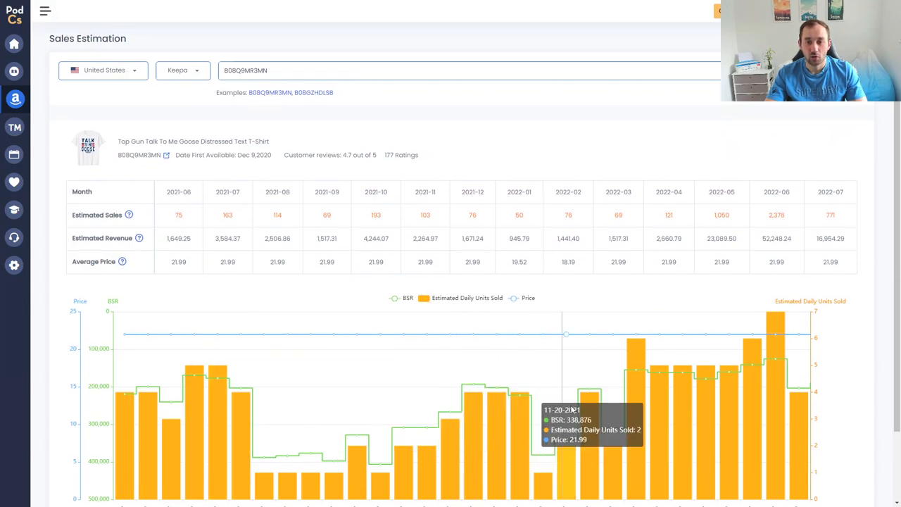
mouse_move(705, 394)
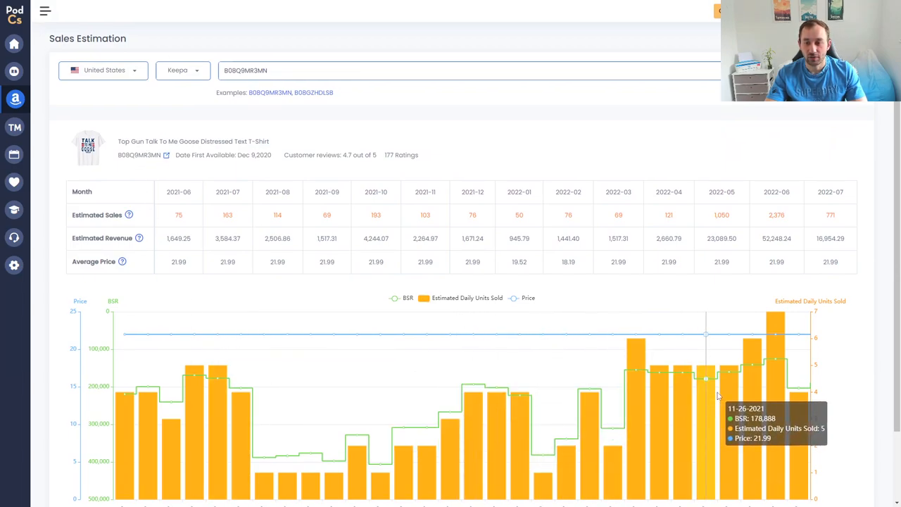
mouse_move(701, 400)
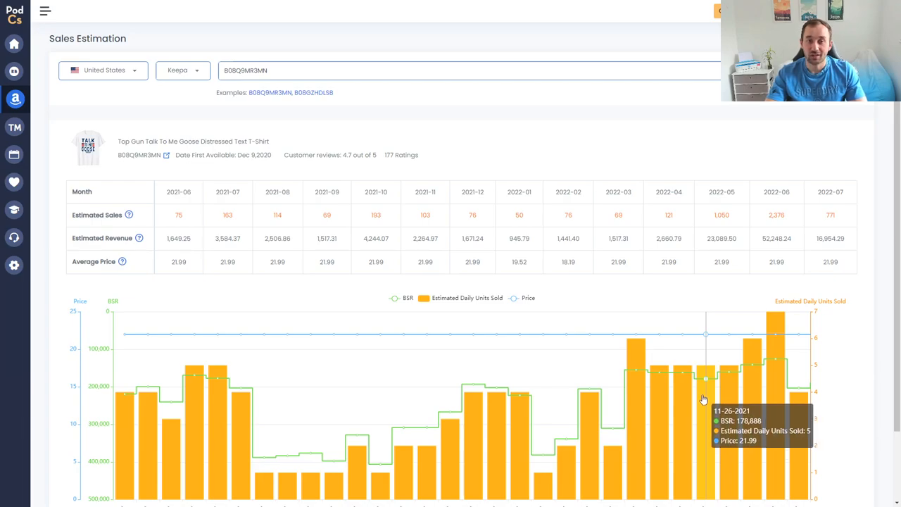
left_click(45, 12)
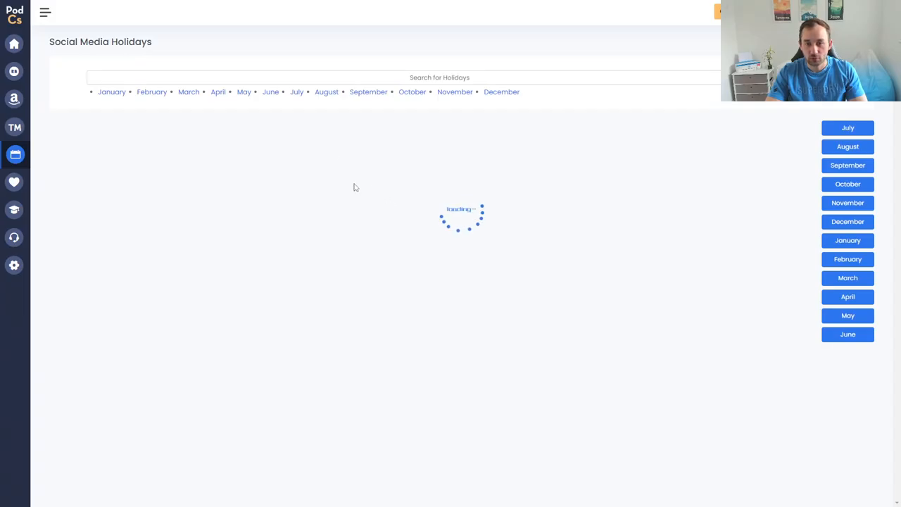
Select August in the month list to show its social media holidays
left_click(848, 126)
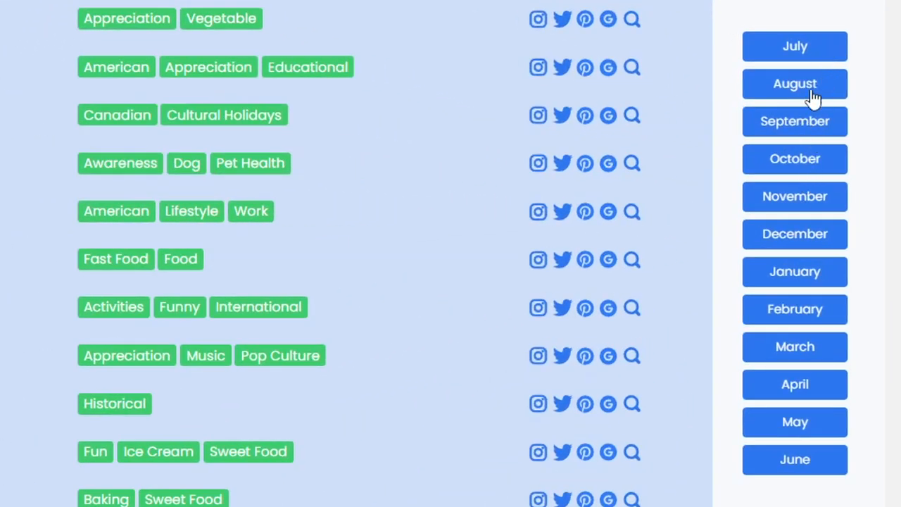
left_click(794, 85)
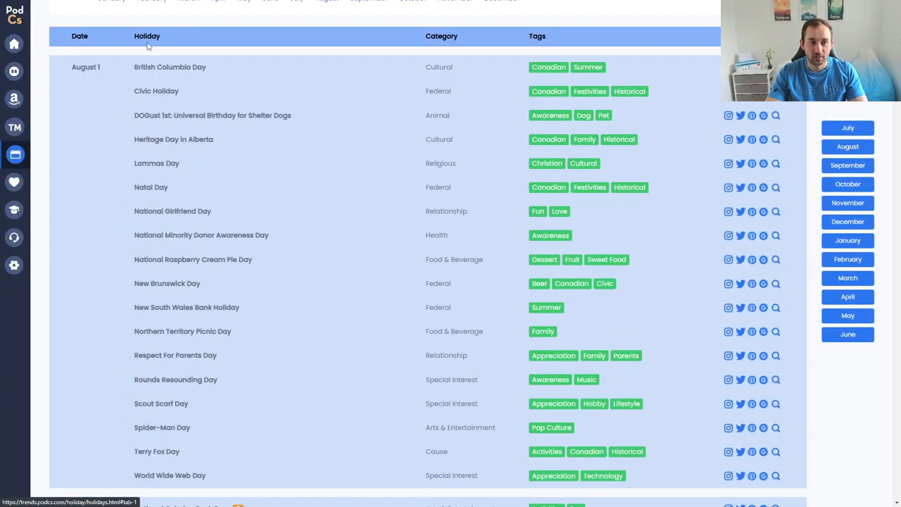
mouse_move(251, 295)
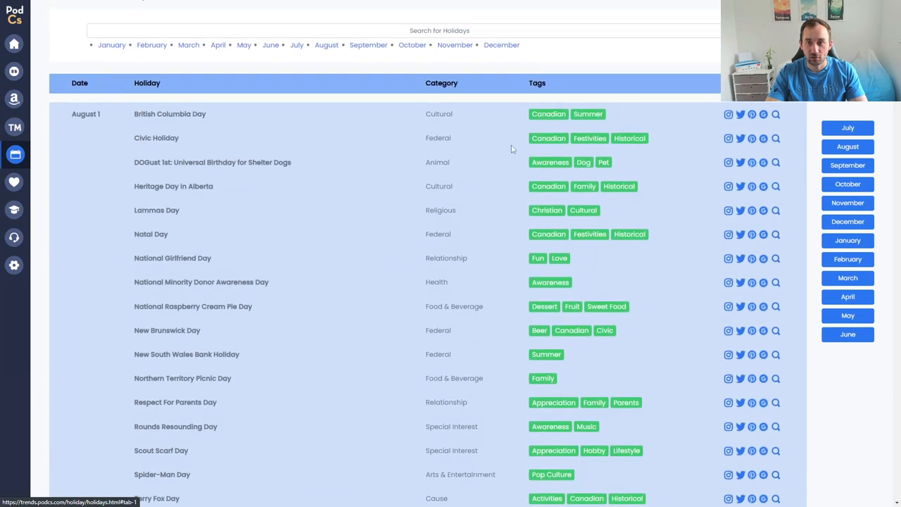
scroll("down", 3)
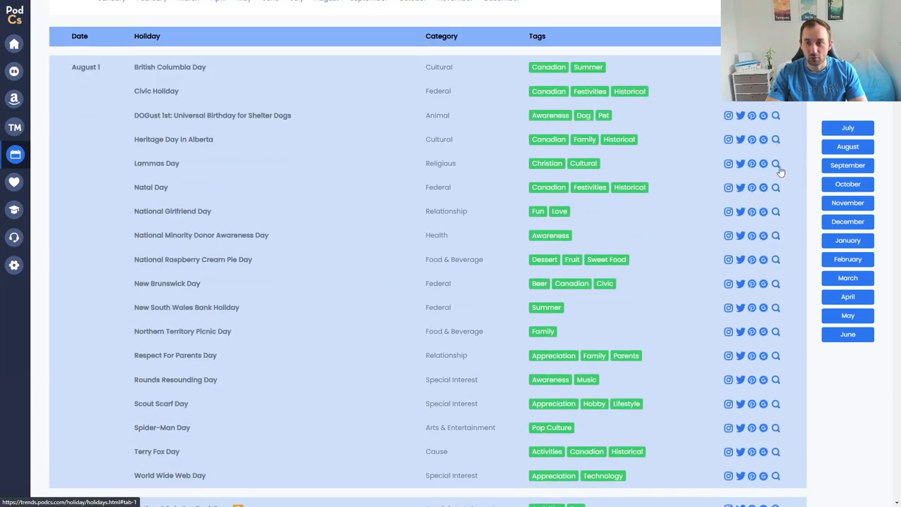
scroll("down", 3)
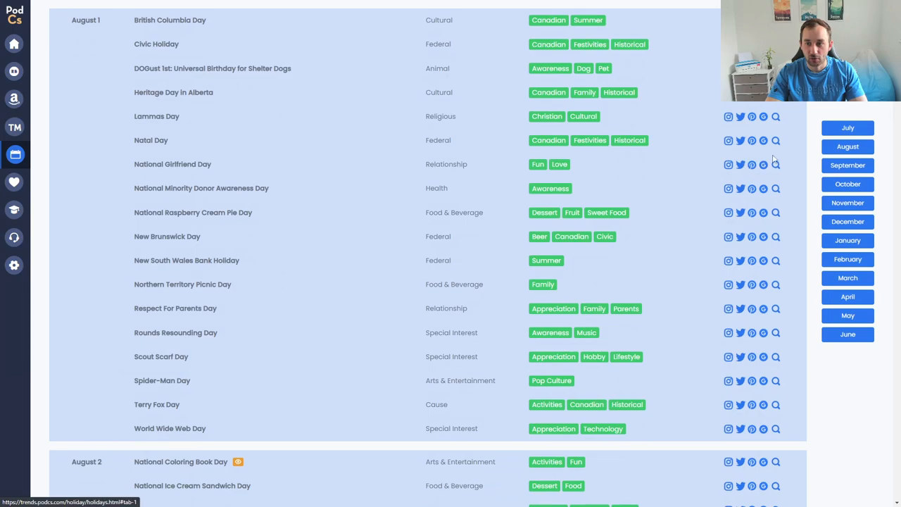
scroll("down", 3)
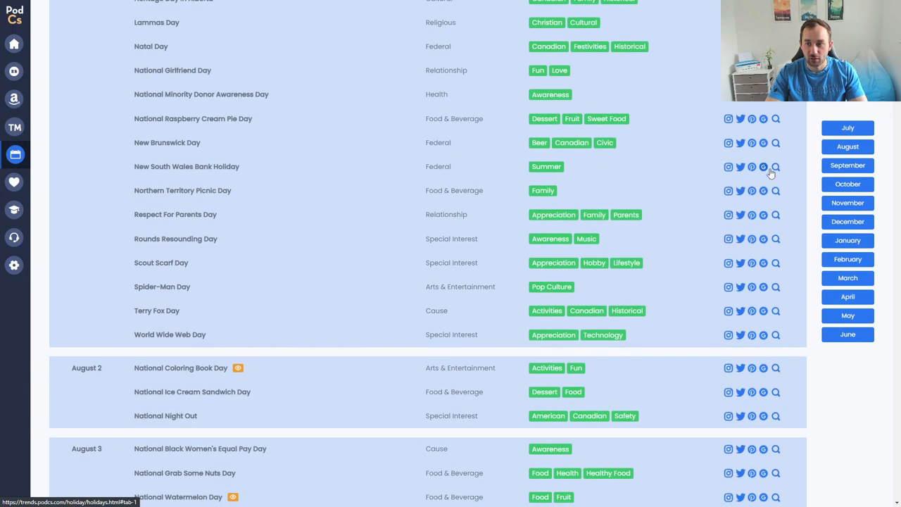
scroll("down", 3)
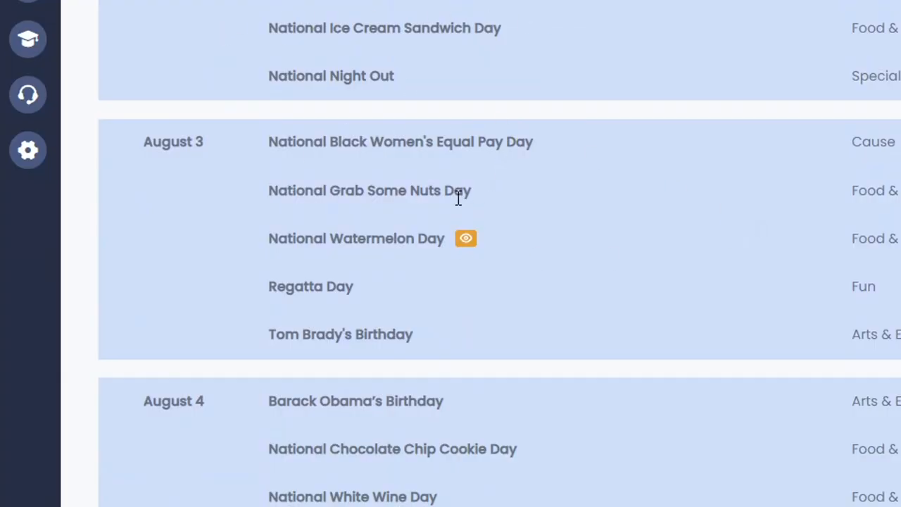
scroll("down", 3)
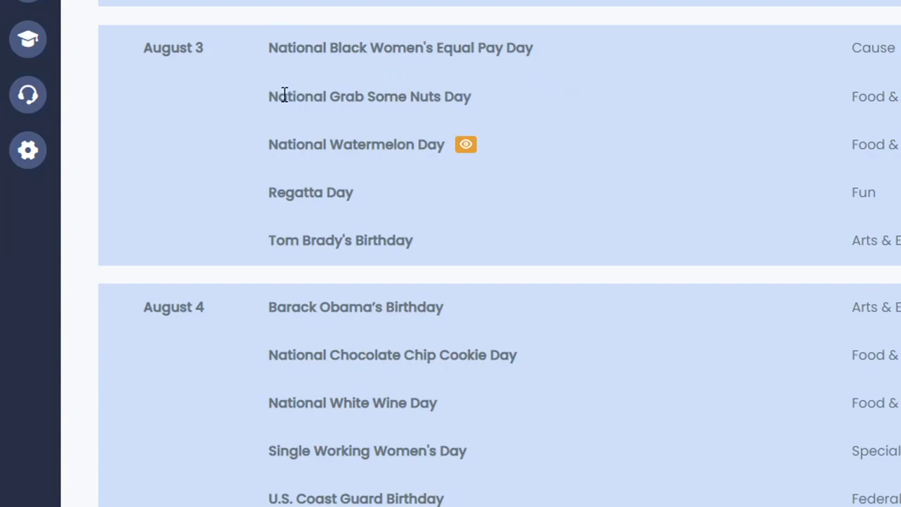
mouse_move(431, 216)
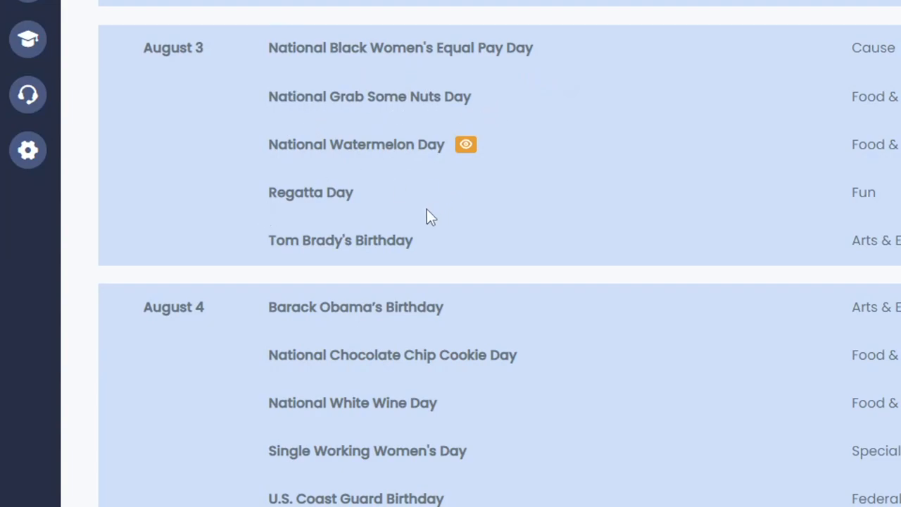
scroll("down", 3)
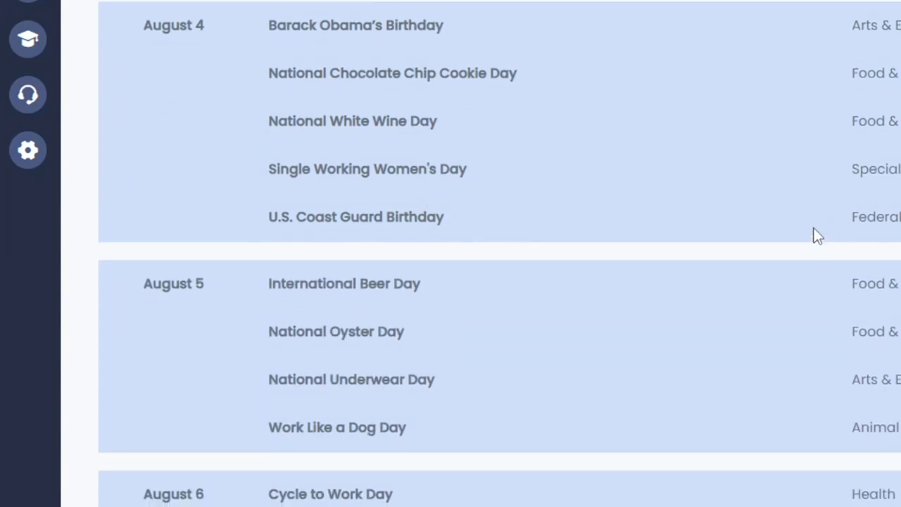
scroll("down", 3)
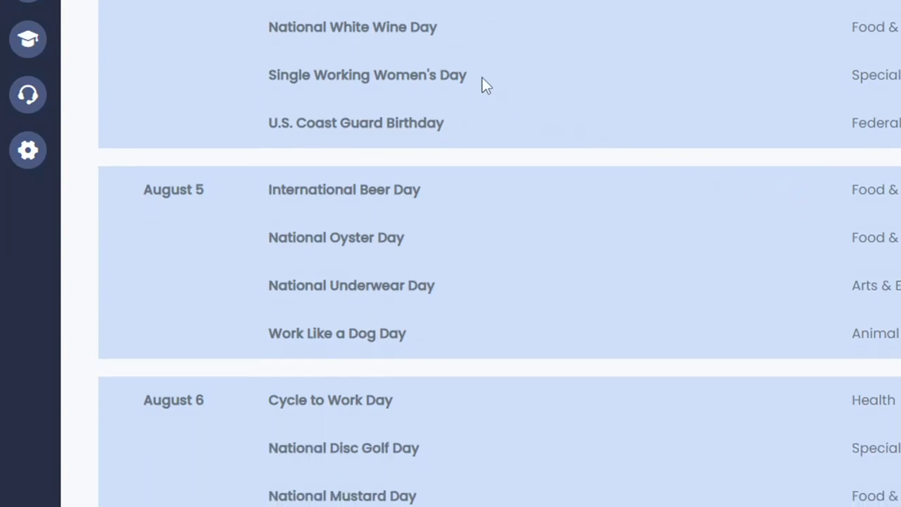
scroll("down", 3)
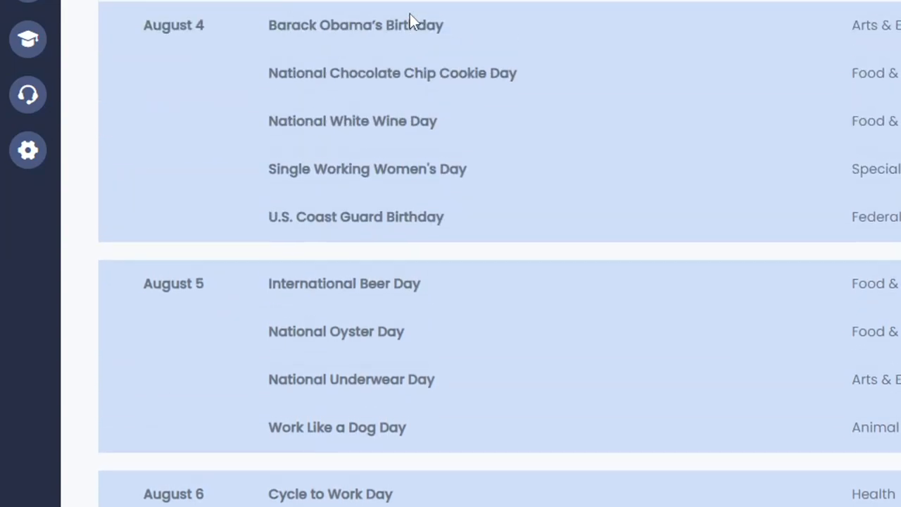
scroll("down", 3)
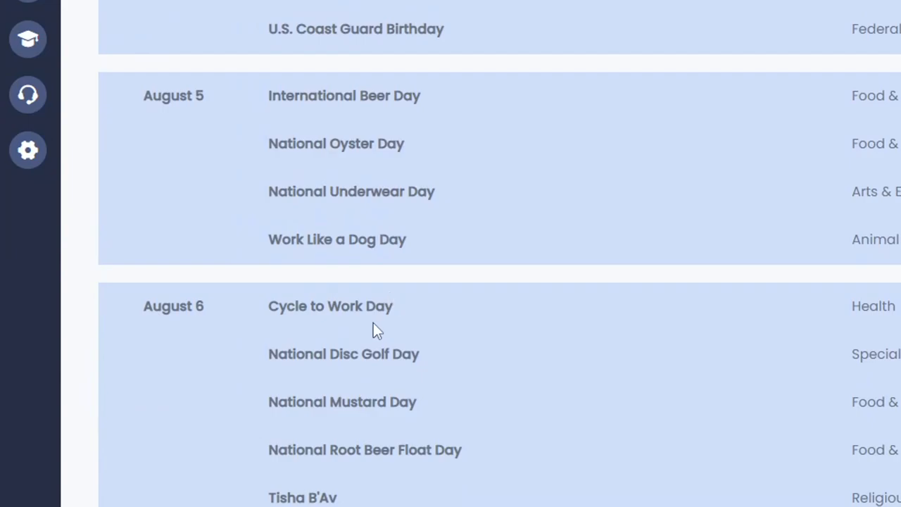
scroll("down", 3)
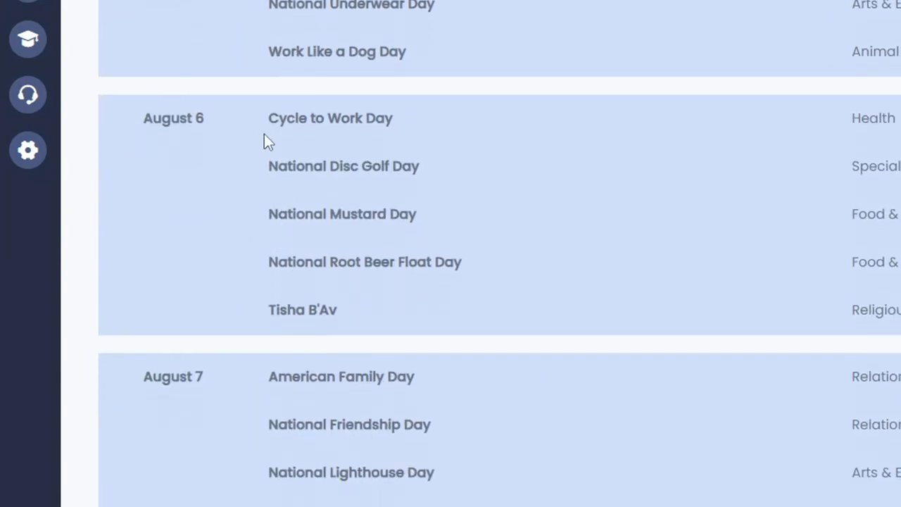
mouse_move(443, 223)
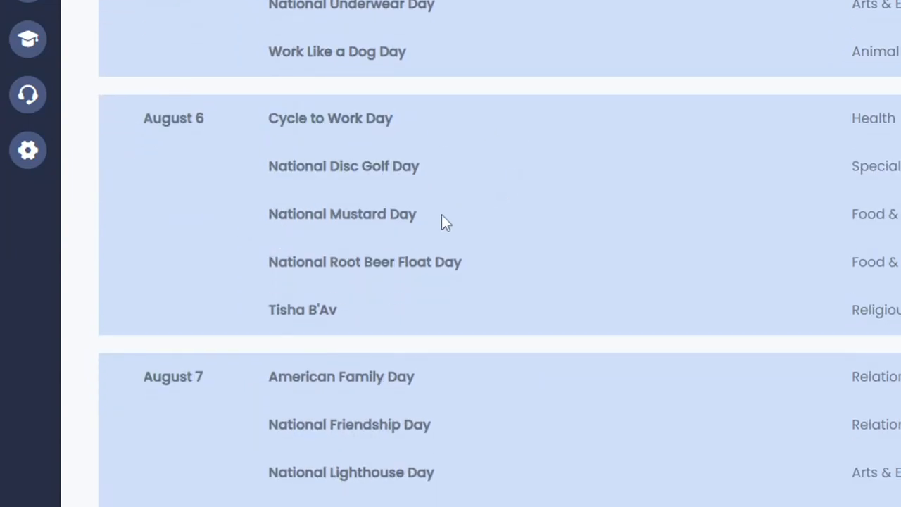
scroll("down", 3)
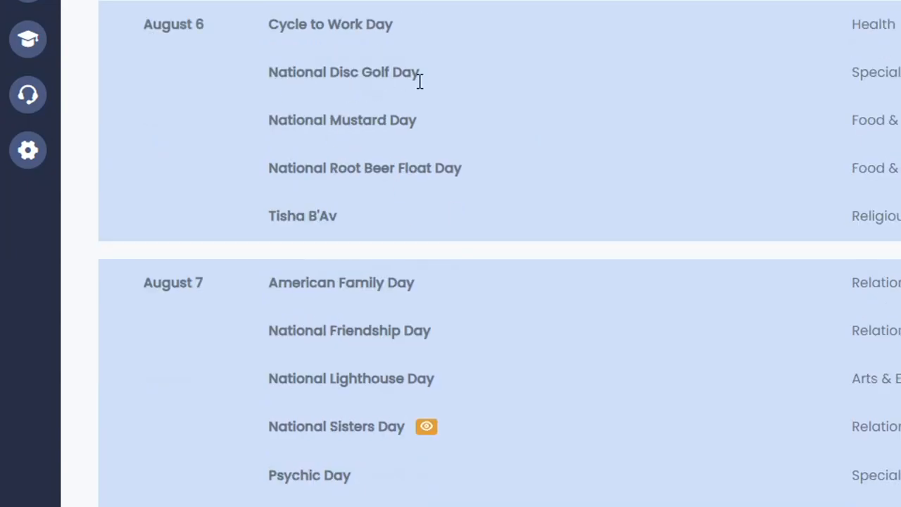
scroll("down", 3)
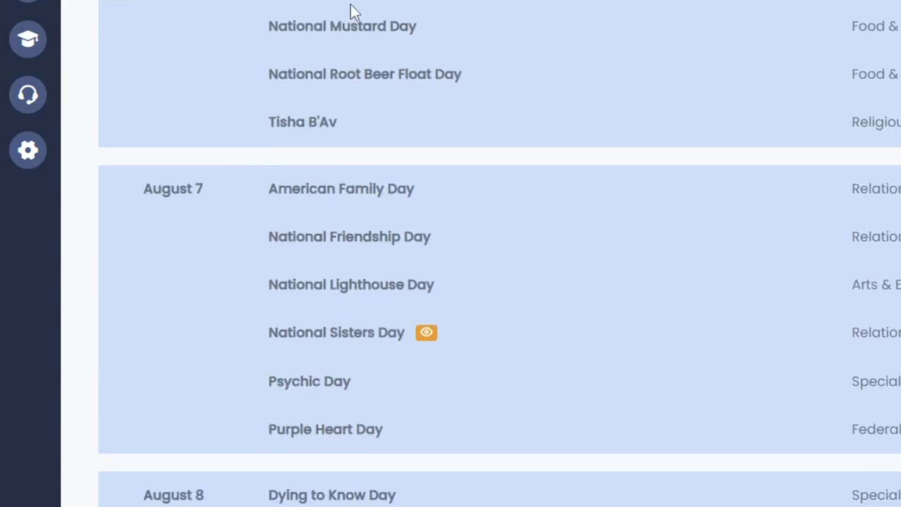
scroll("down", 3)
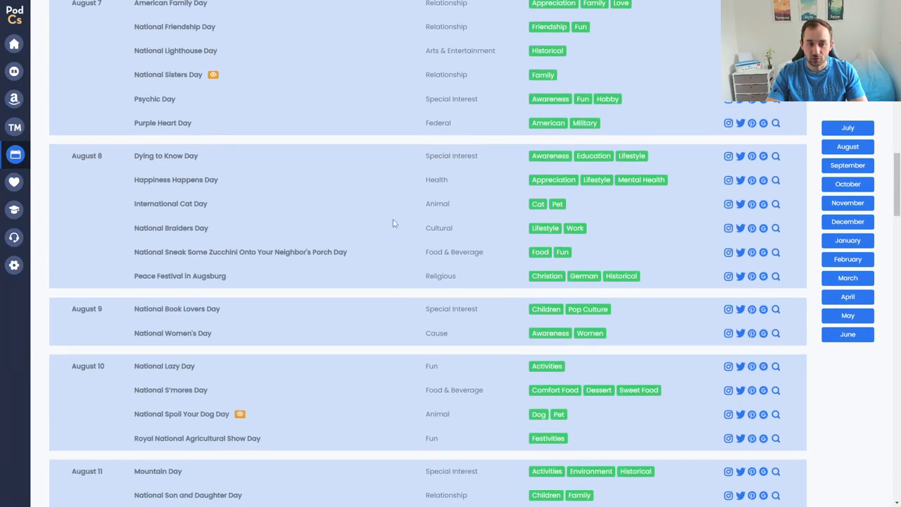
scroll("down", 3)
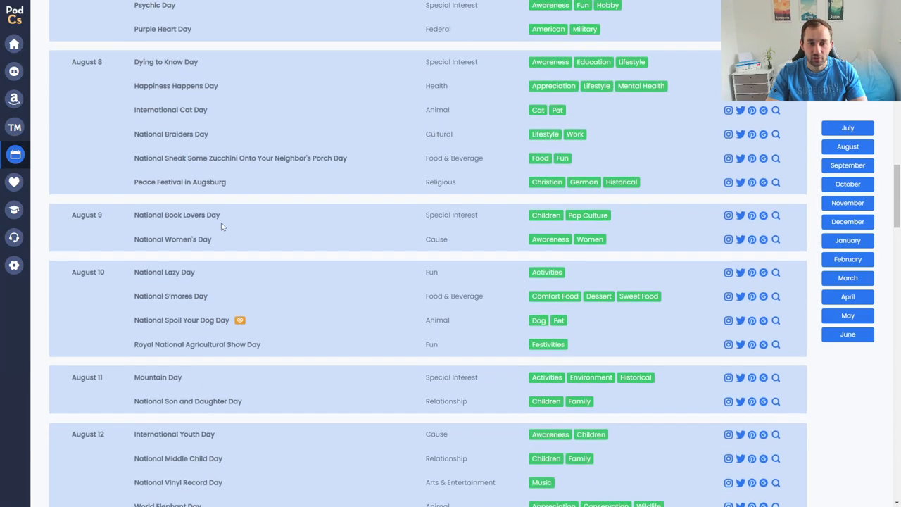
scroll("down", 3)
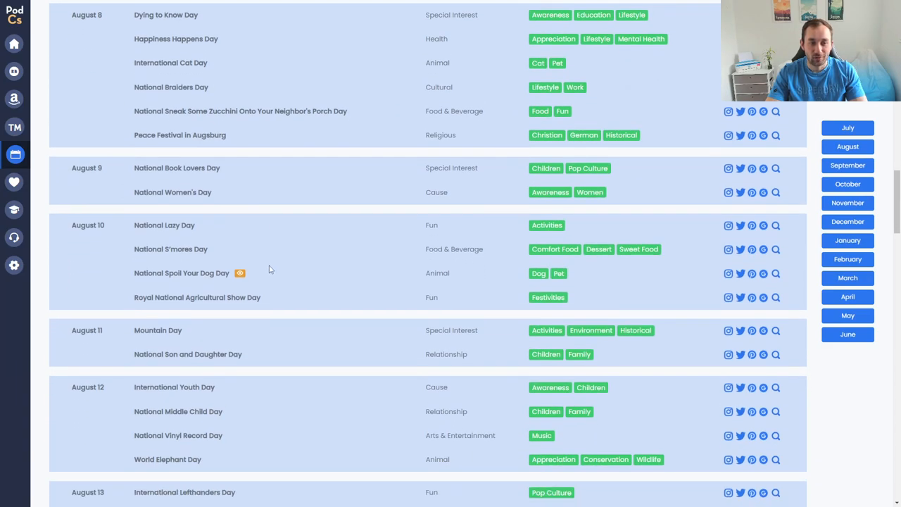
scroll("down", 3)
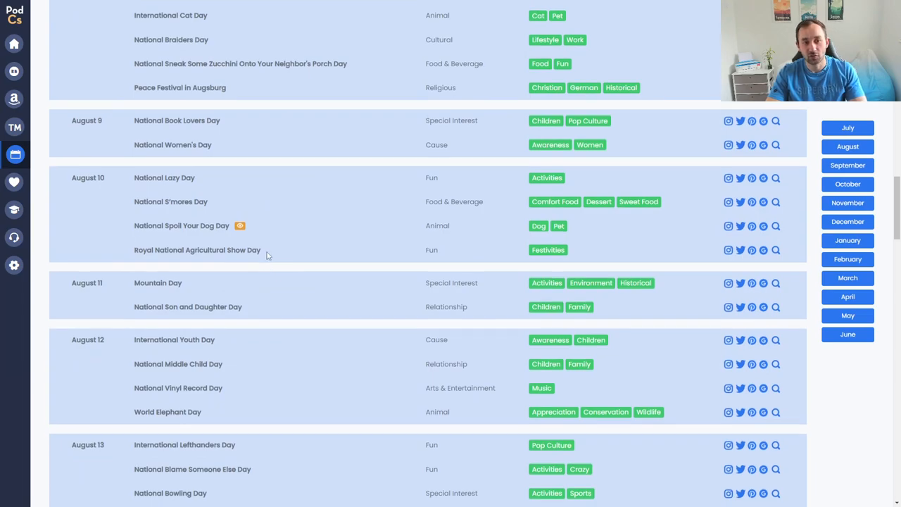
scroll("down", 3)
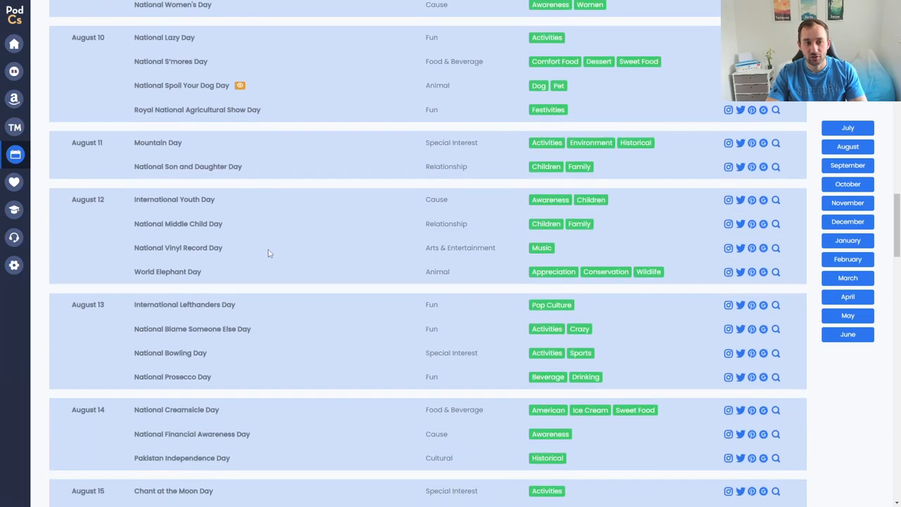